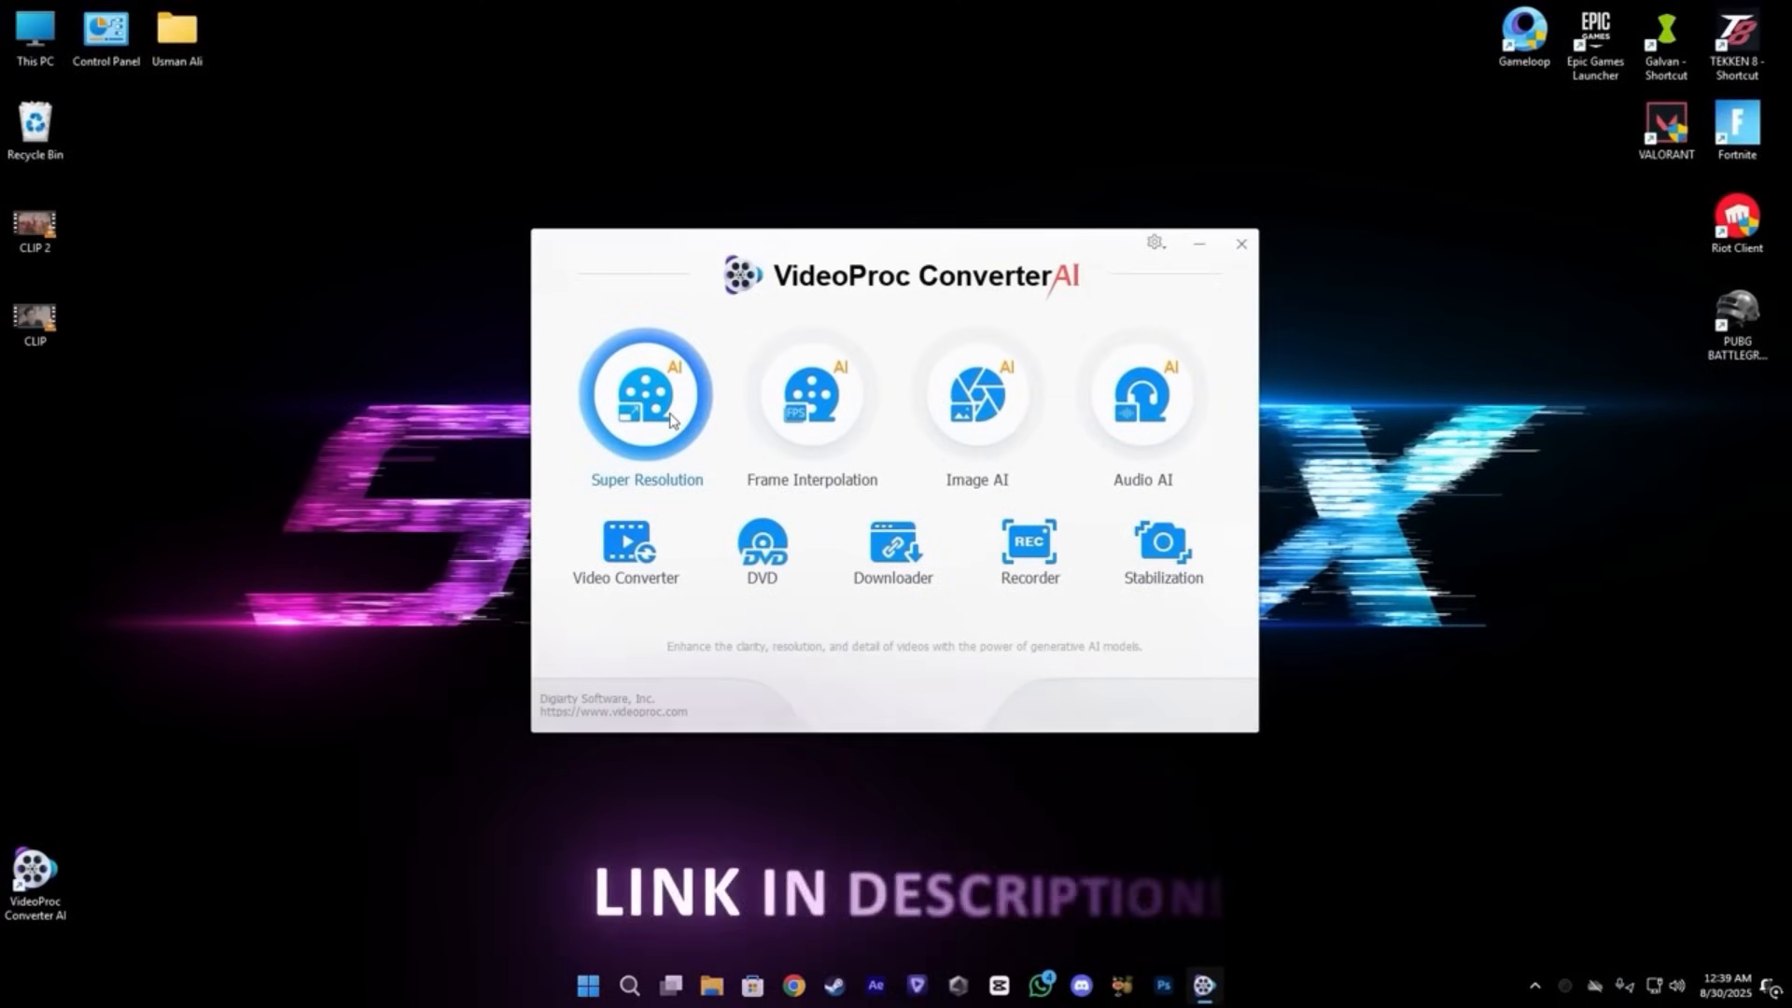
- Open VideoProc Converter AI's Super Resolution tool with the Gen Detail v3 model at 2x
click(811, 393)
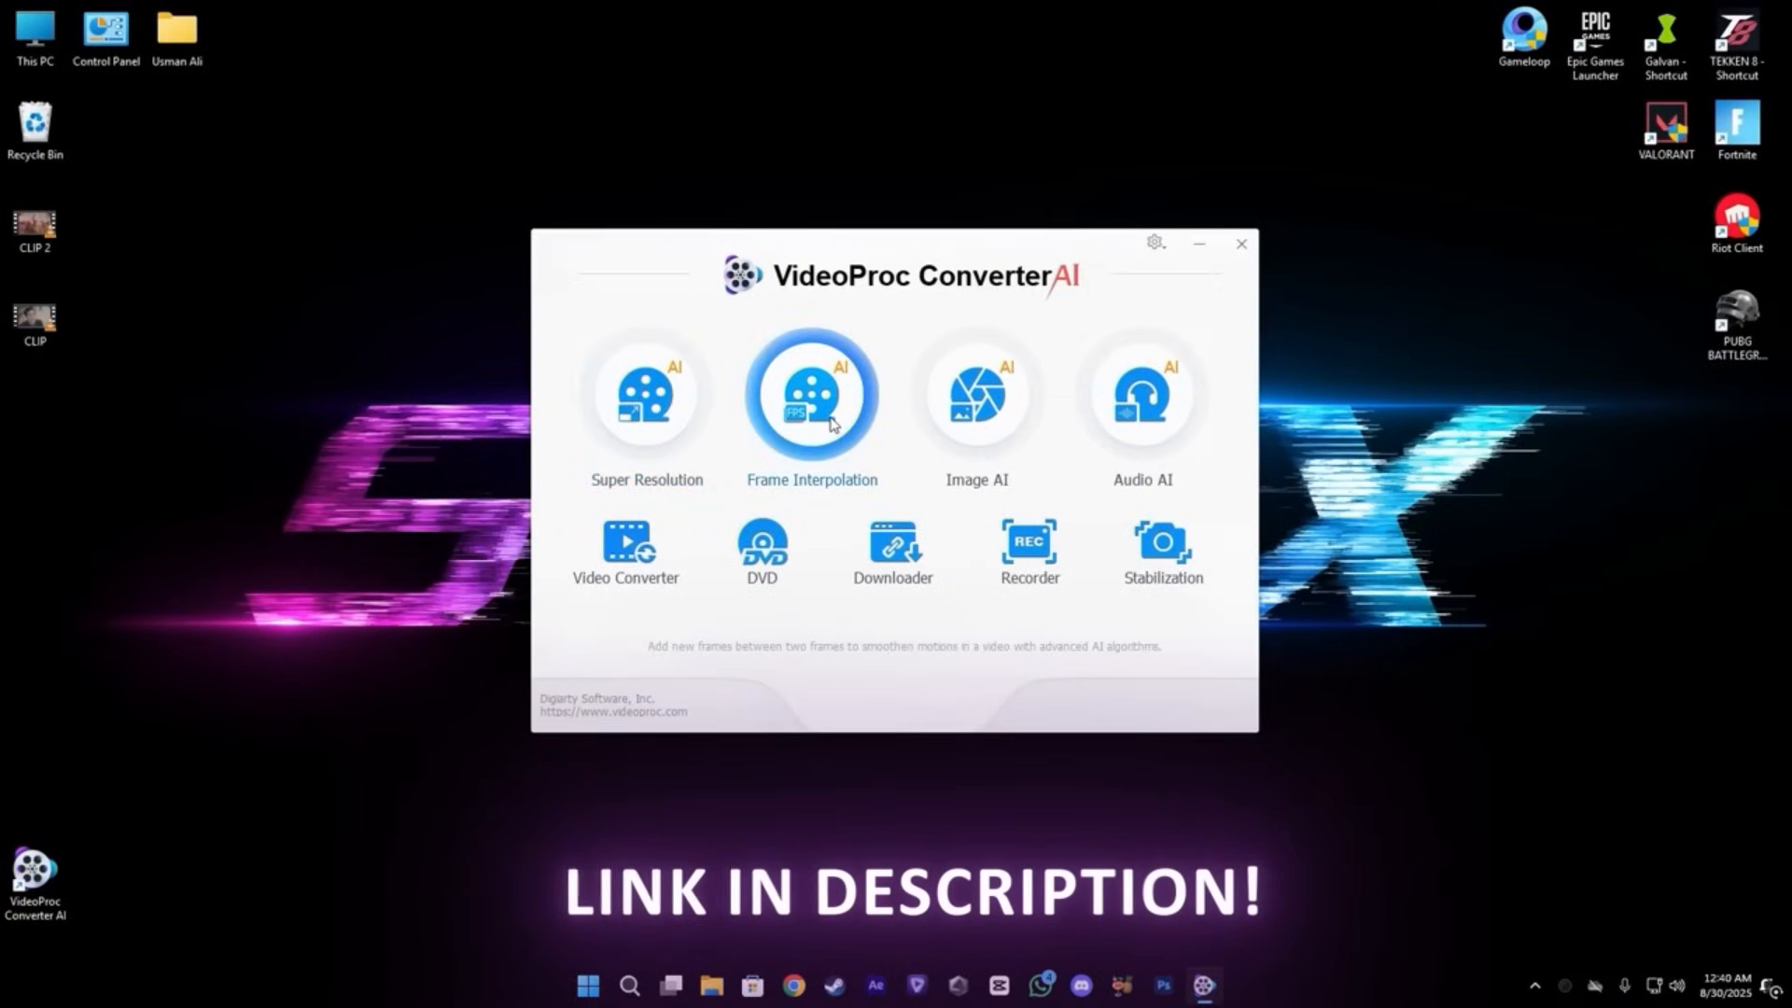
click(1139, 394)
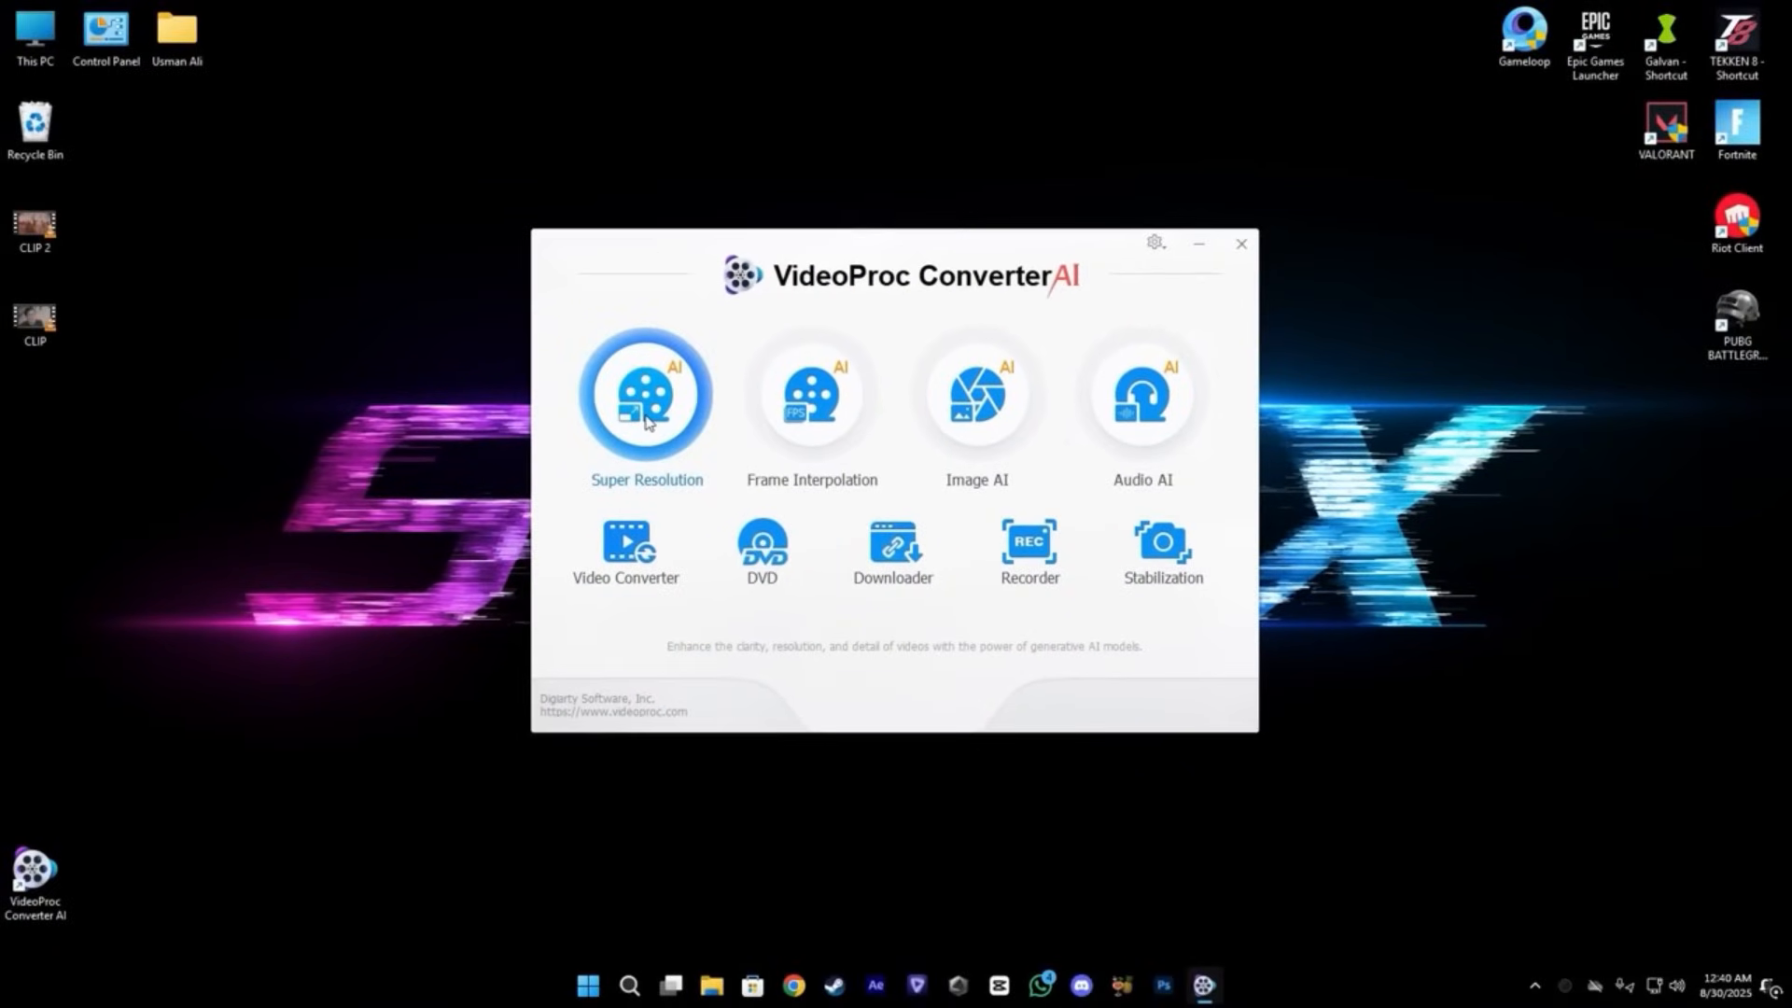
click(645, 393)
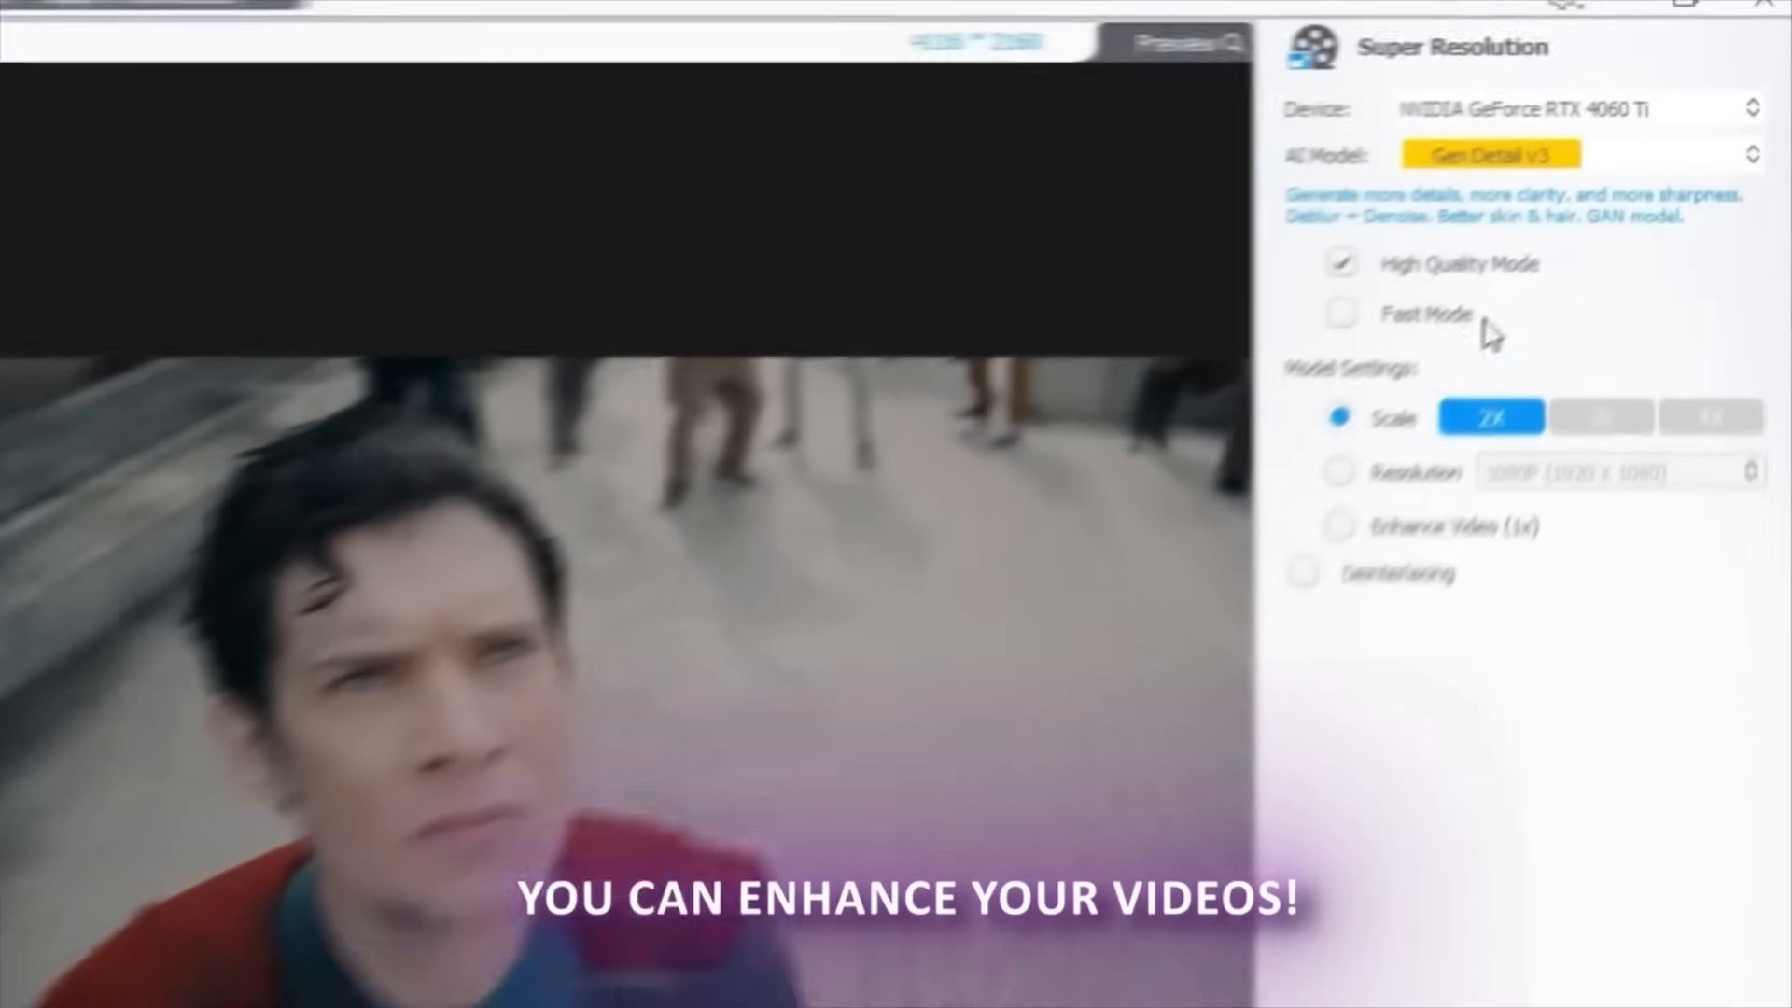
- Enable Deinterlacing on the 2X Gen Detail v3 upscale and preview the enhanced Superman frame
click(1485, 178)
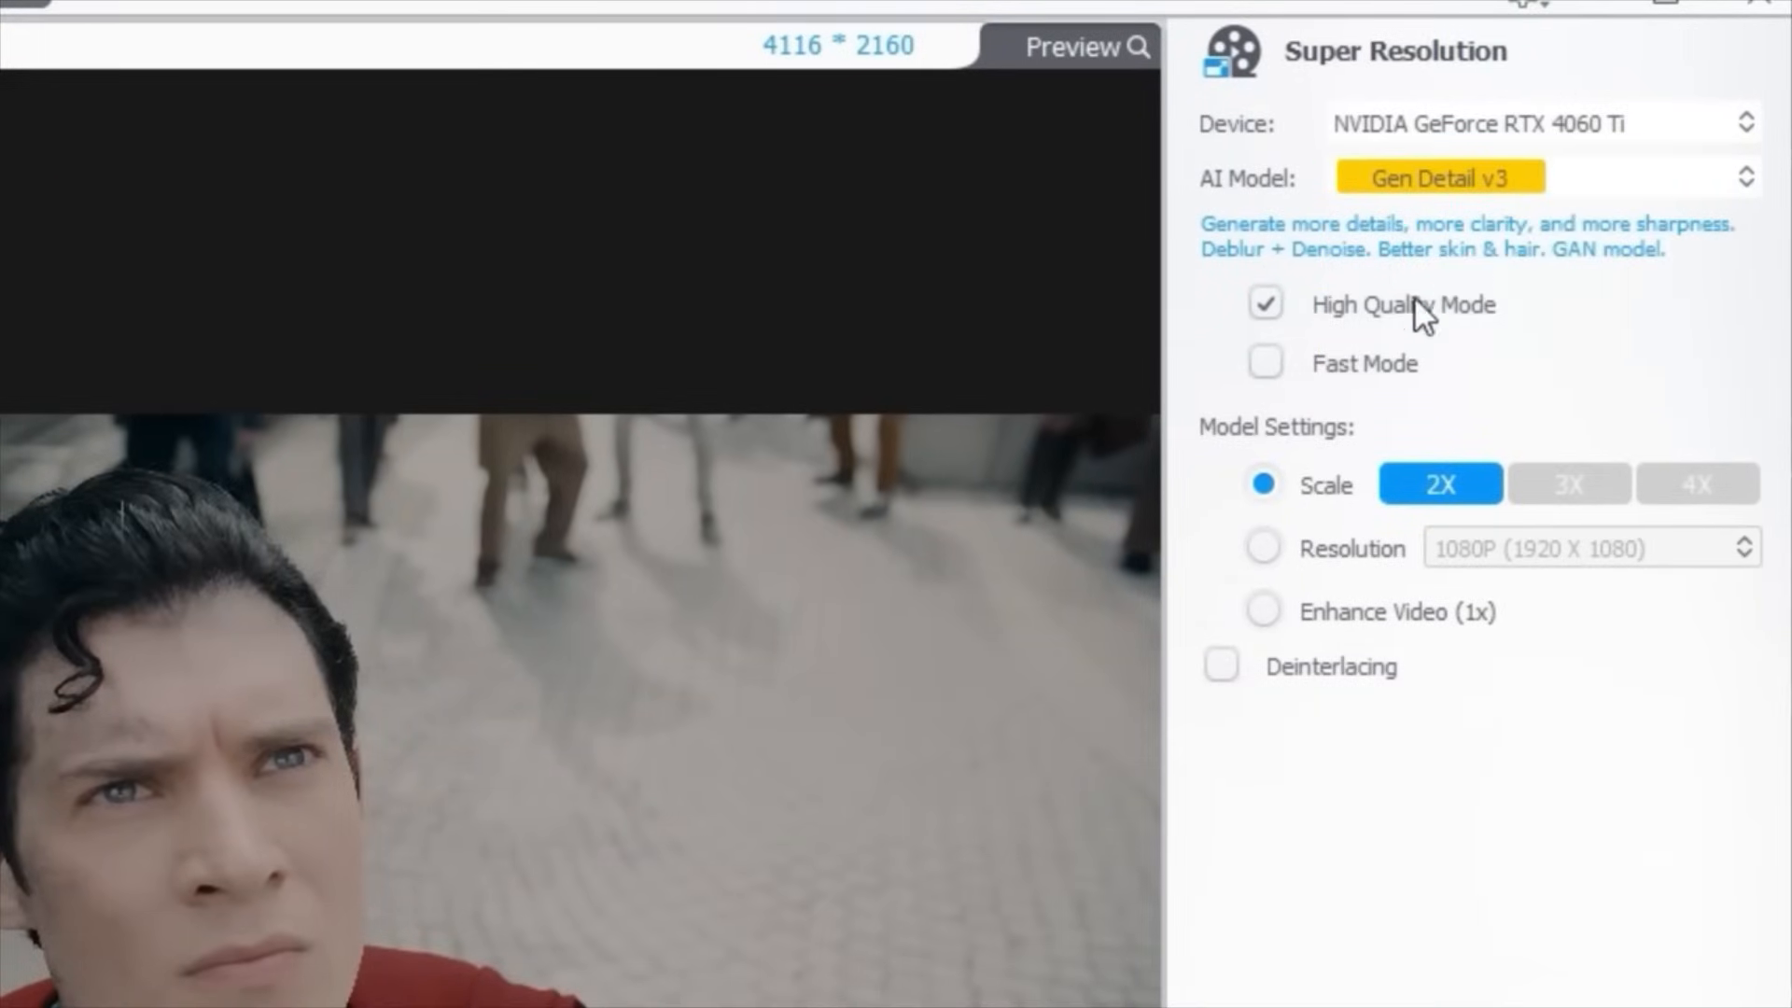
click(1069, 47)
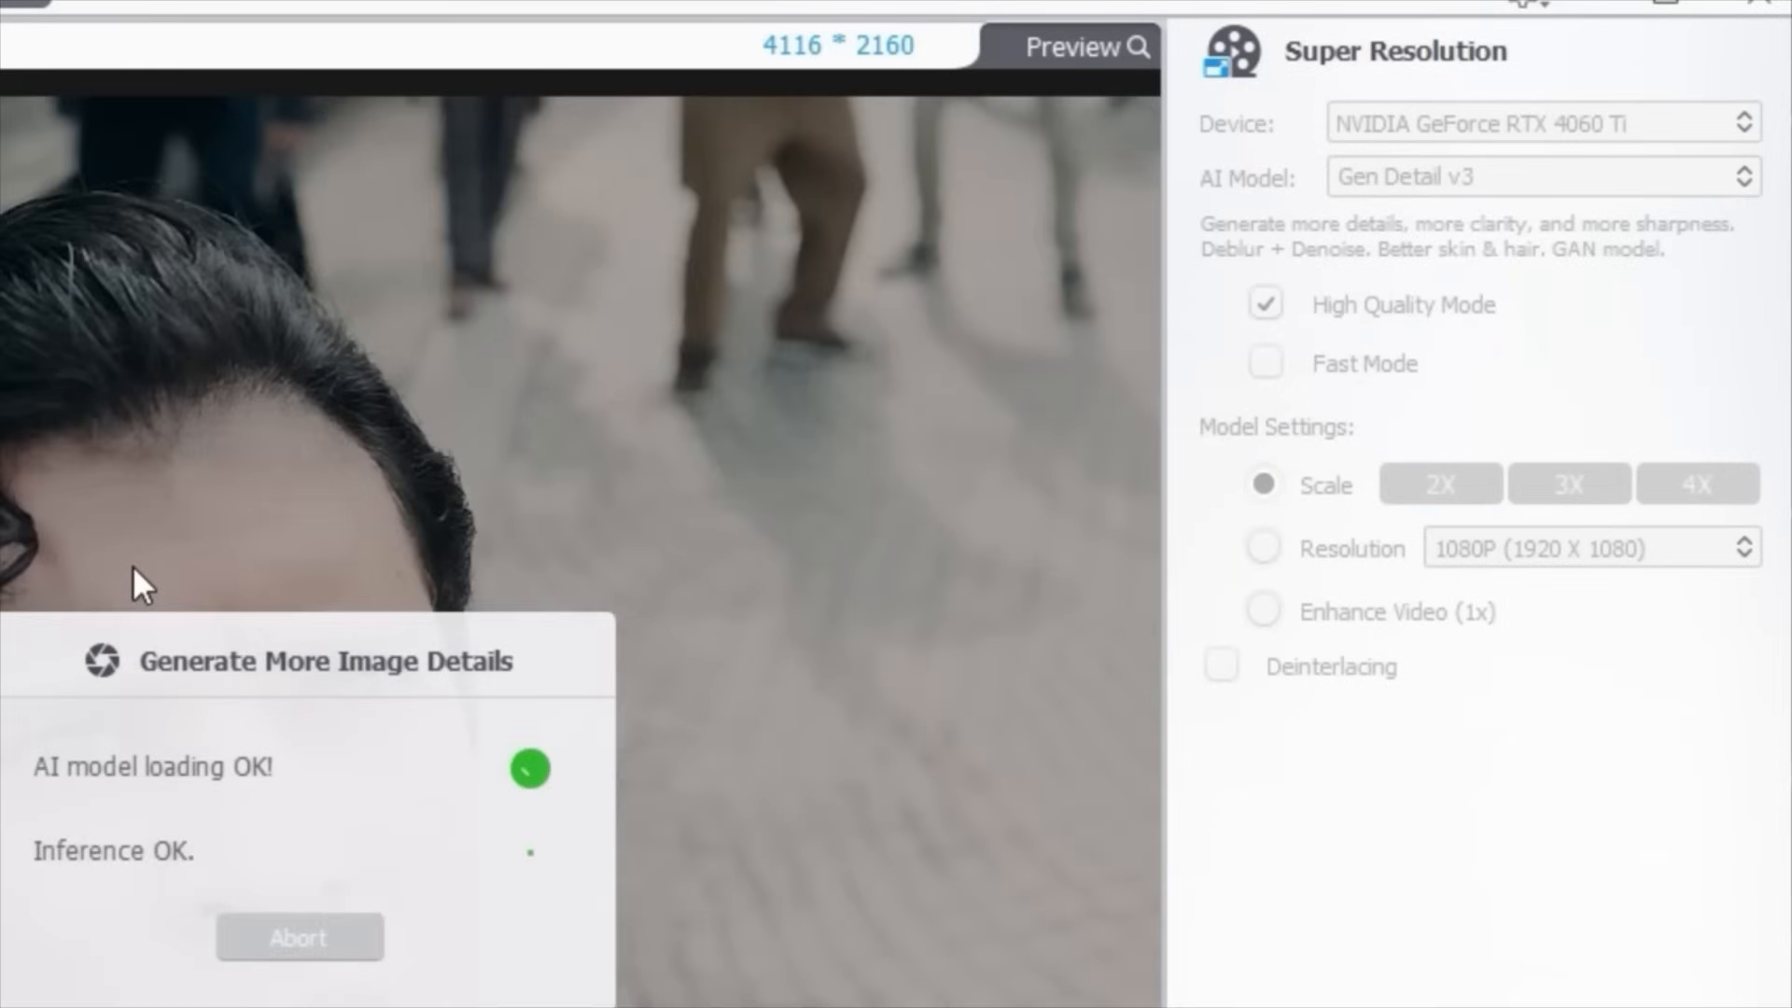
click(1221, 665)
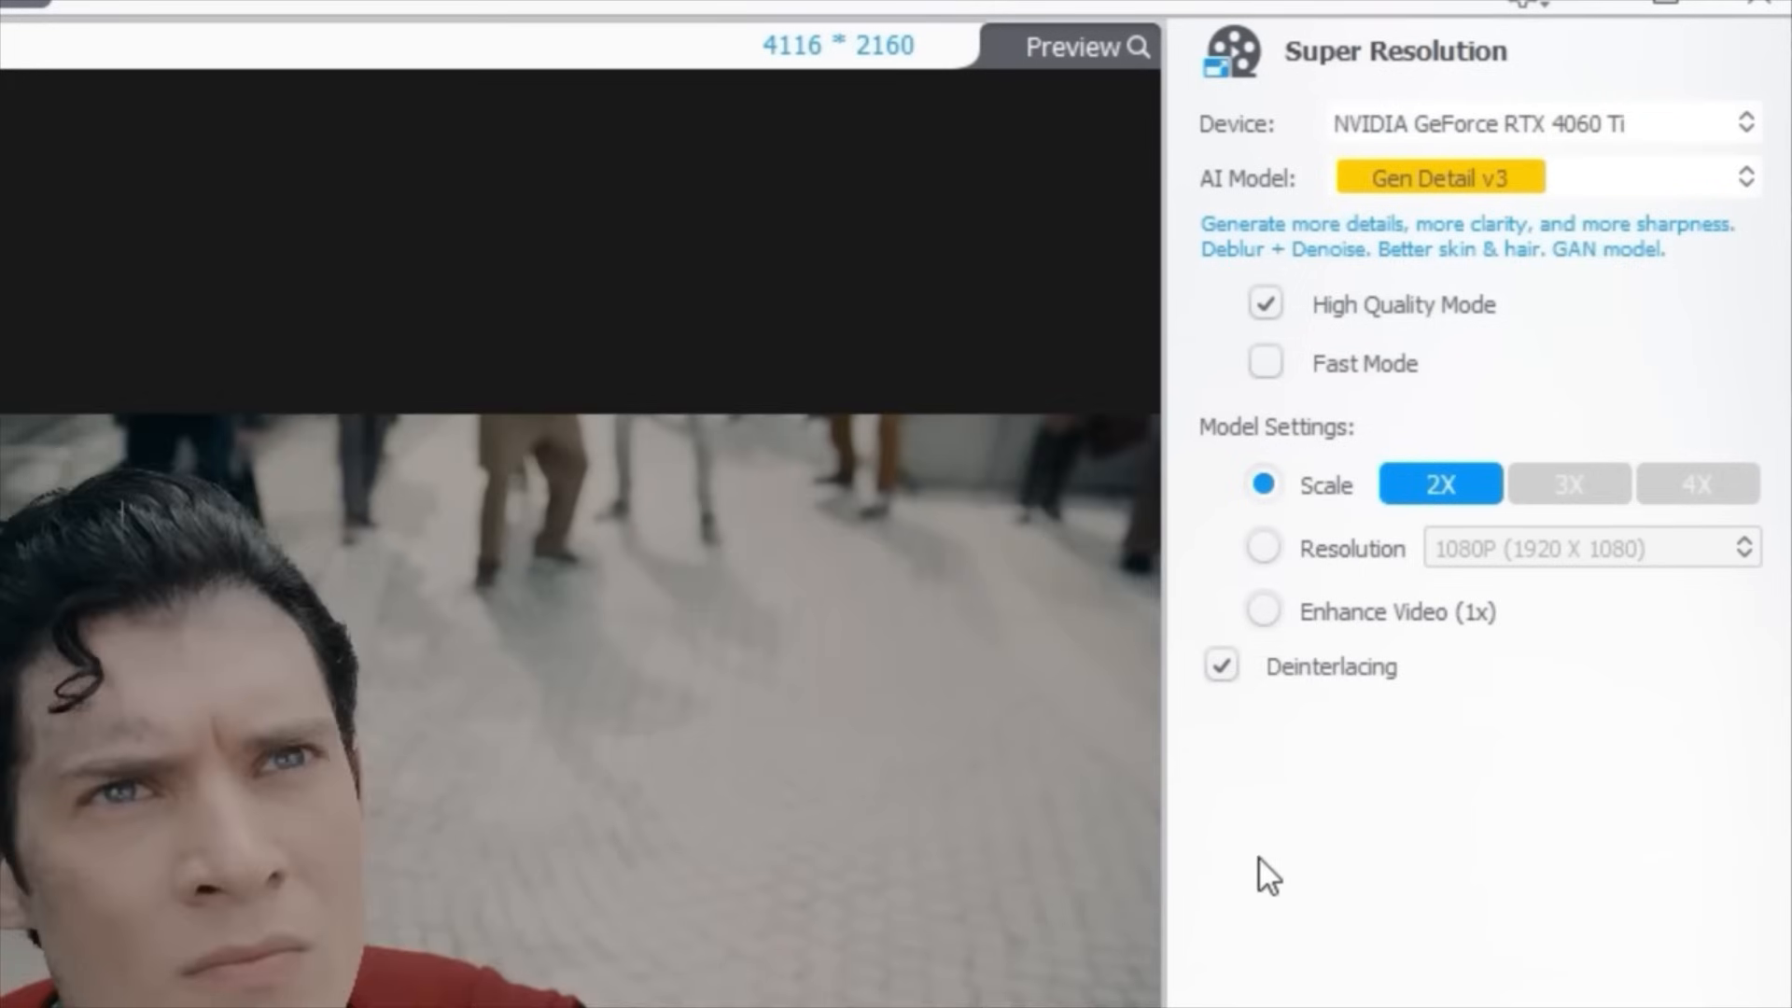
click(1078, 47)
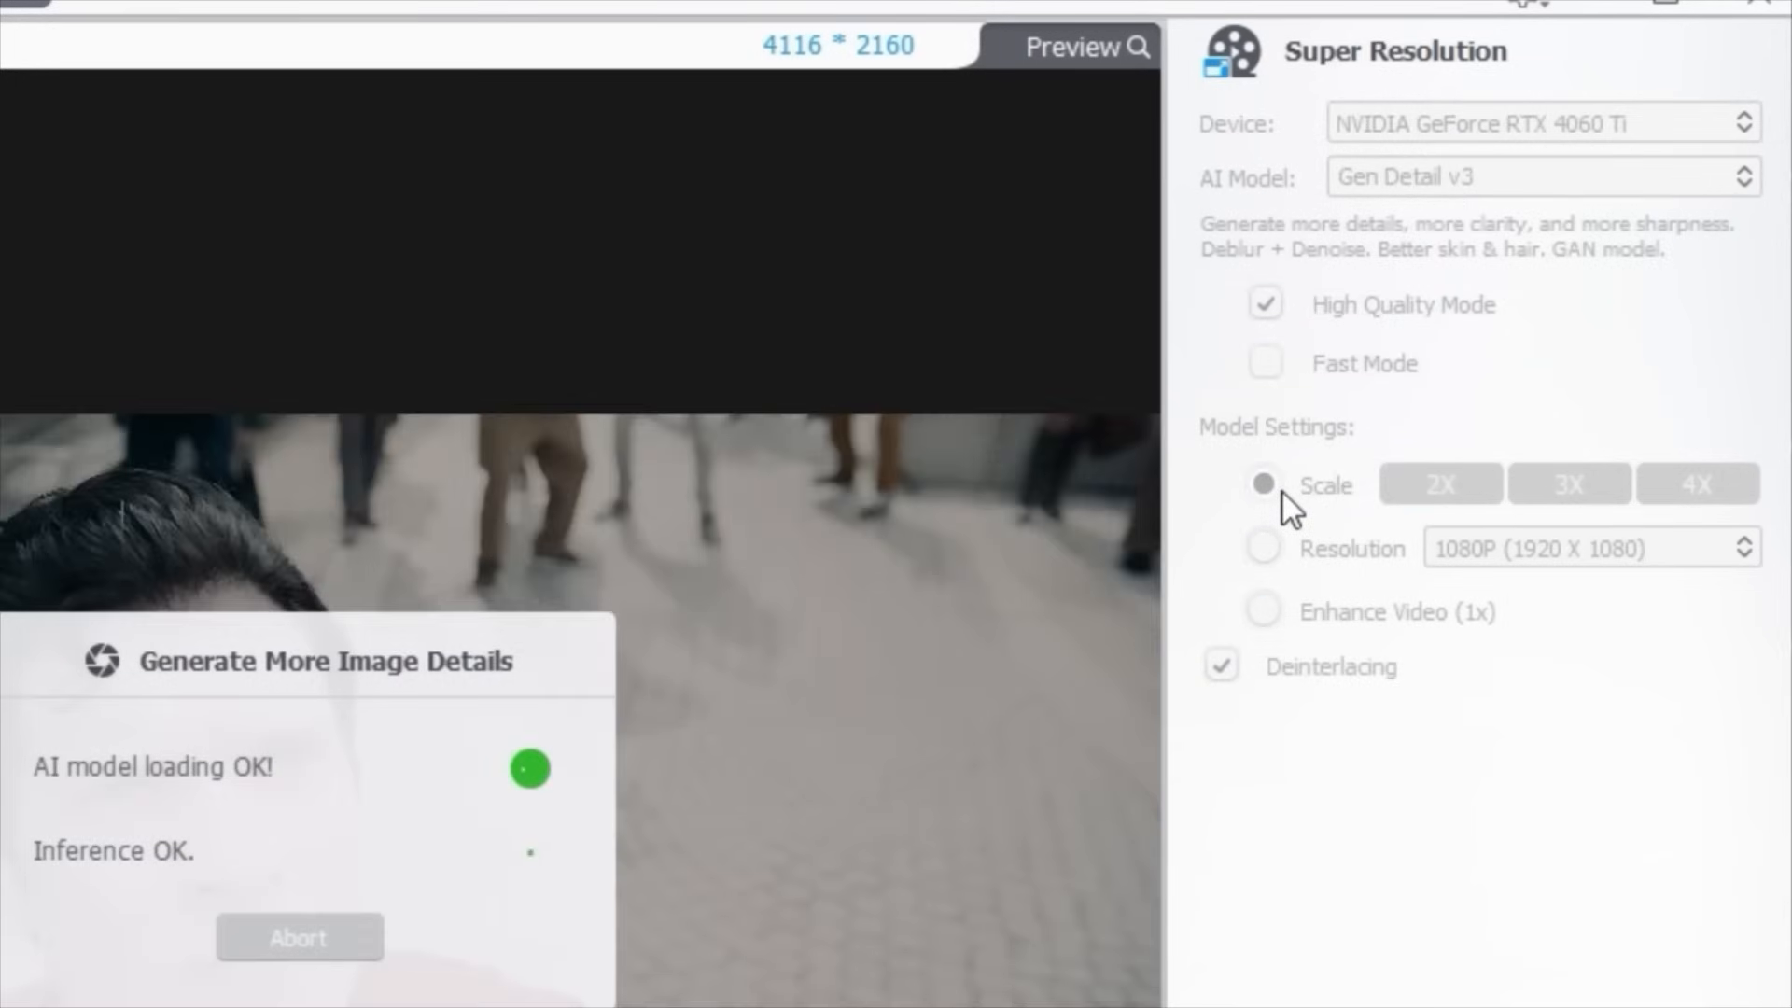
click(1263, 484)
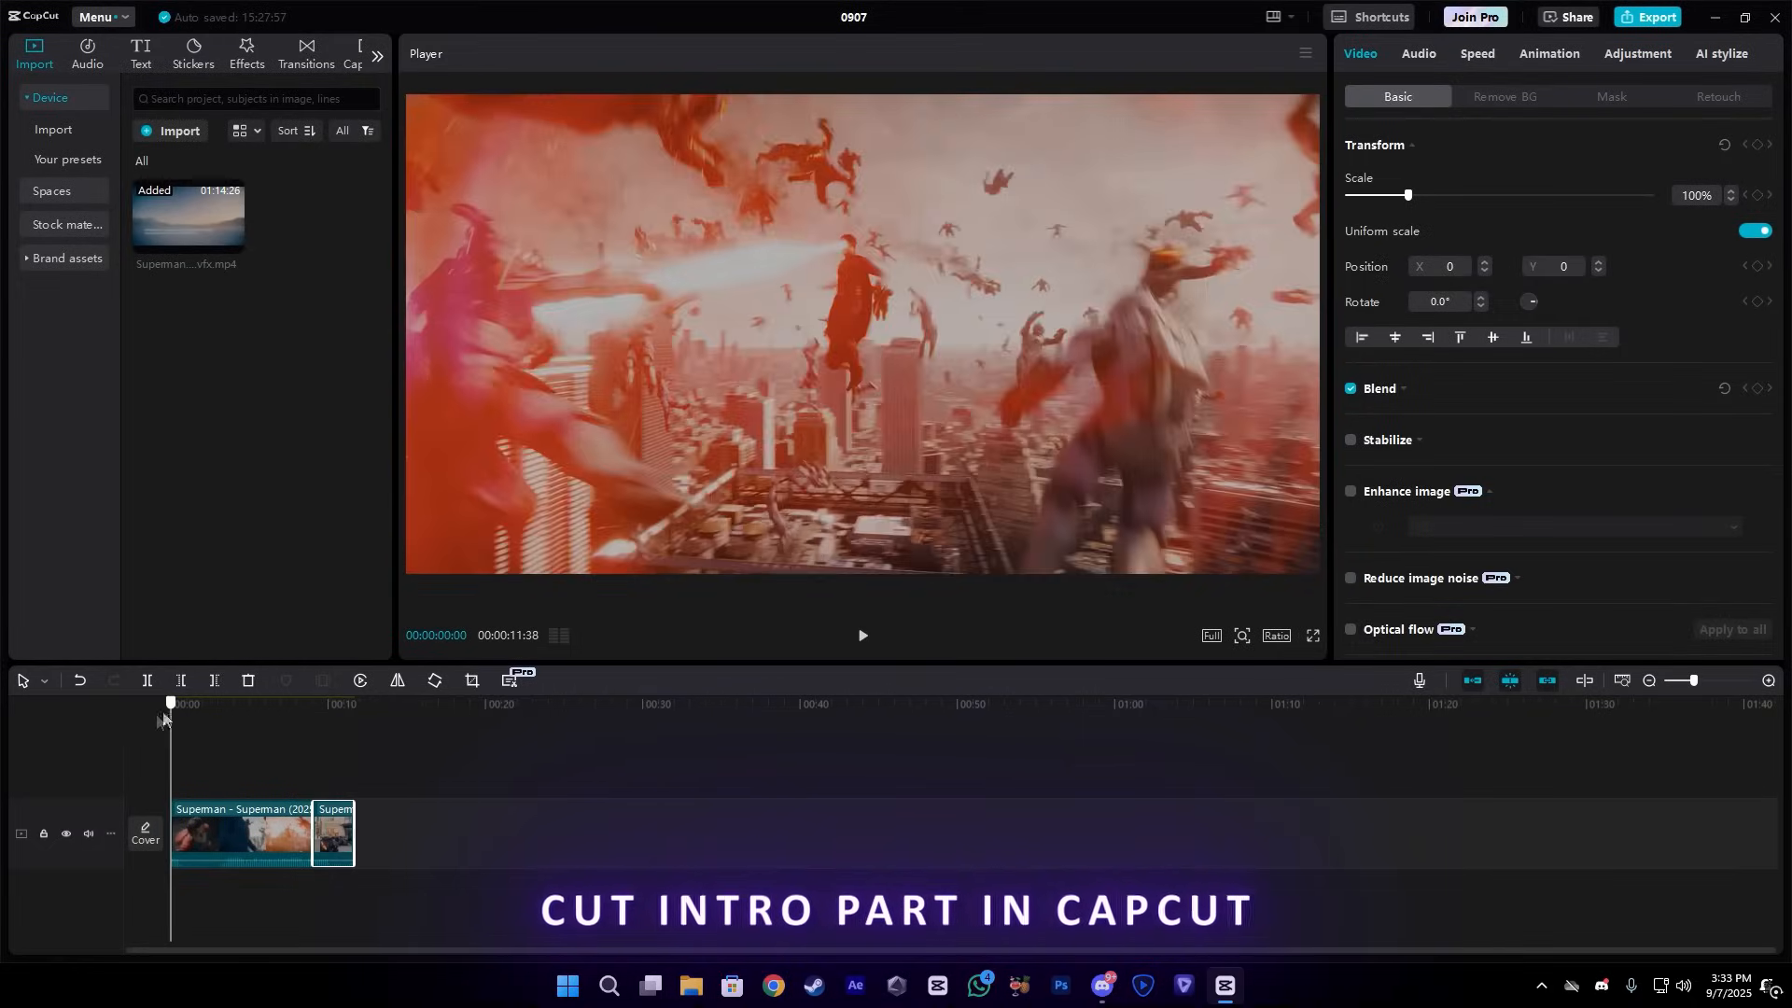
- Export the Superman edit from CapCut at 1080p and 24fps, named CLIP
click(1654, 16)
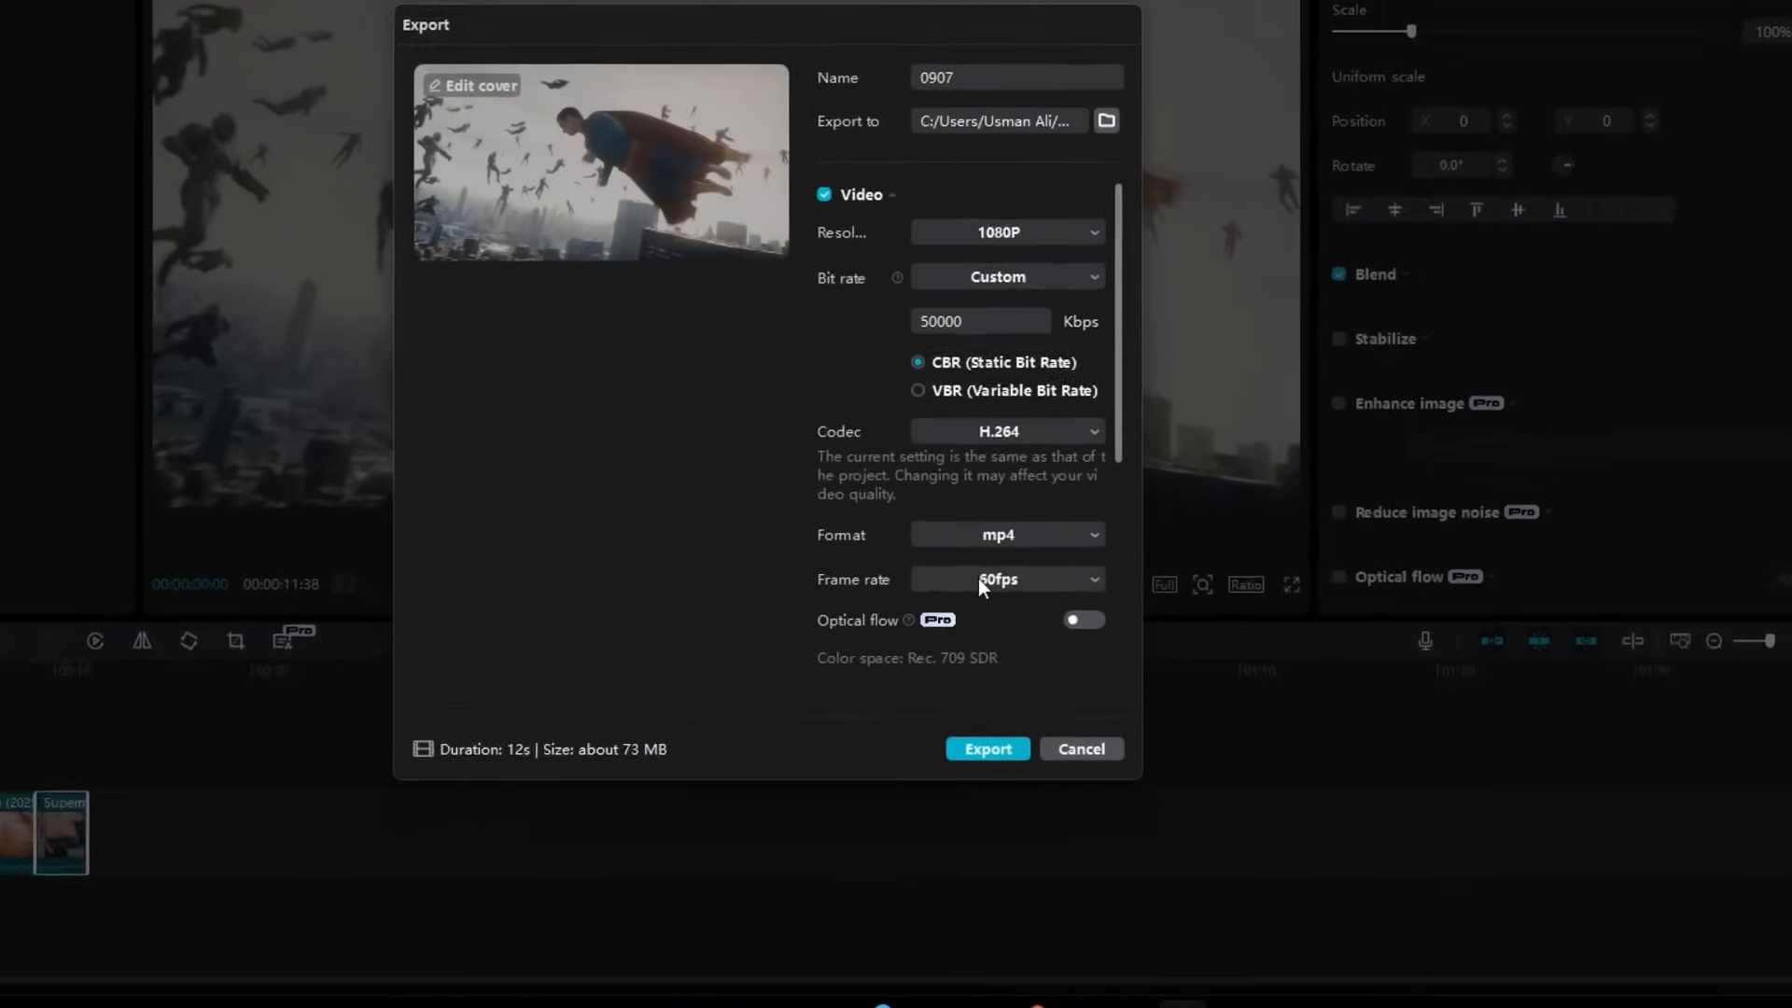
click(1004, 579)
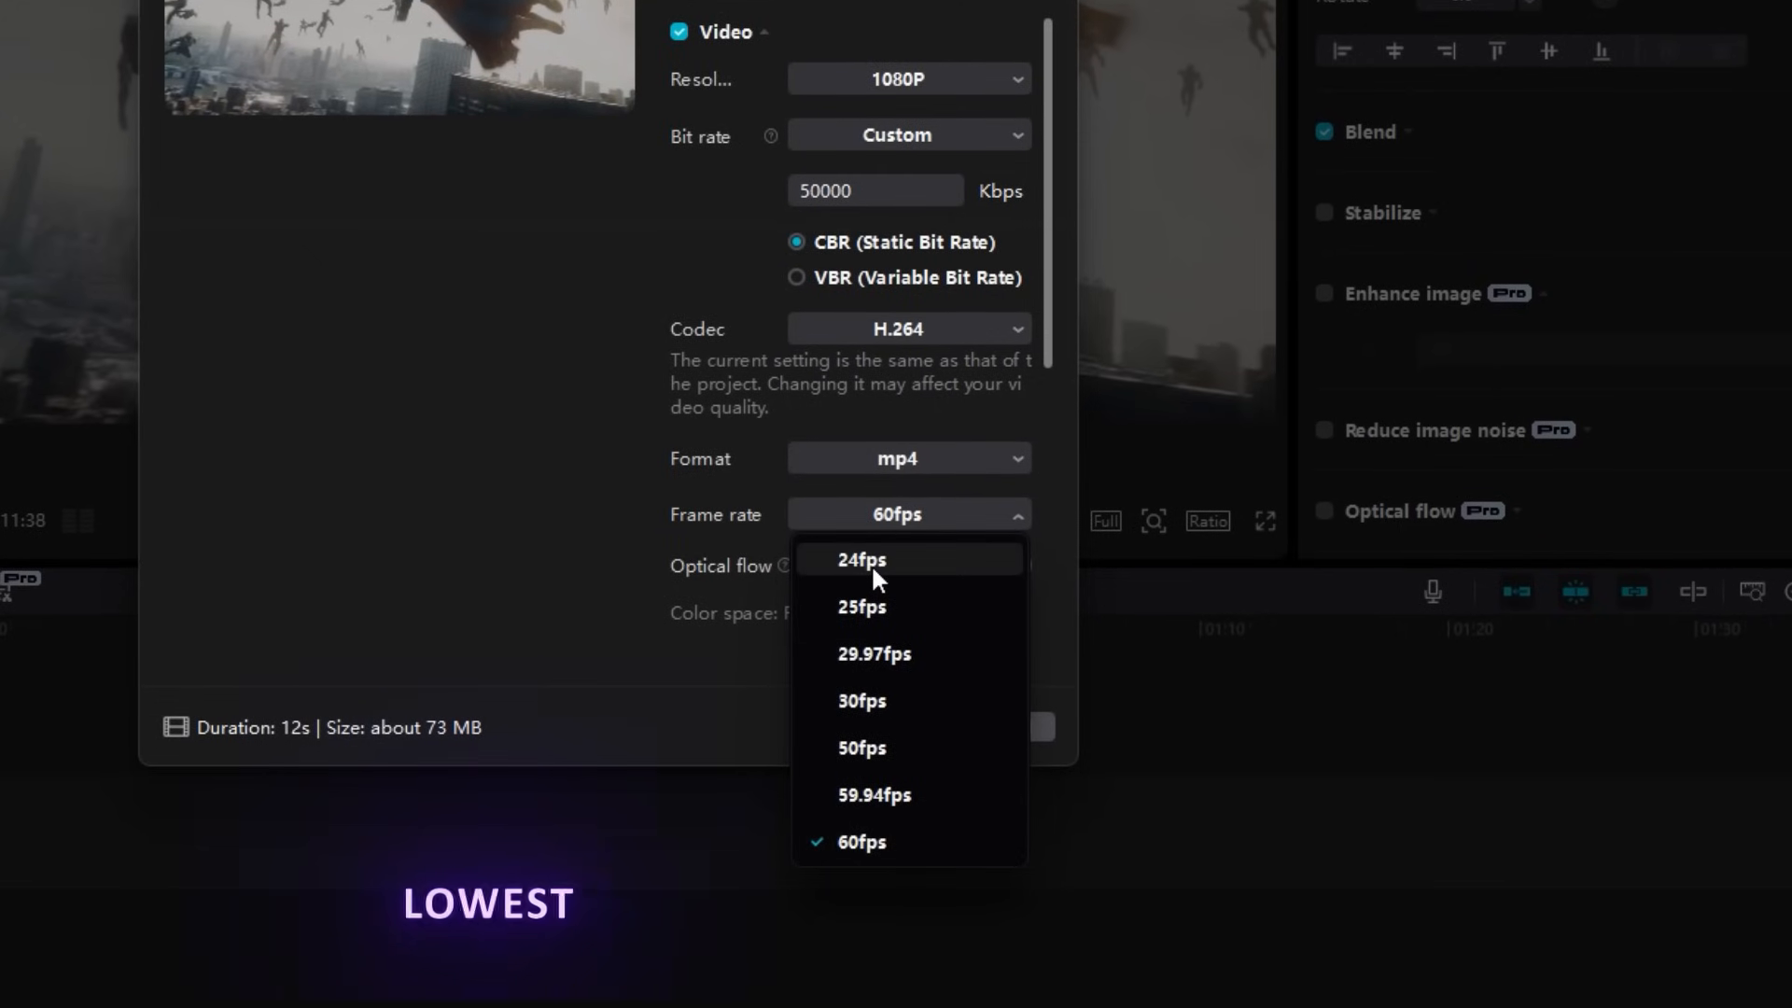
click(859, 560)
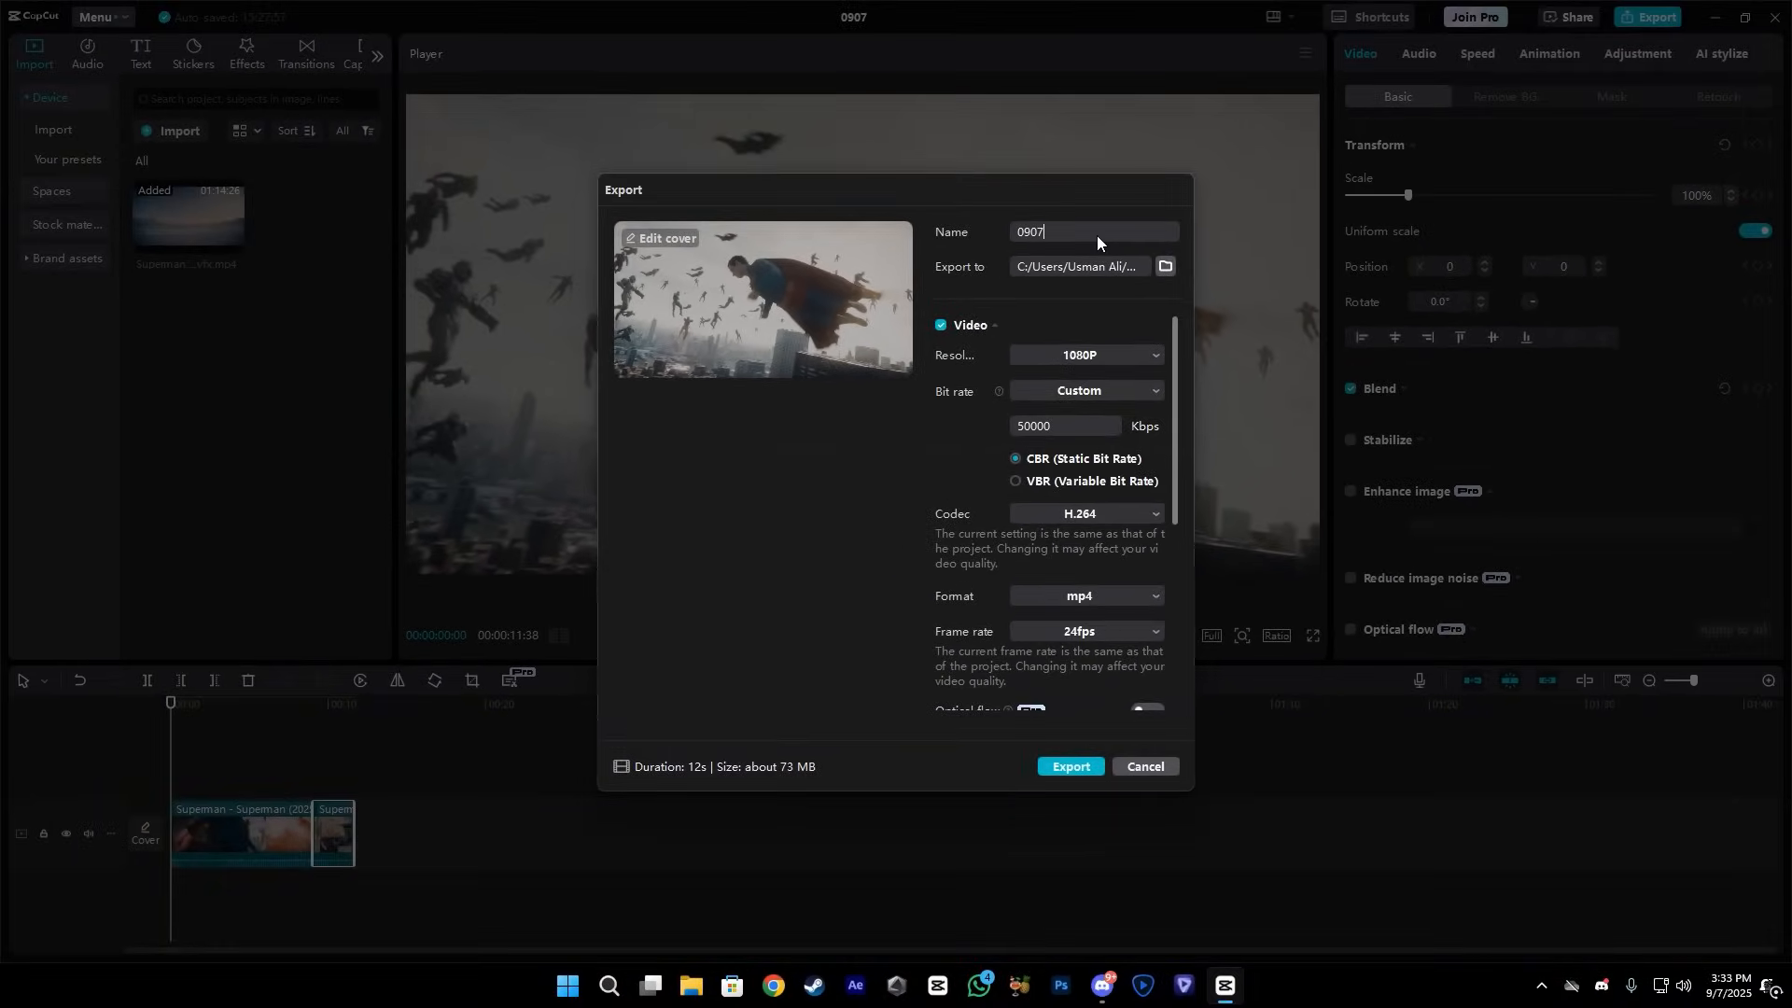
text(CLIP)
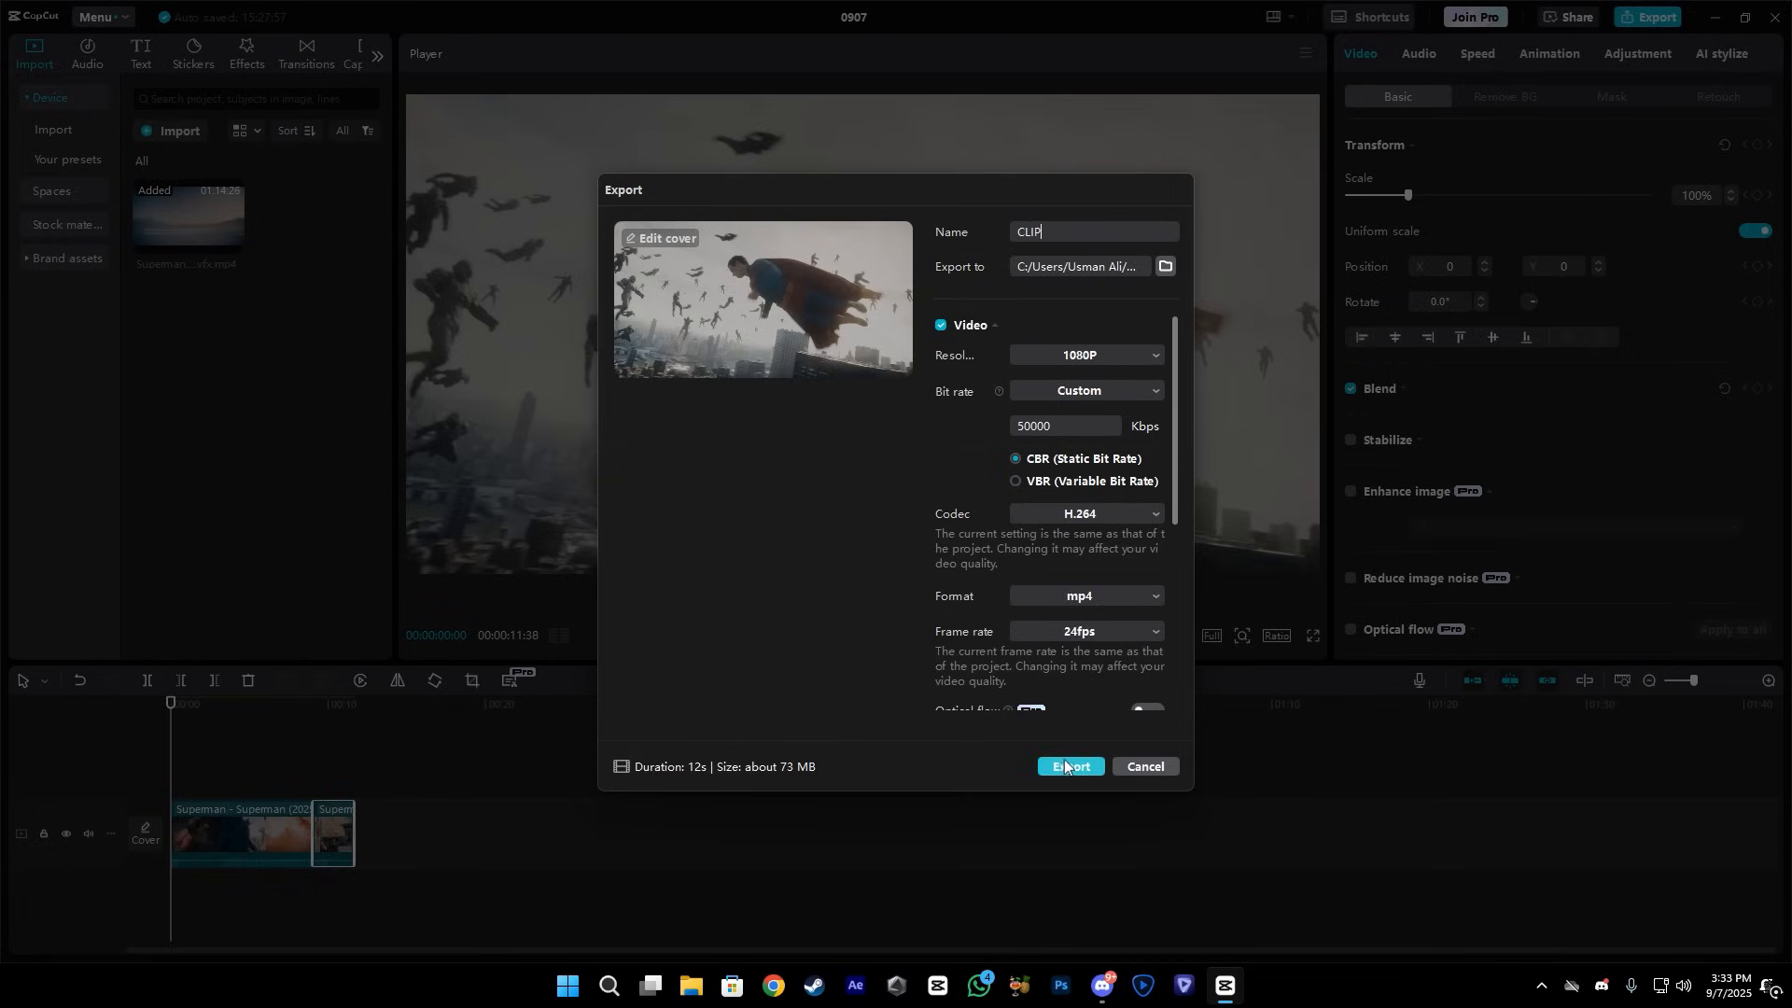
click(1069, 765)
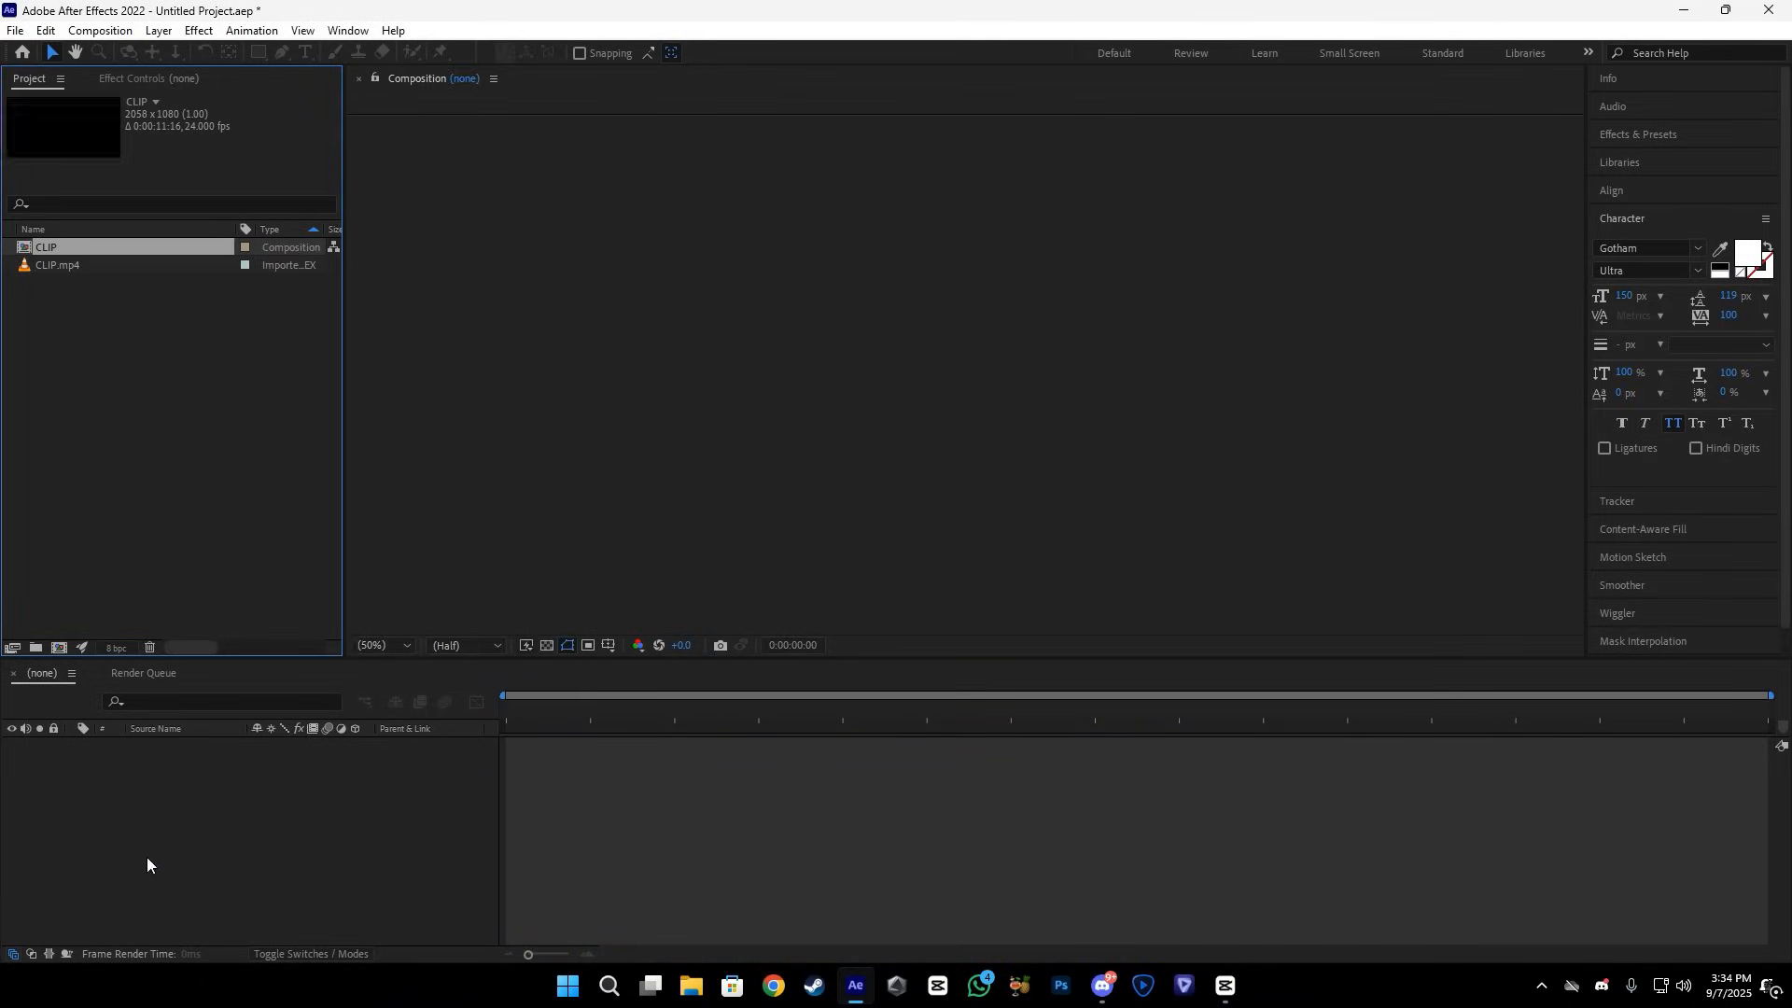
- Open the CLIP composition and scrub the footage, returning to the first frame
double_click(45, 247)
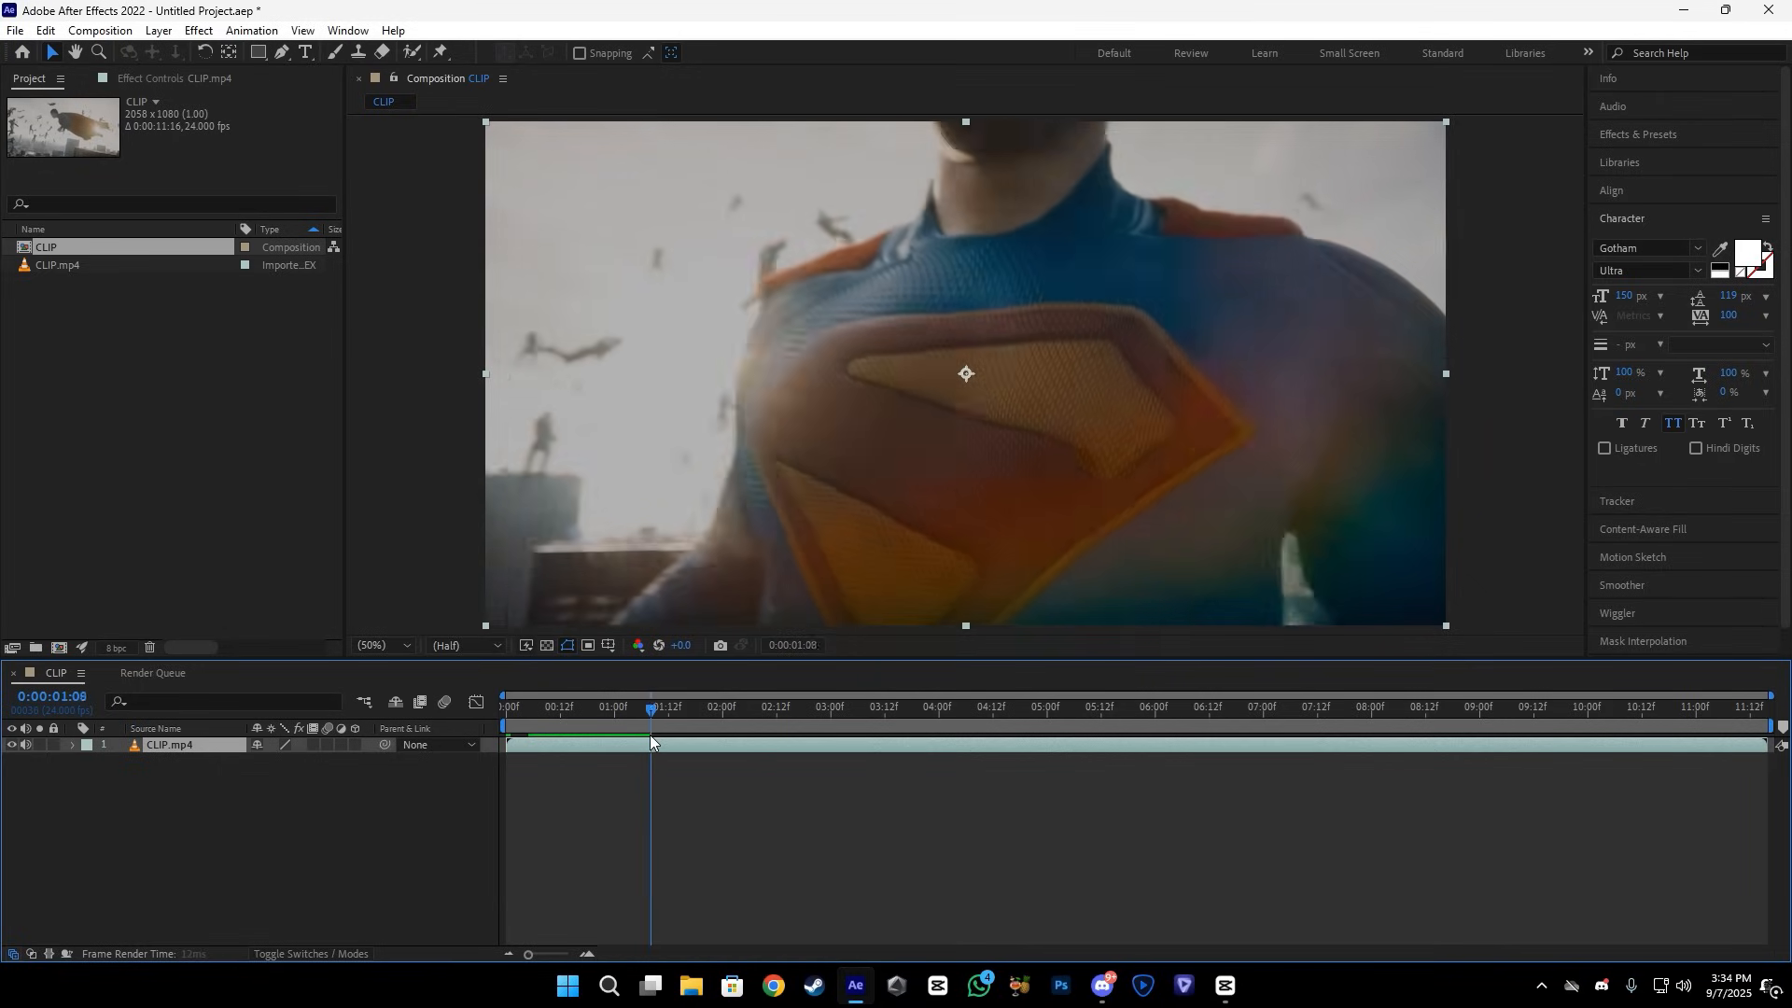
drag(652, 708, 690, 708)
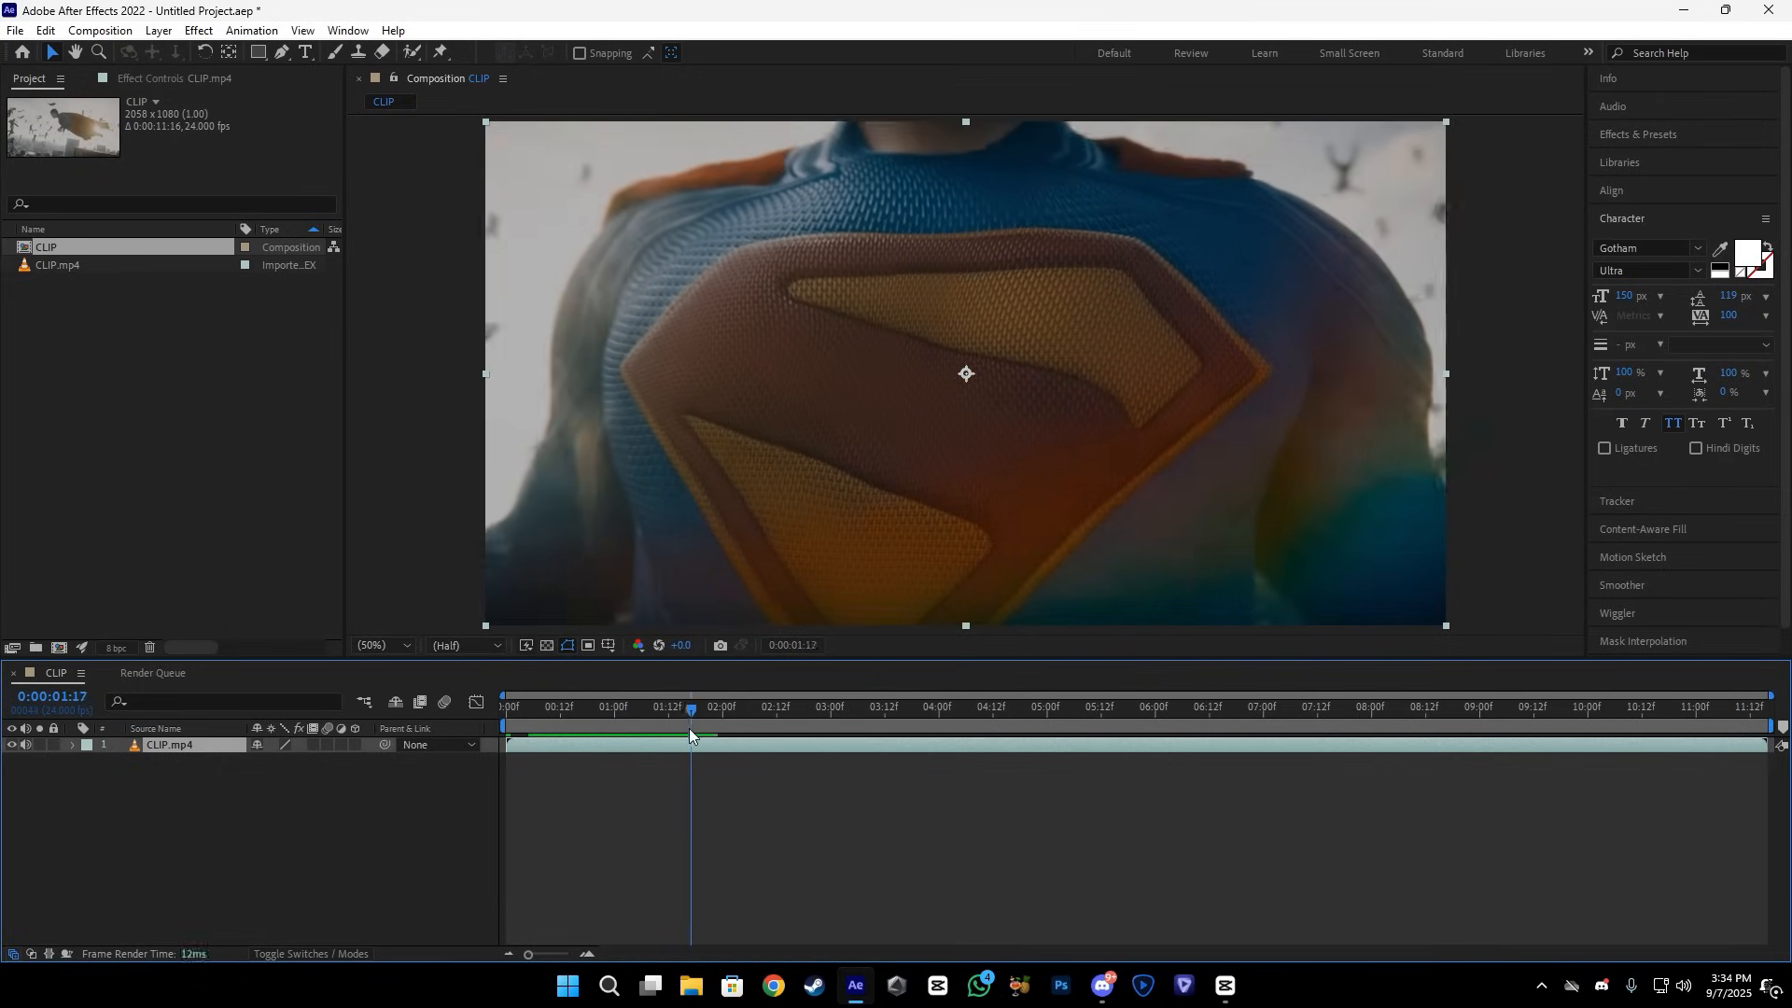
drag(691, 729, 600, 729)
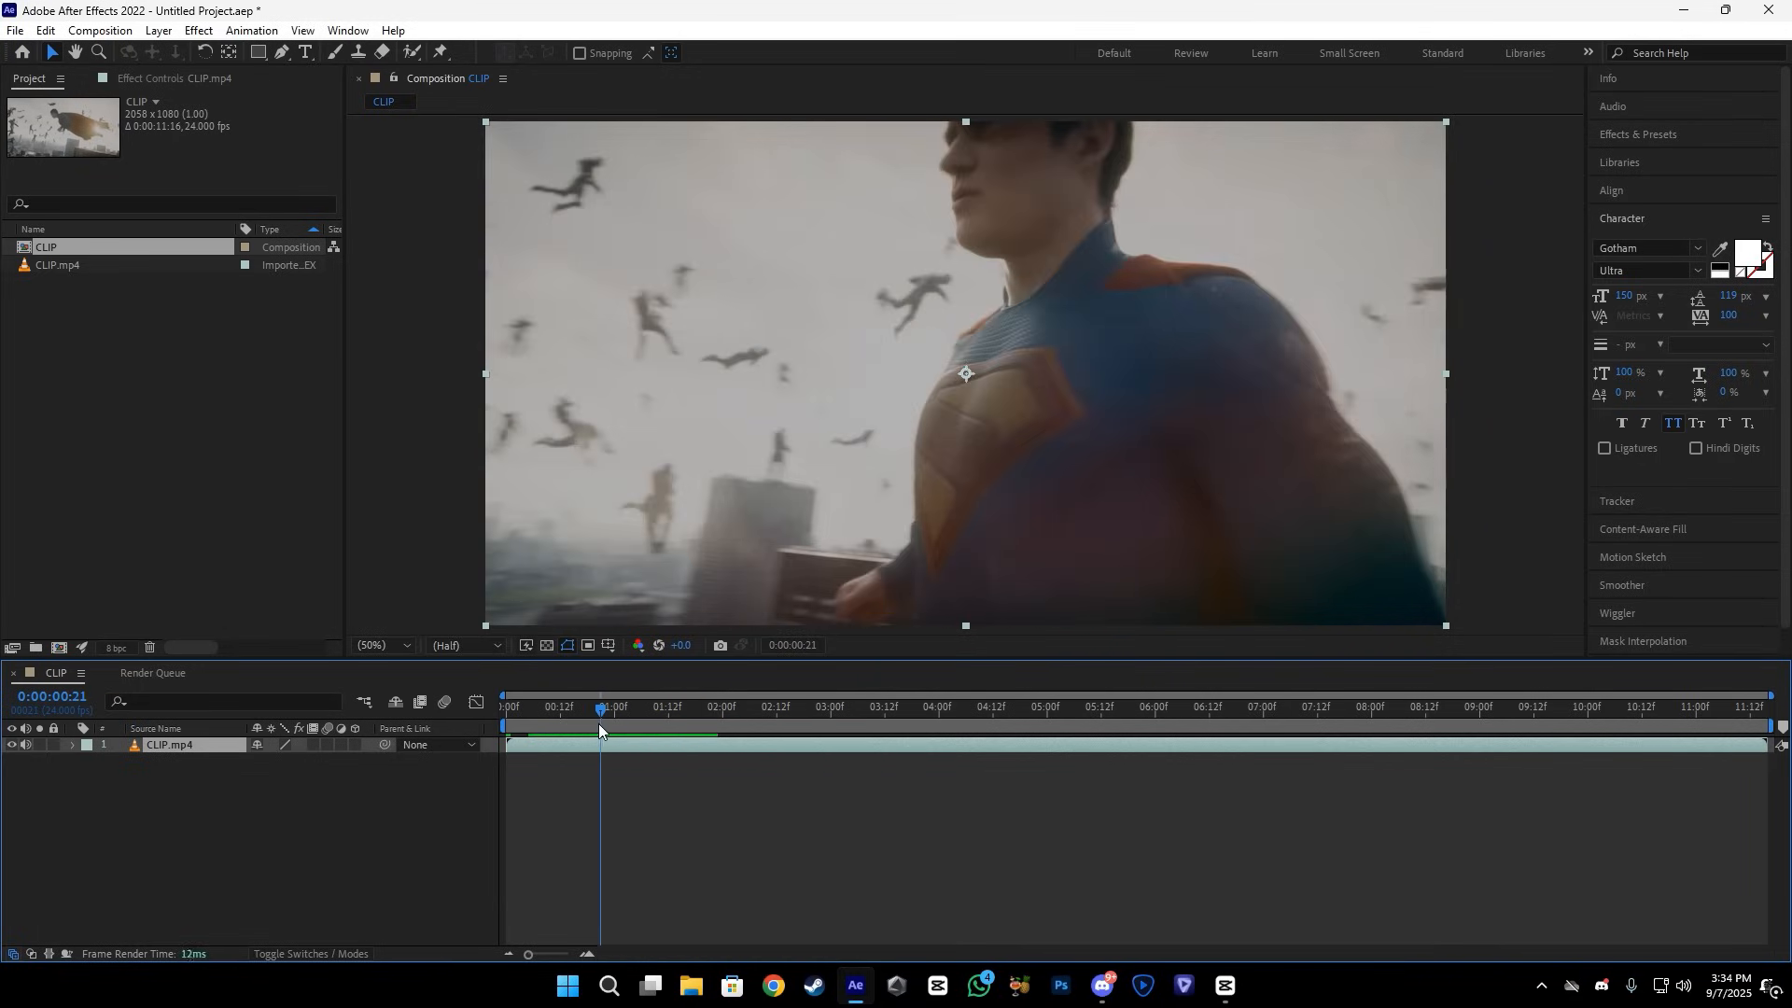
click(503, 706)
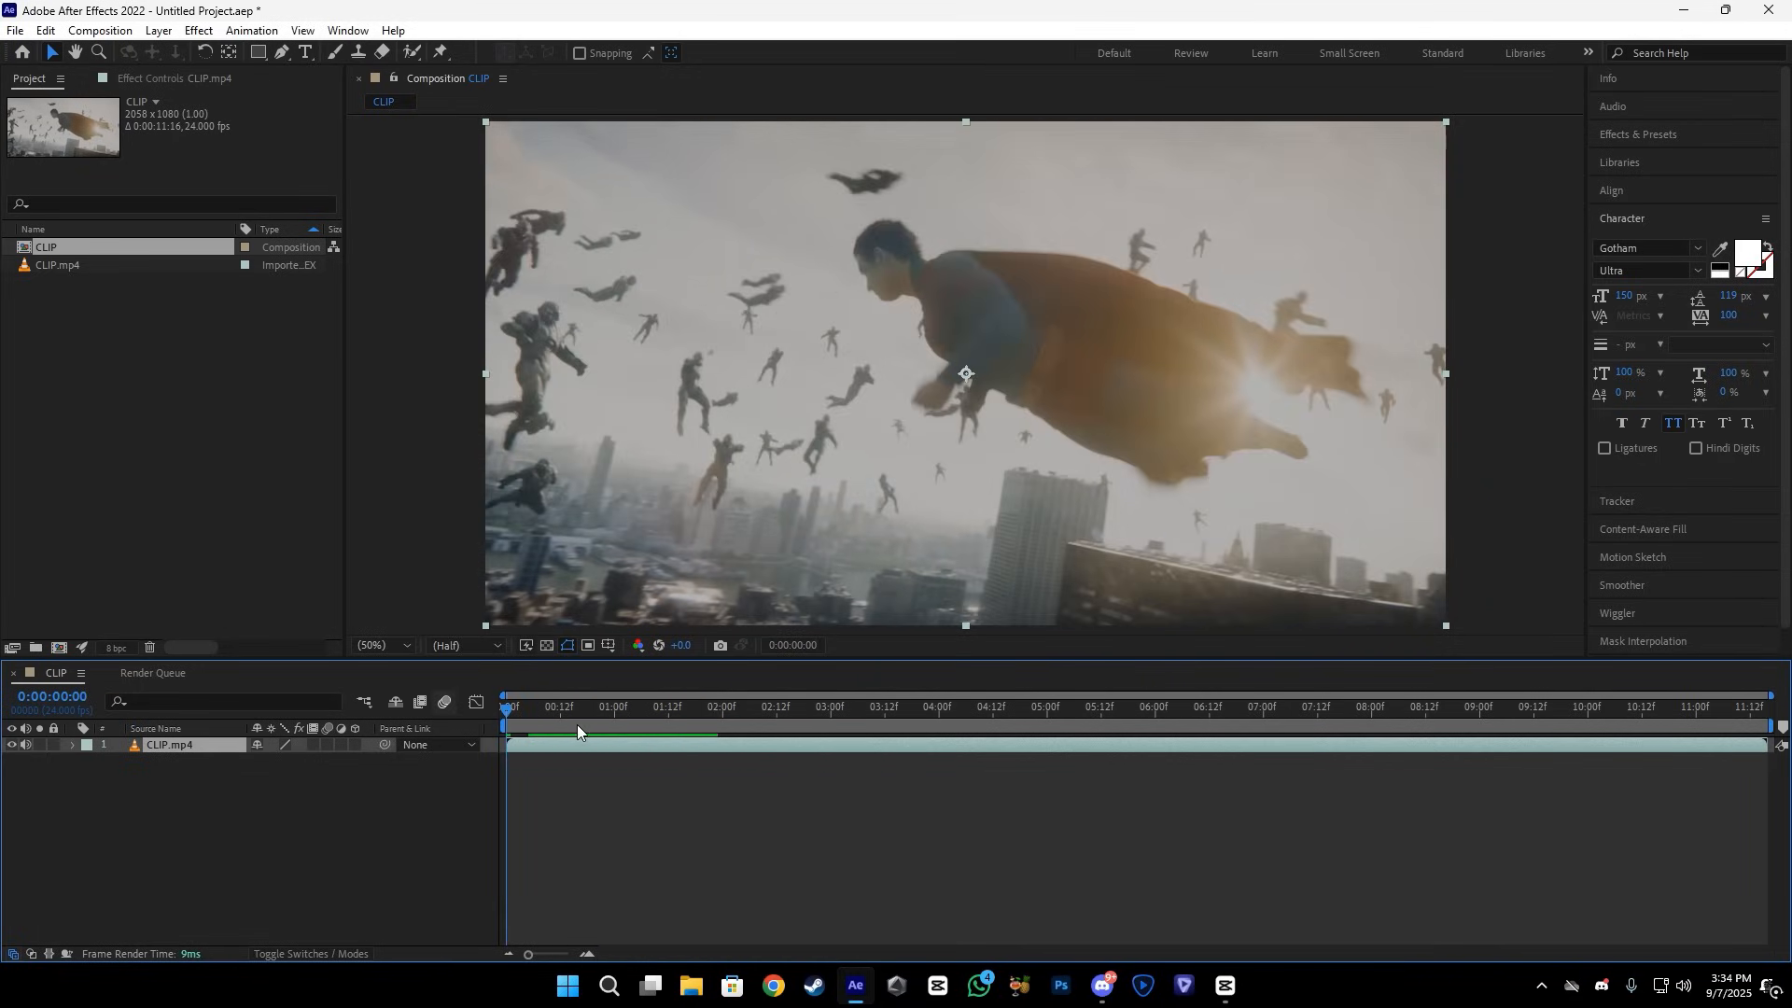
- Change the CLIP composition's frame rate to 23.976 fps in Composition Settings
right_click(577, 732)
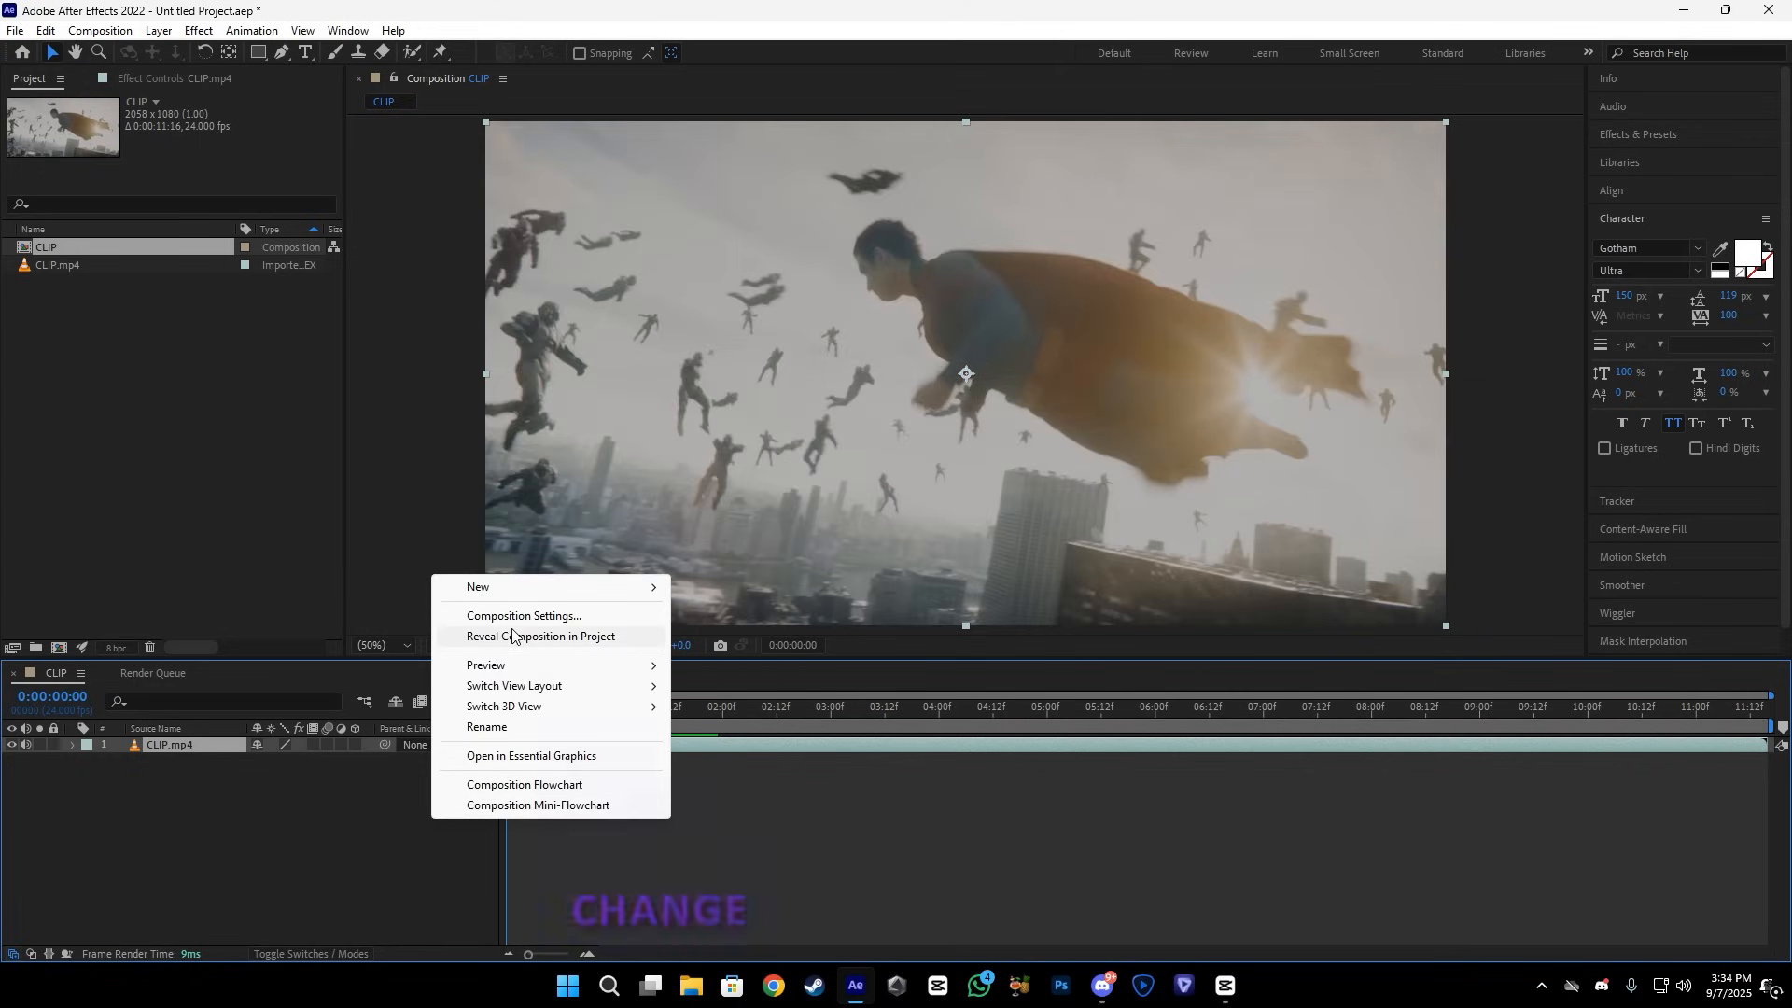
click(522, 615)
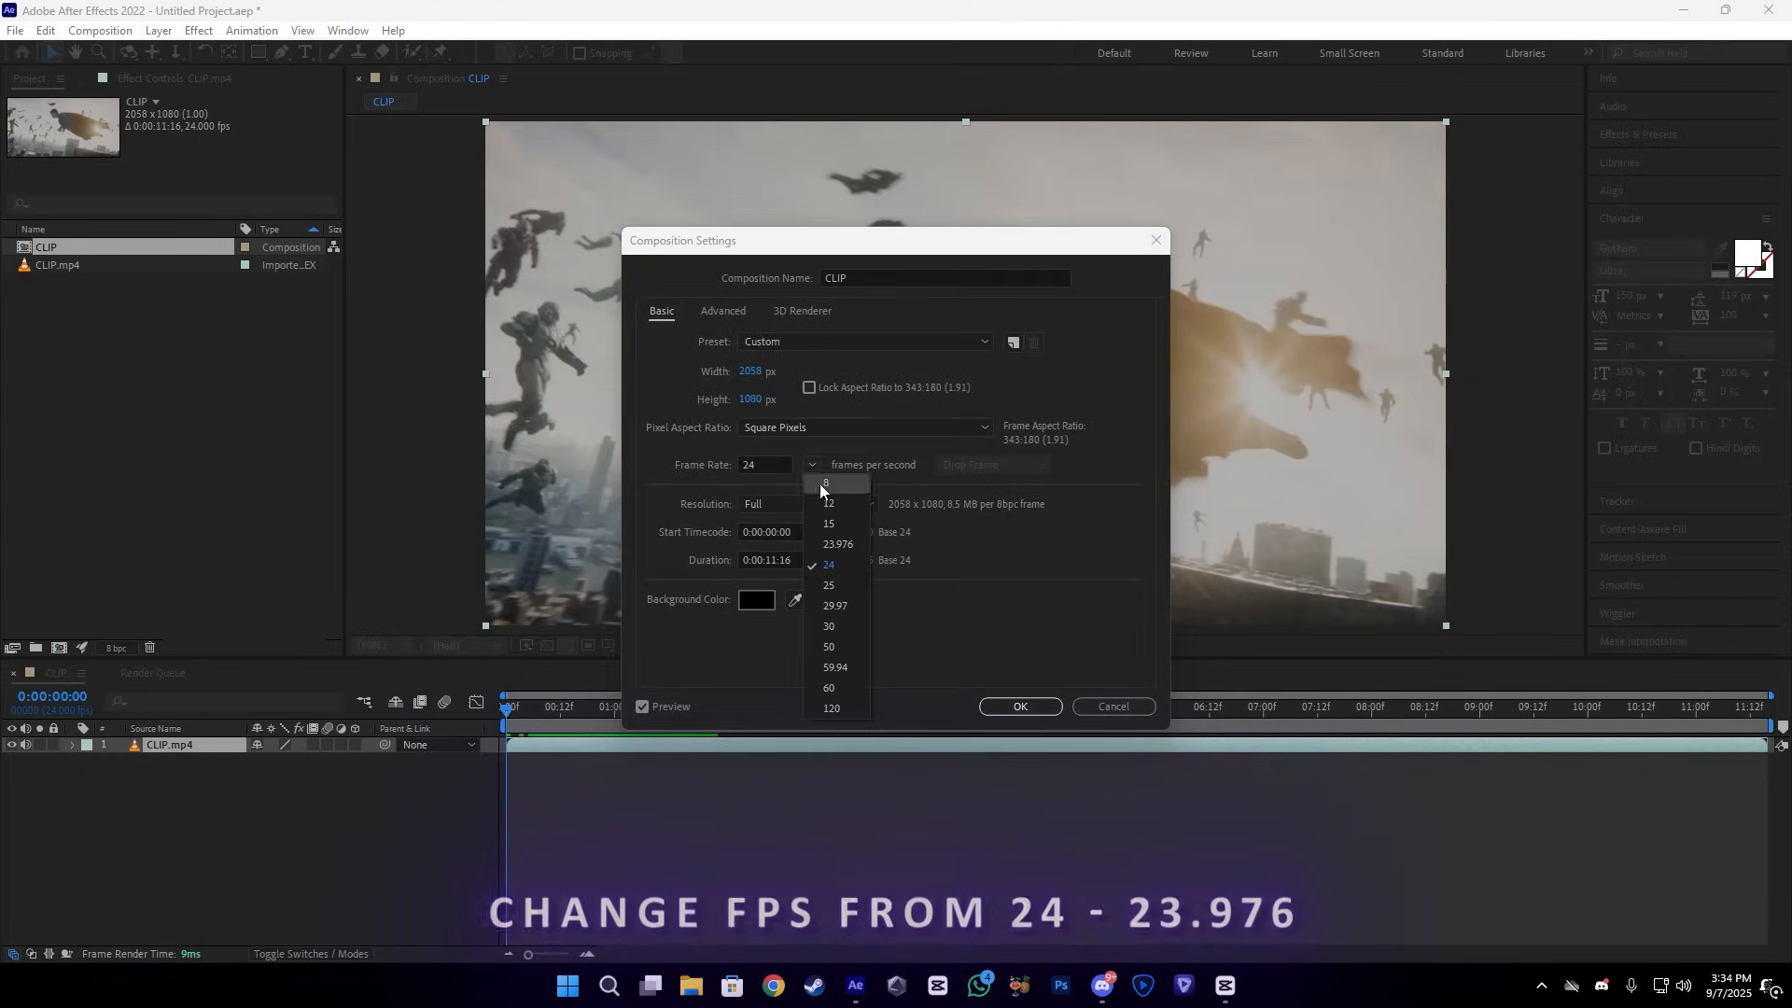
click(838, 544)
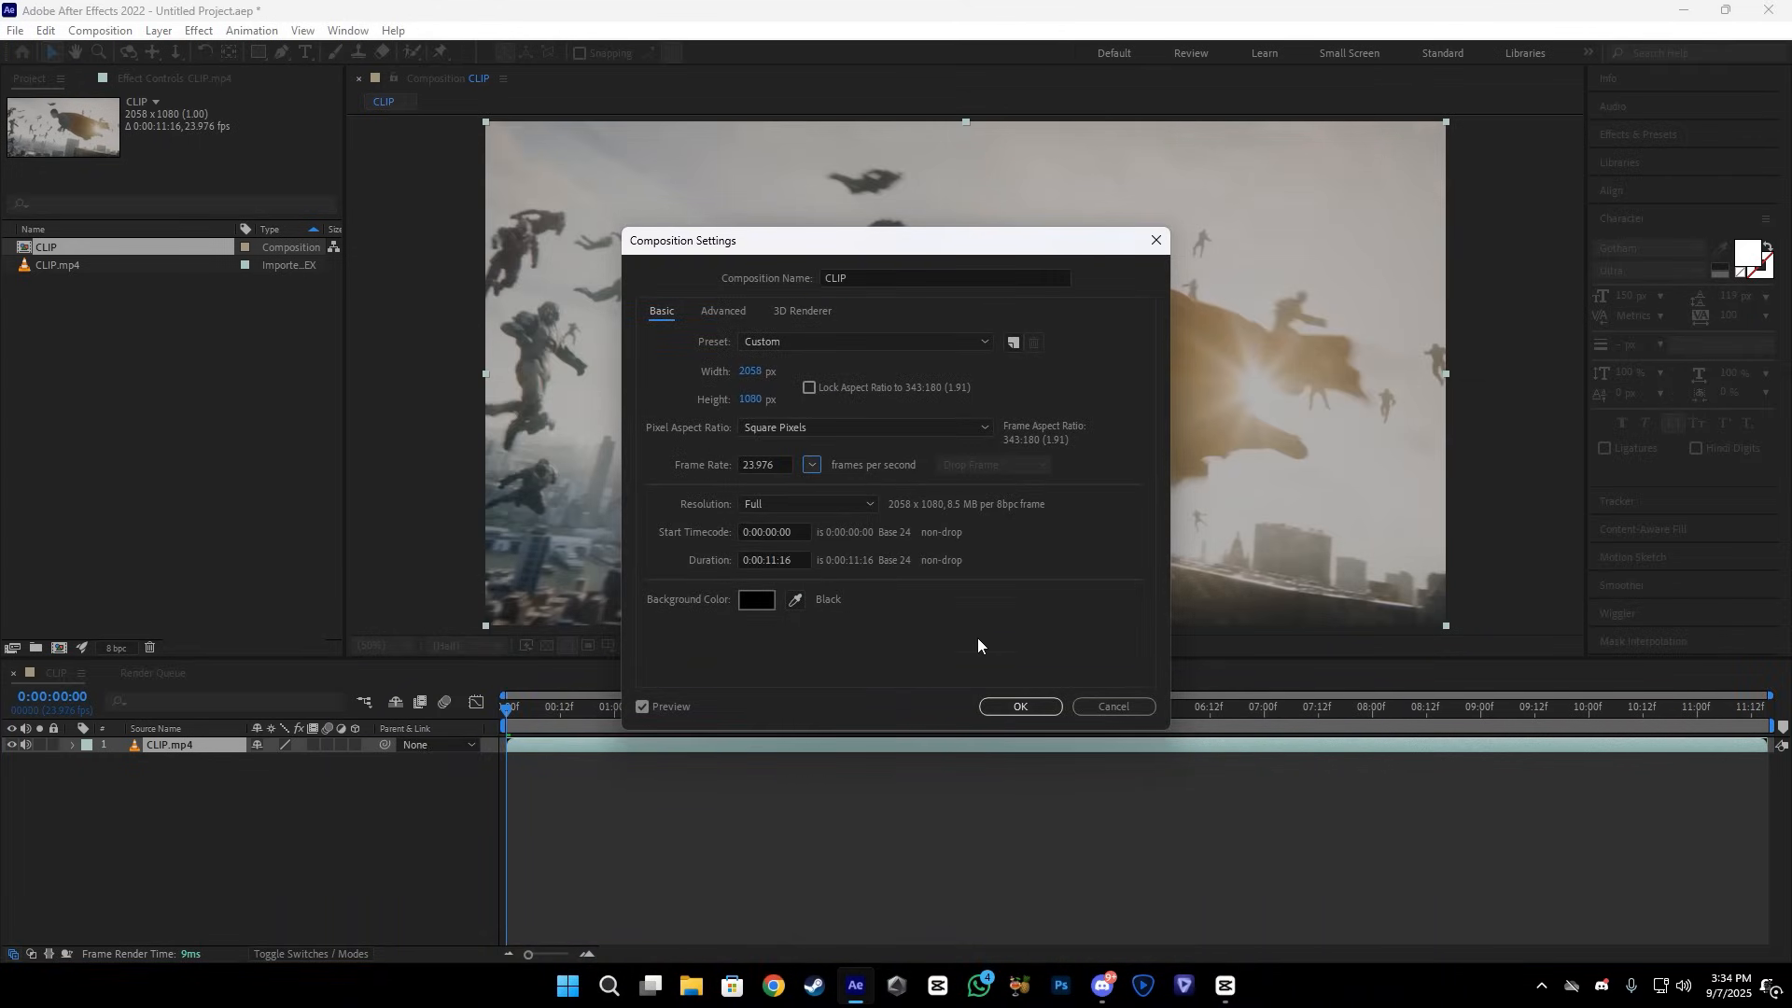
click(1018, 706)
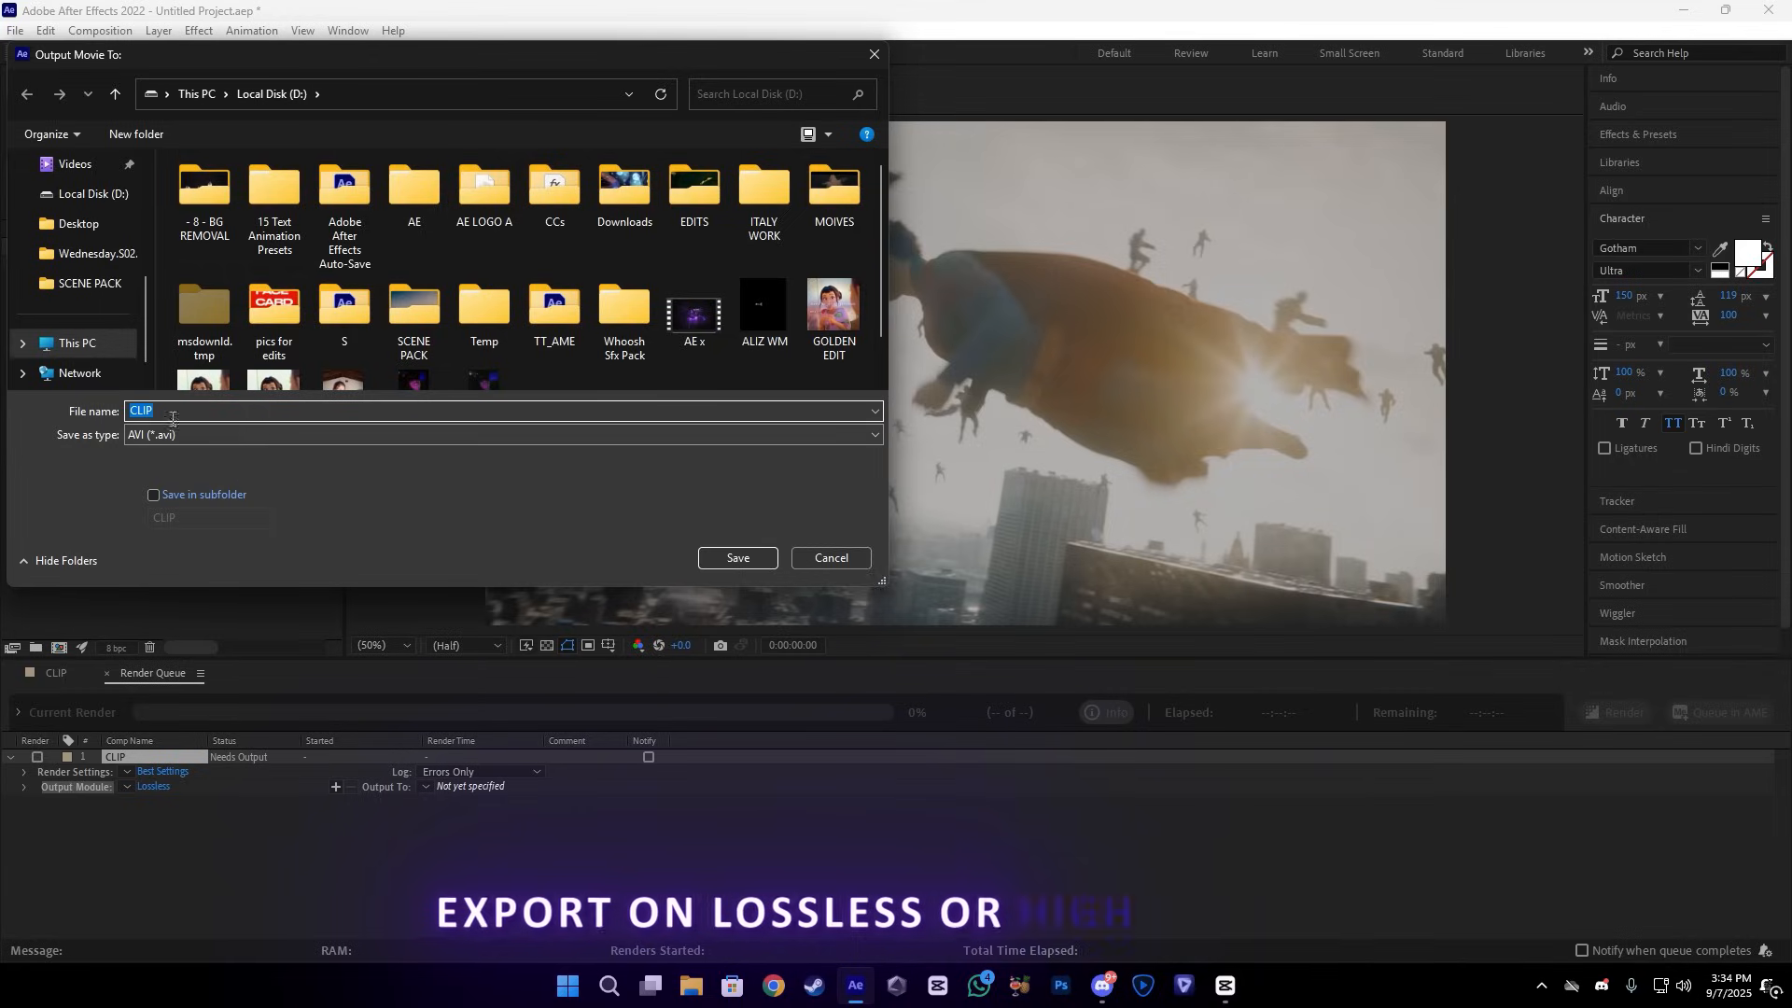
- Save the lossless render as CLIP X on the Desktop
text(X)
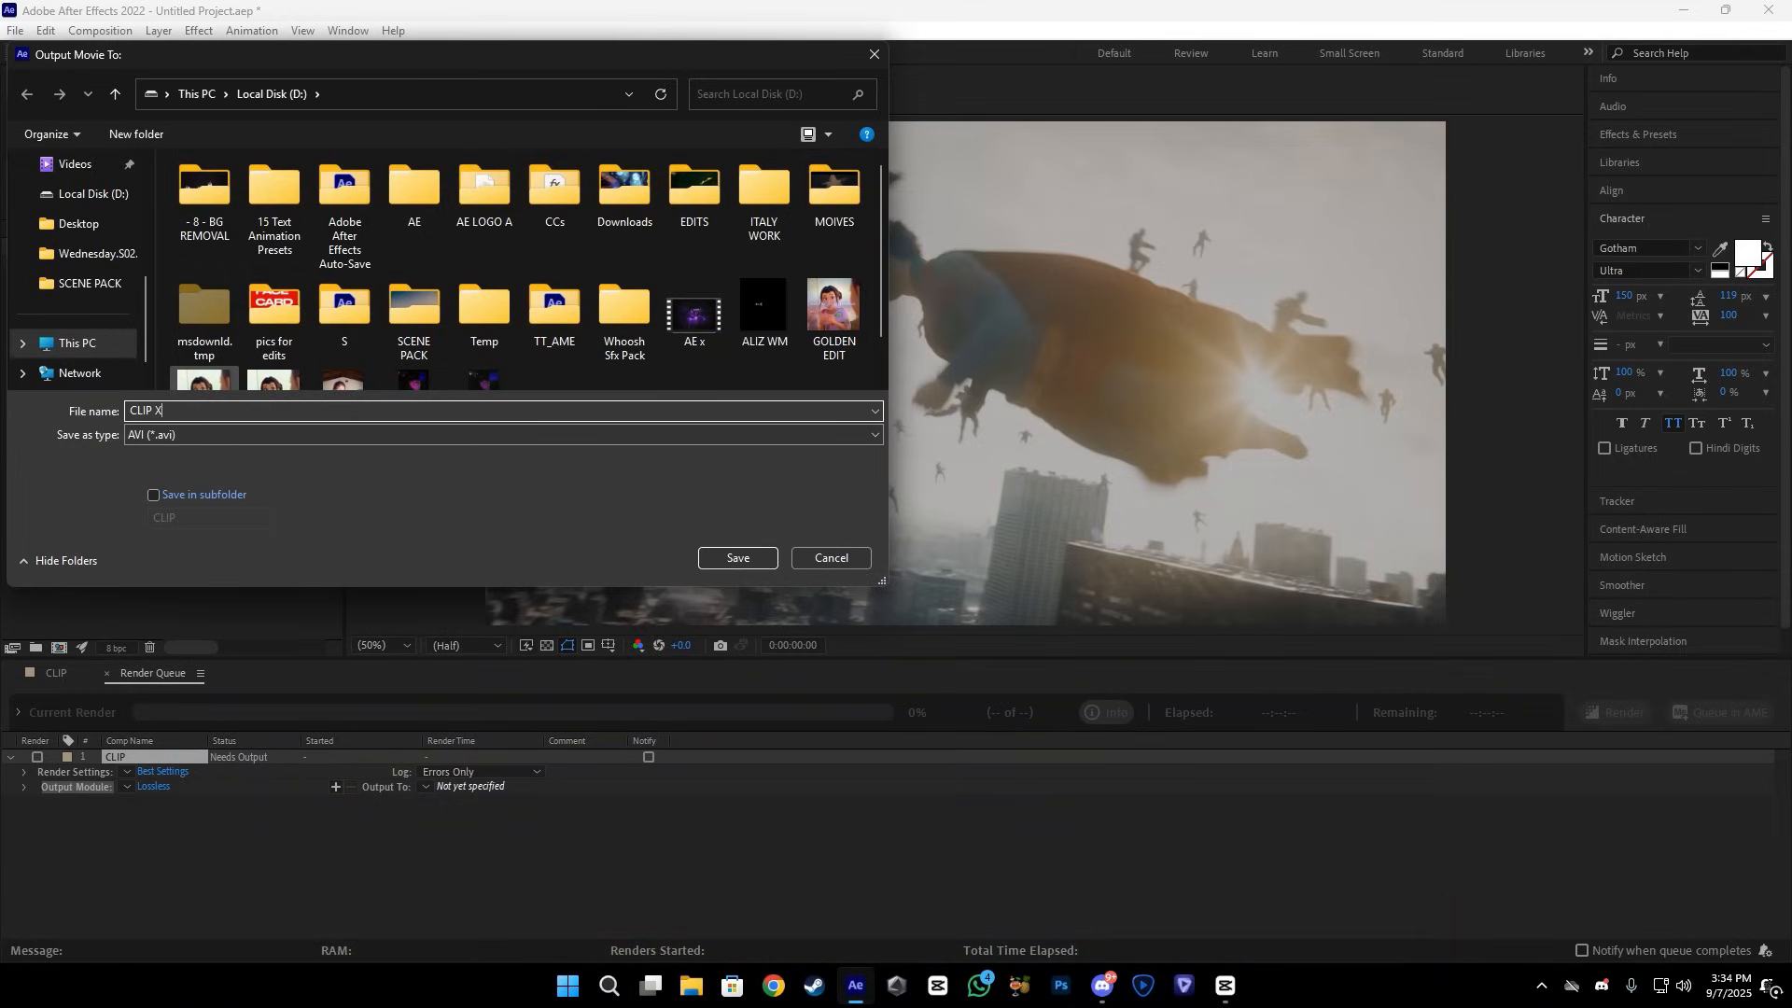
click(77, 289)
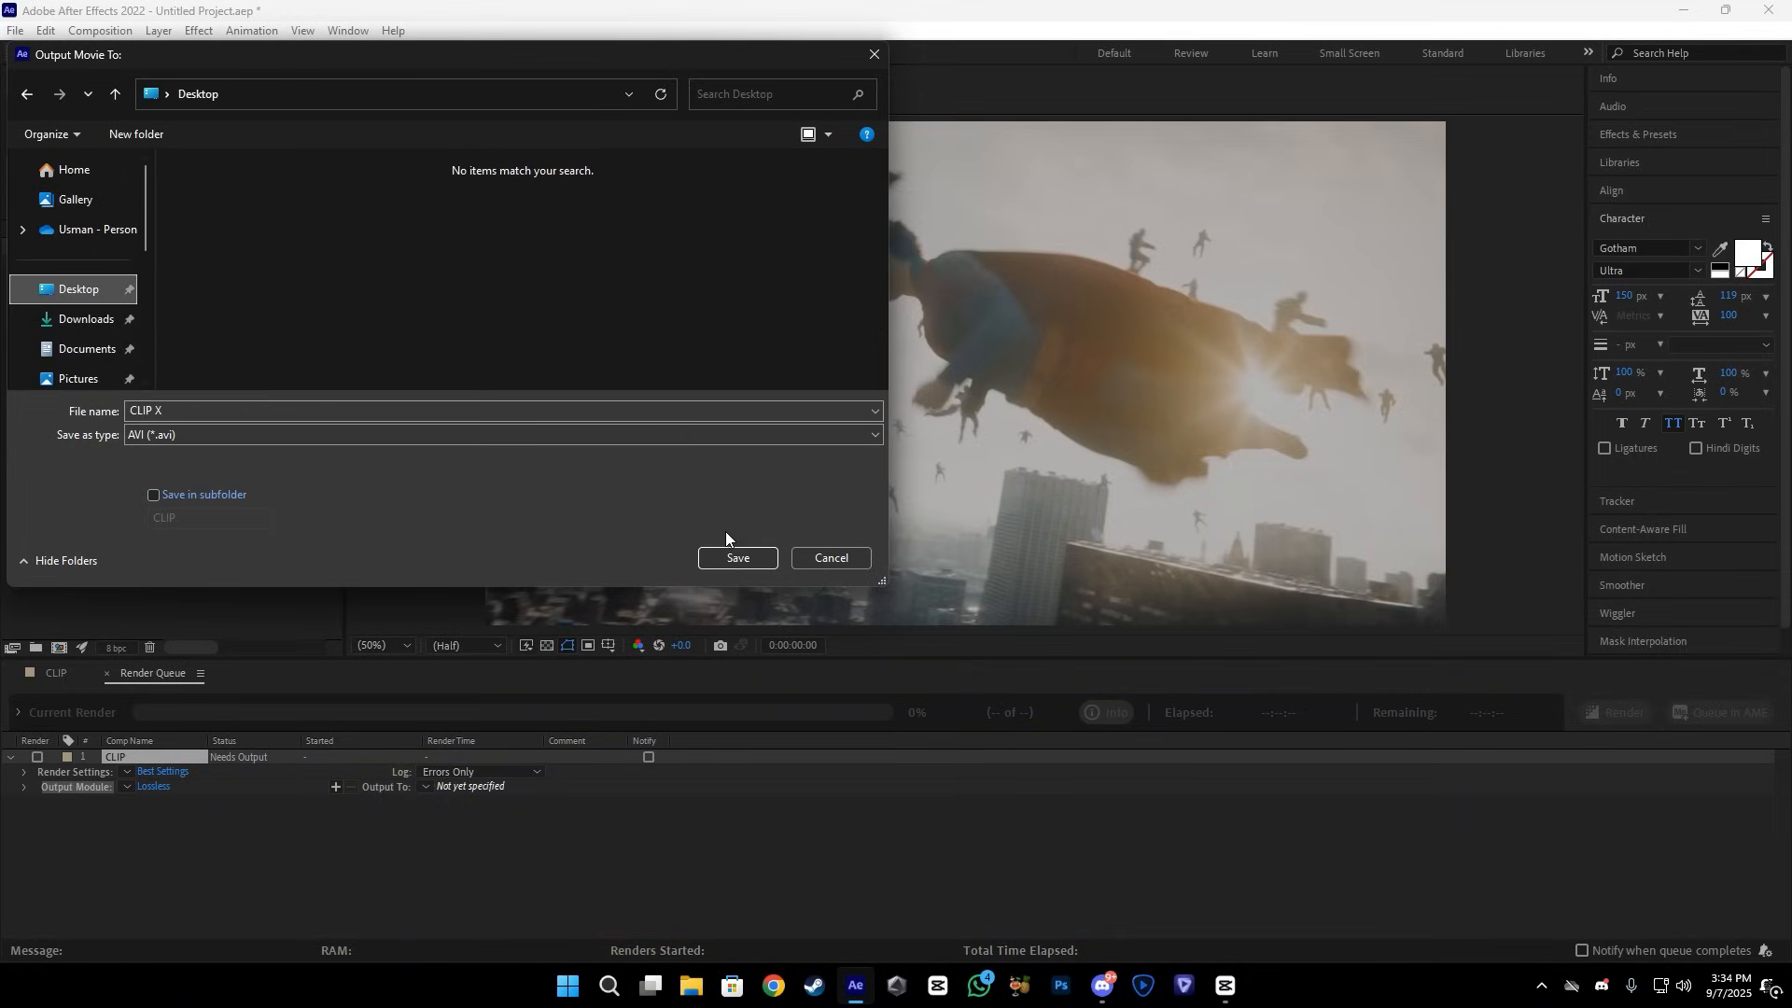
click(737, 558)
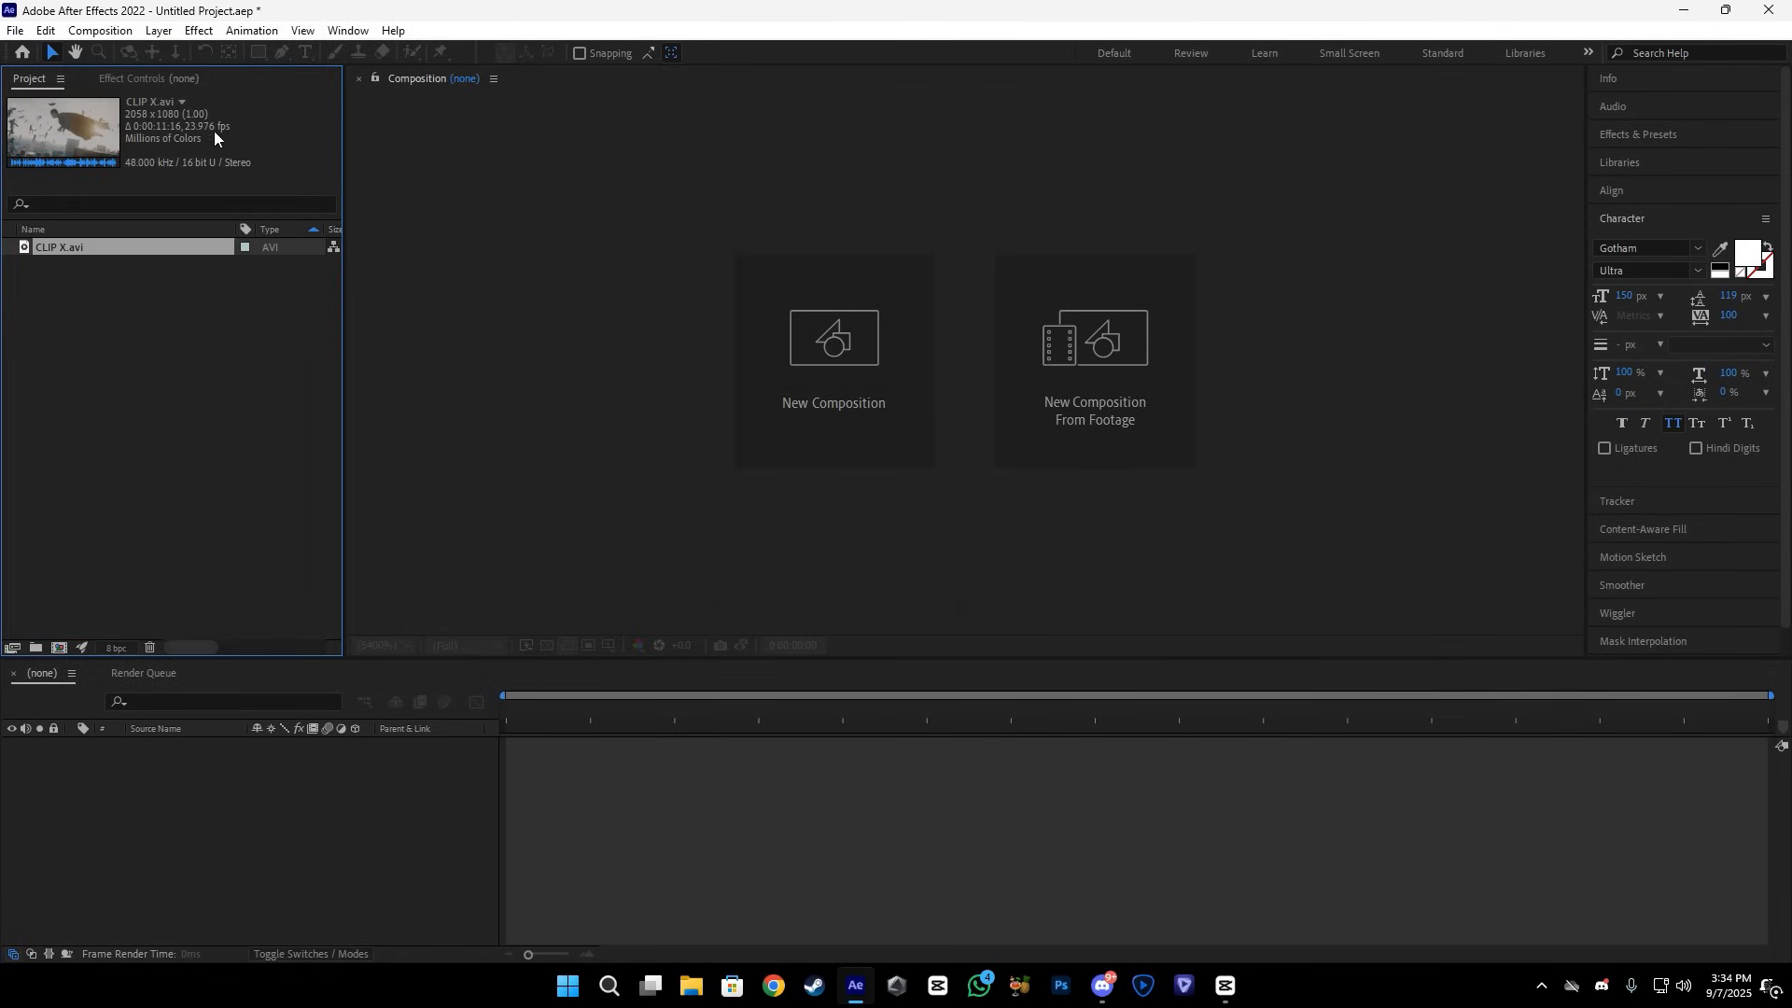
- Create a 23.976 fps CLIP X composition from the footage and preview the split clip
click(1091, 337)
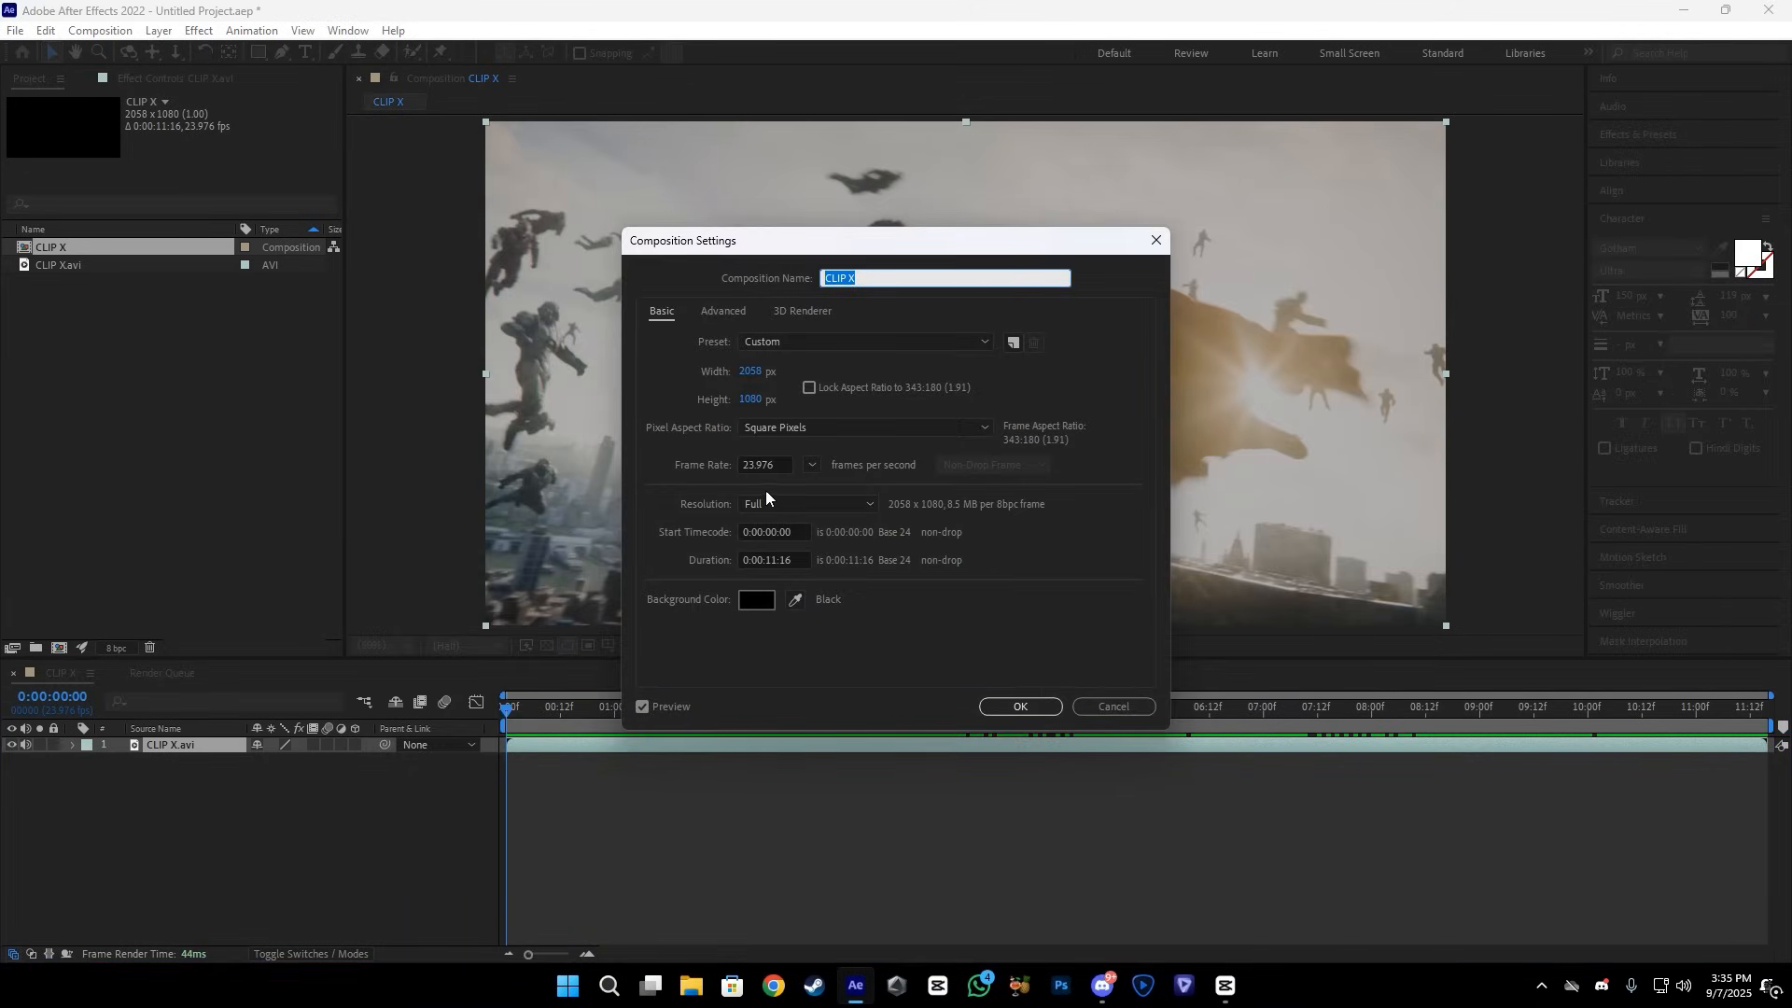
mouse_move(792, 398)
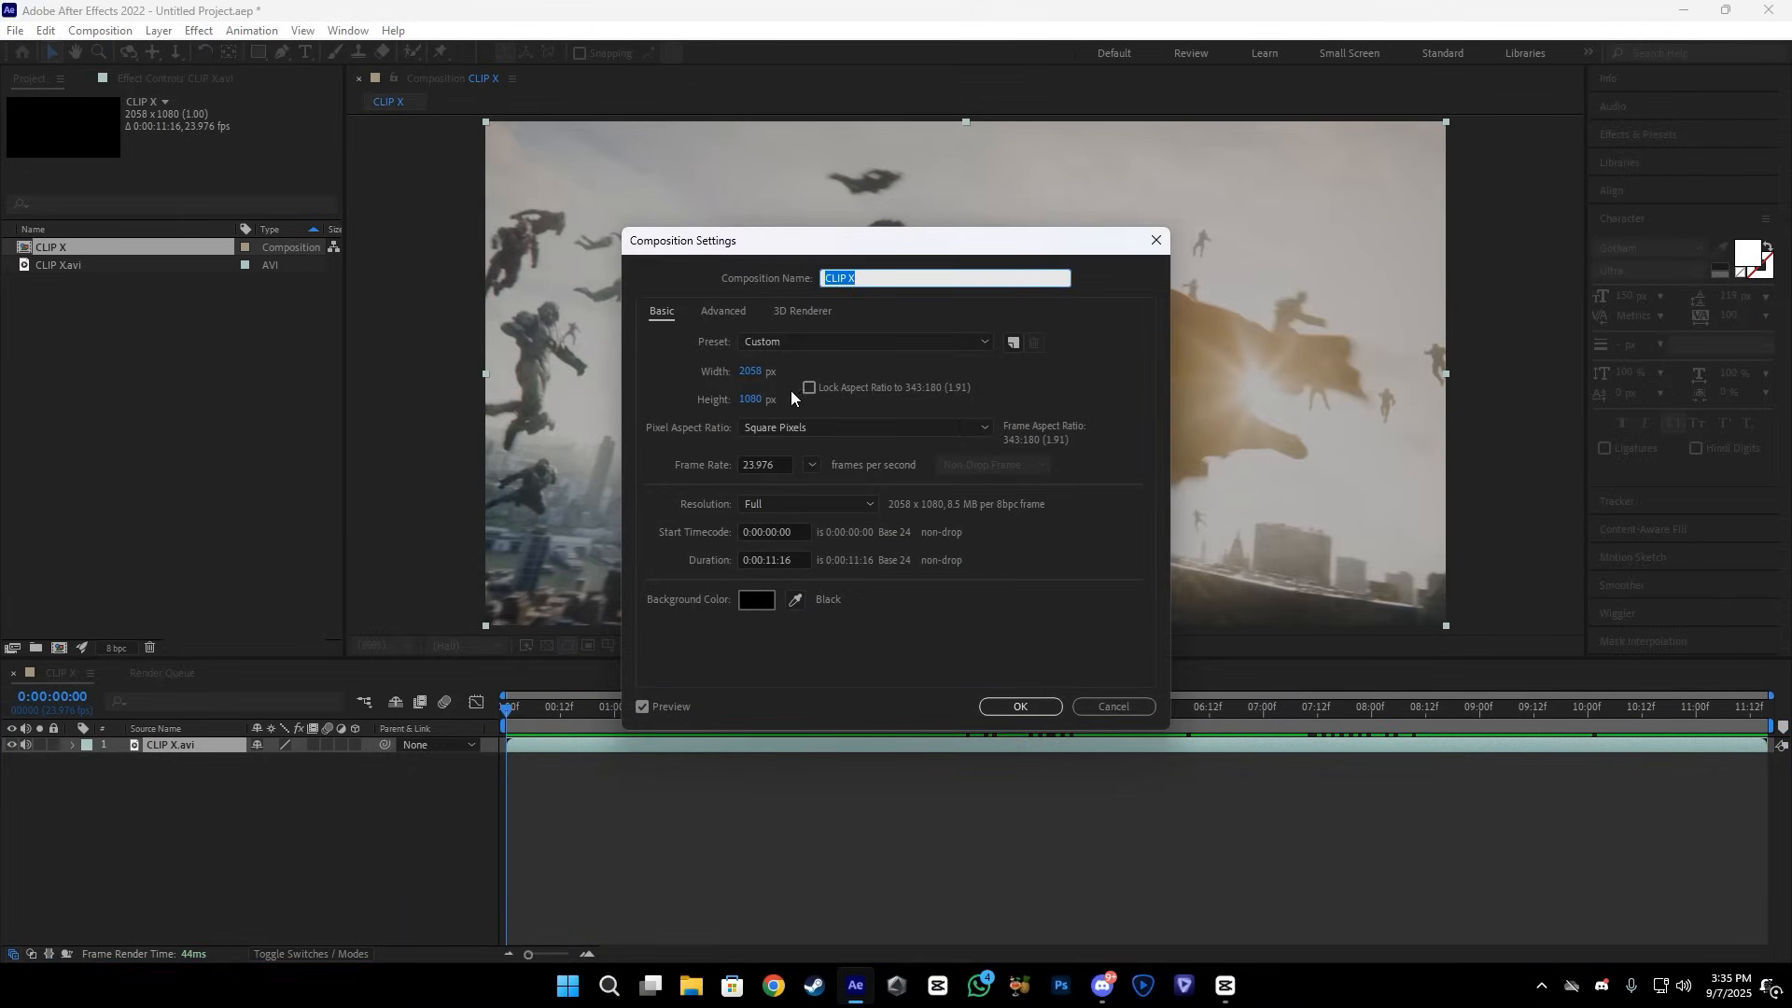
click(1017, 707)
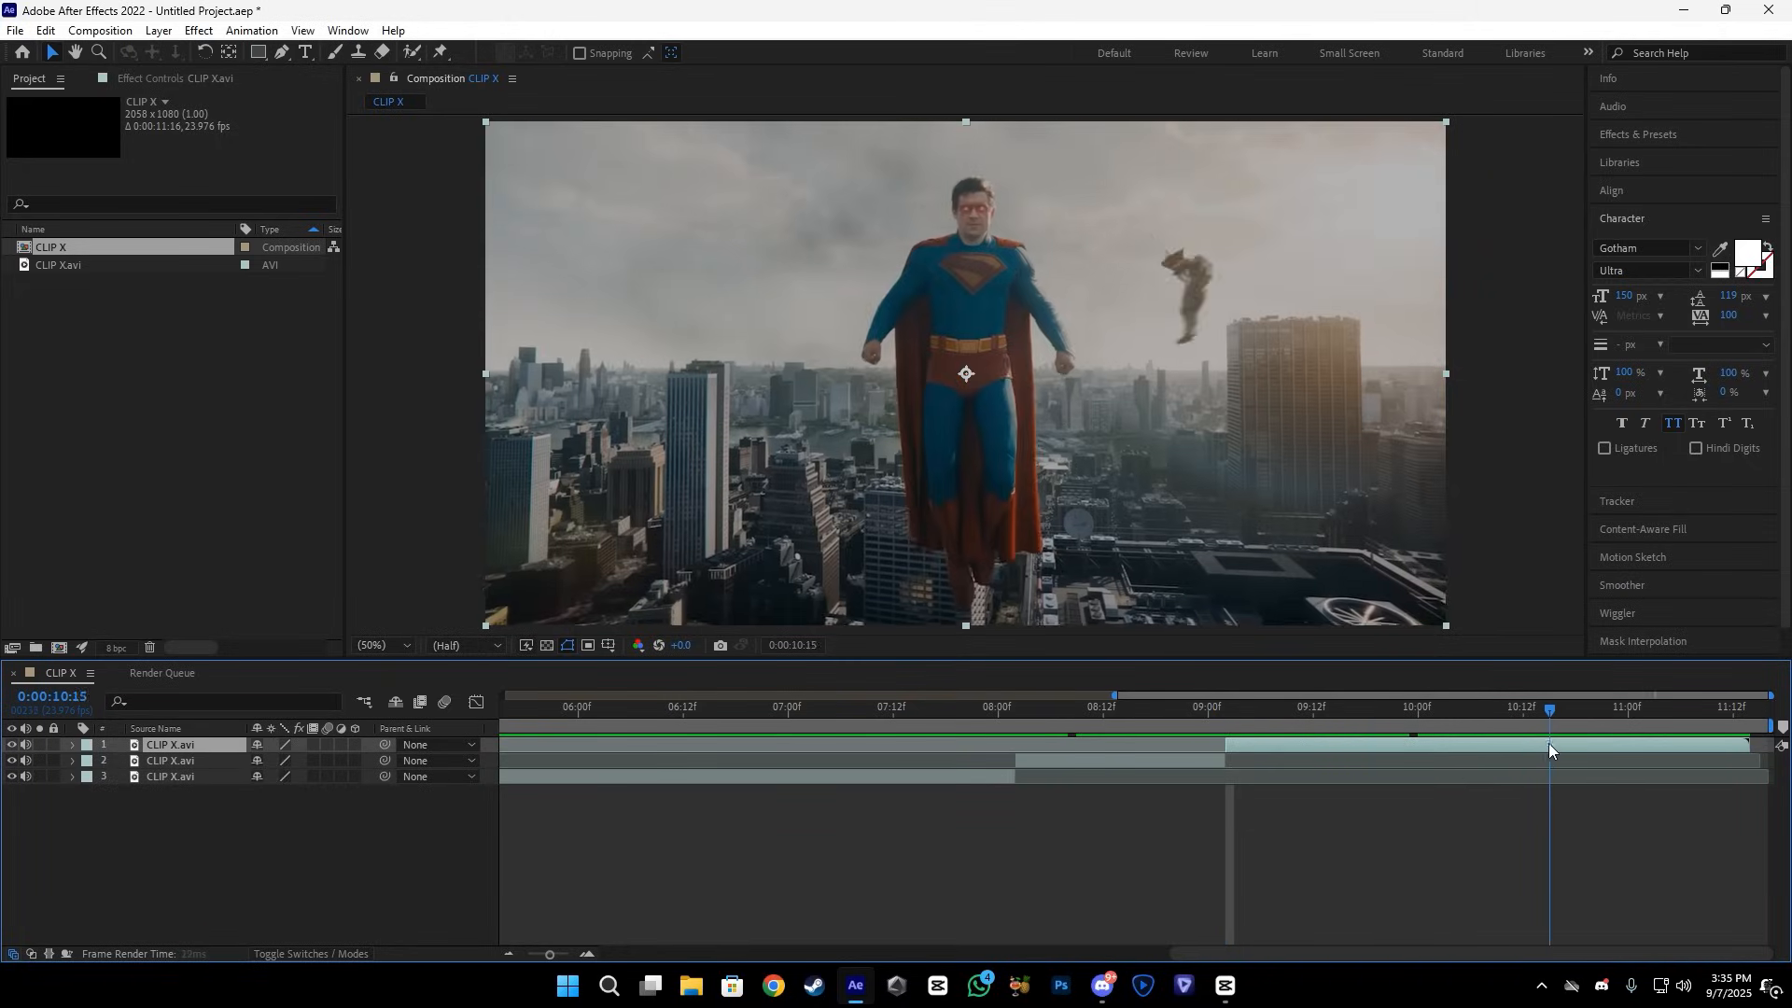
drag(1549, 712, 1689, 712)
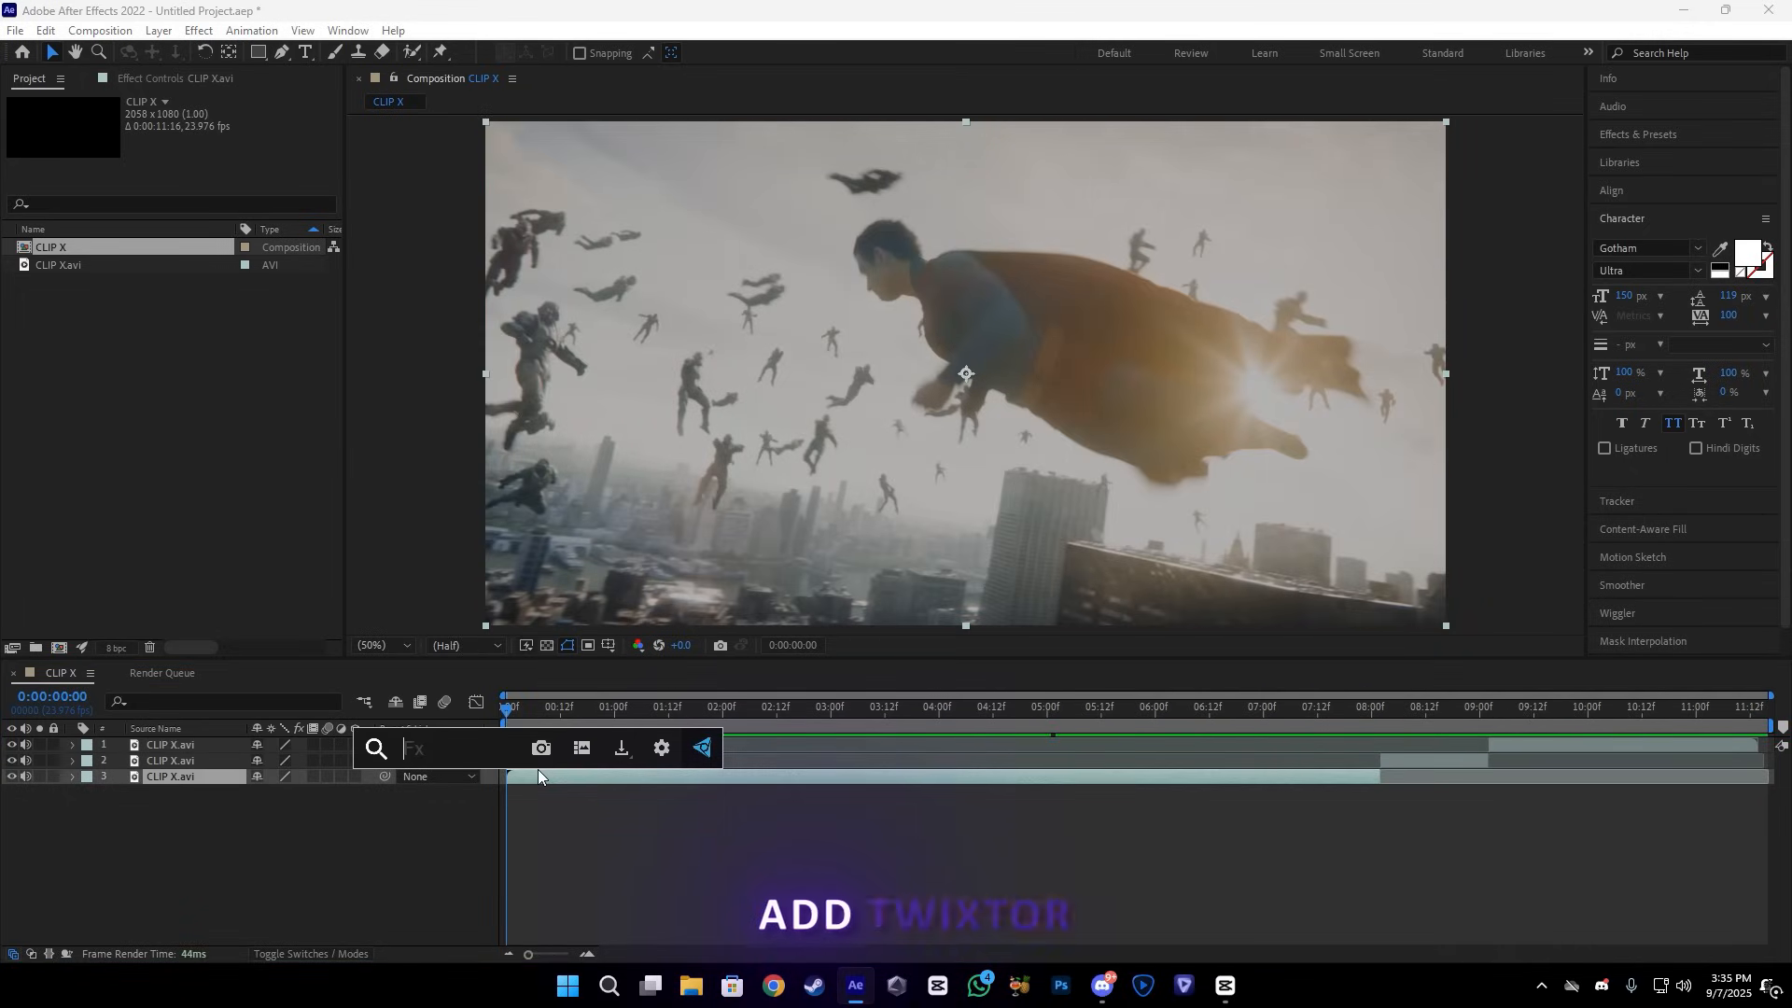
- Apply Twixtor Pro with Less GPU Mem off and an input frame rate of 23.976
text(tw)
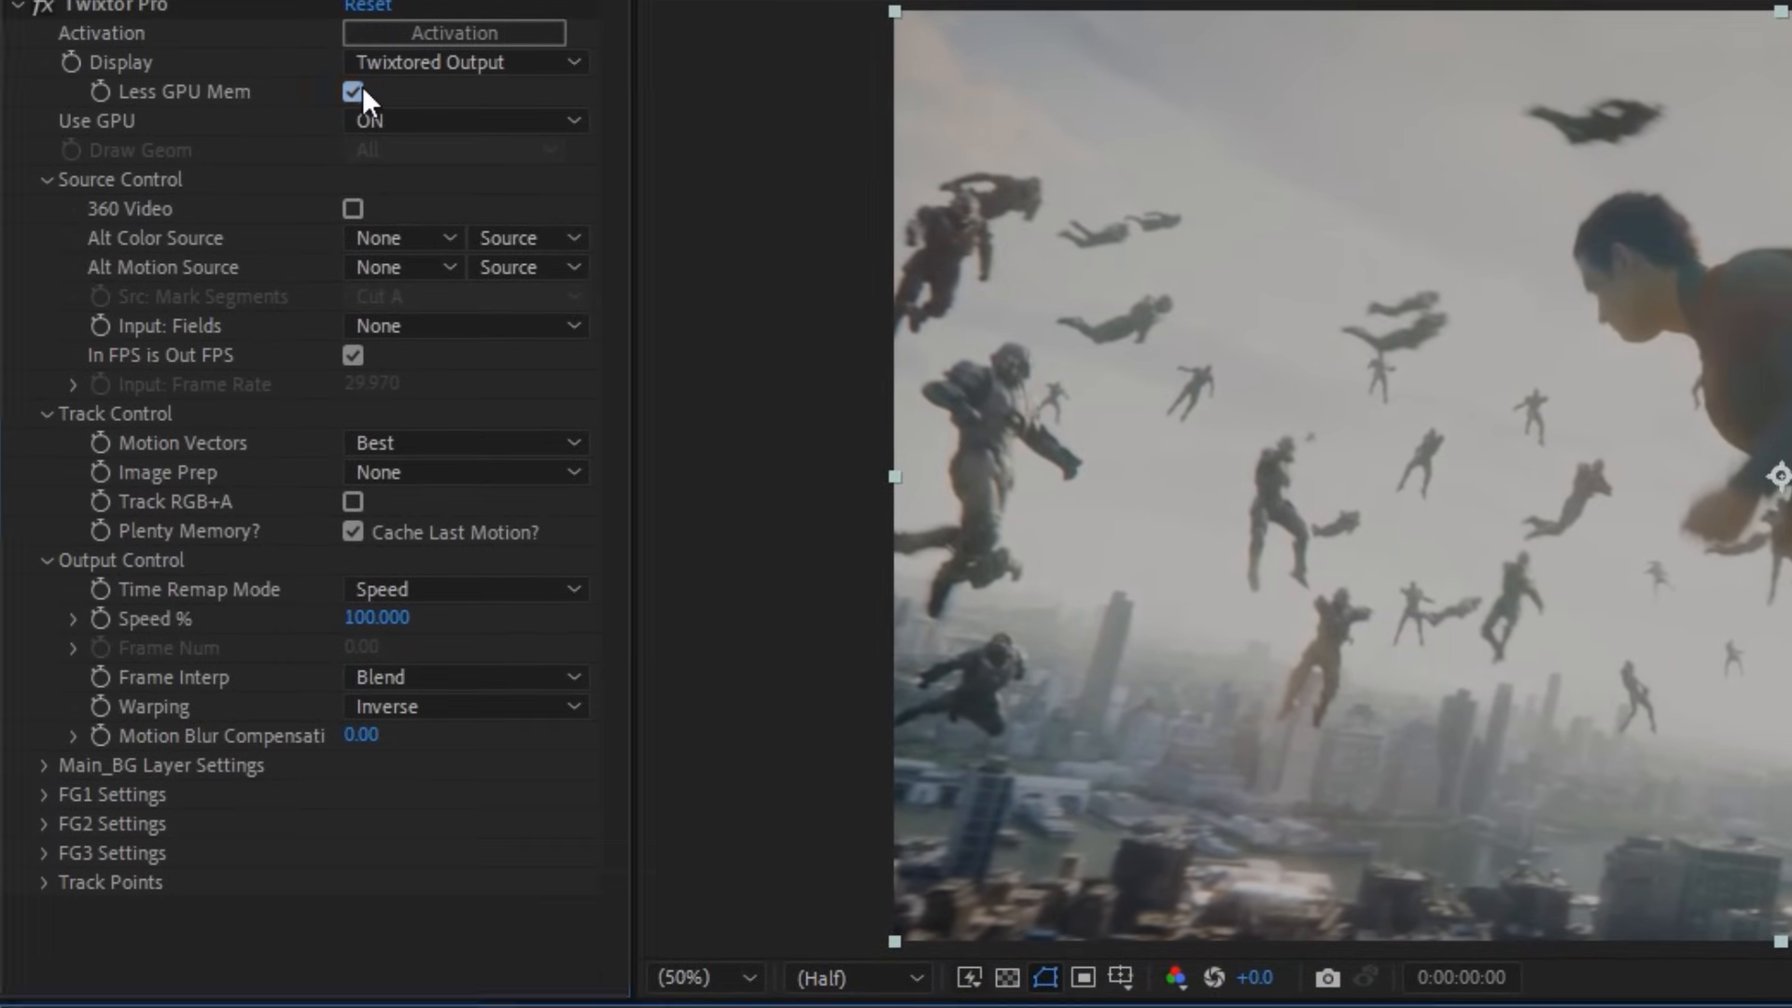
click(352, 92)
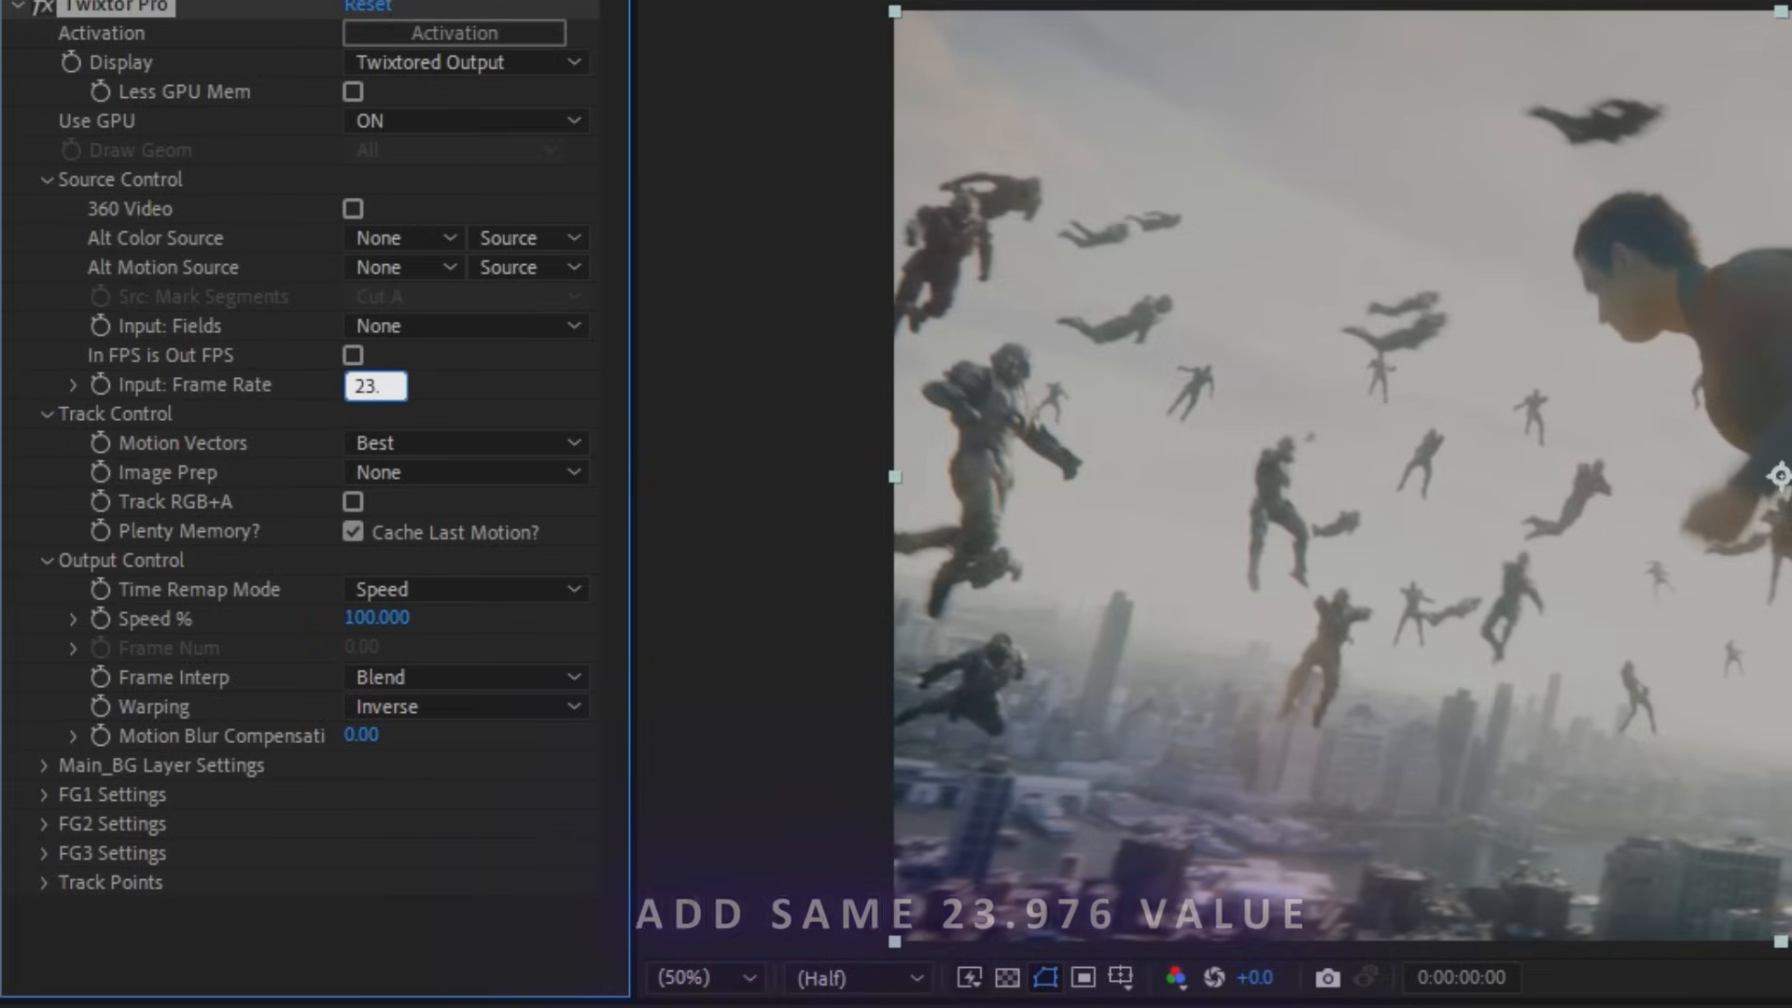
text(23.976)
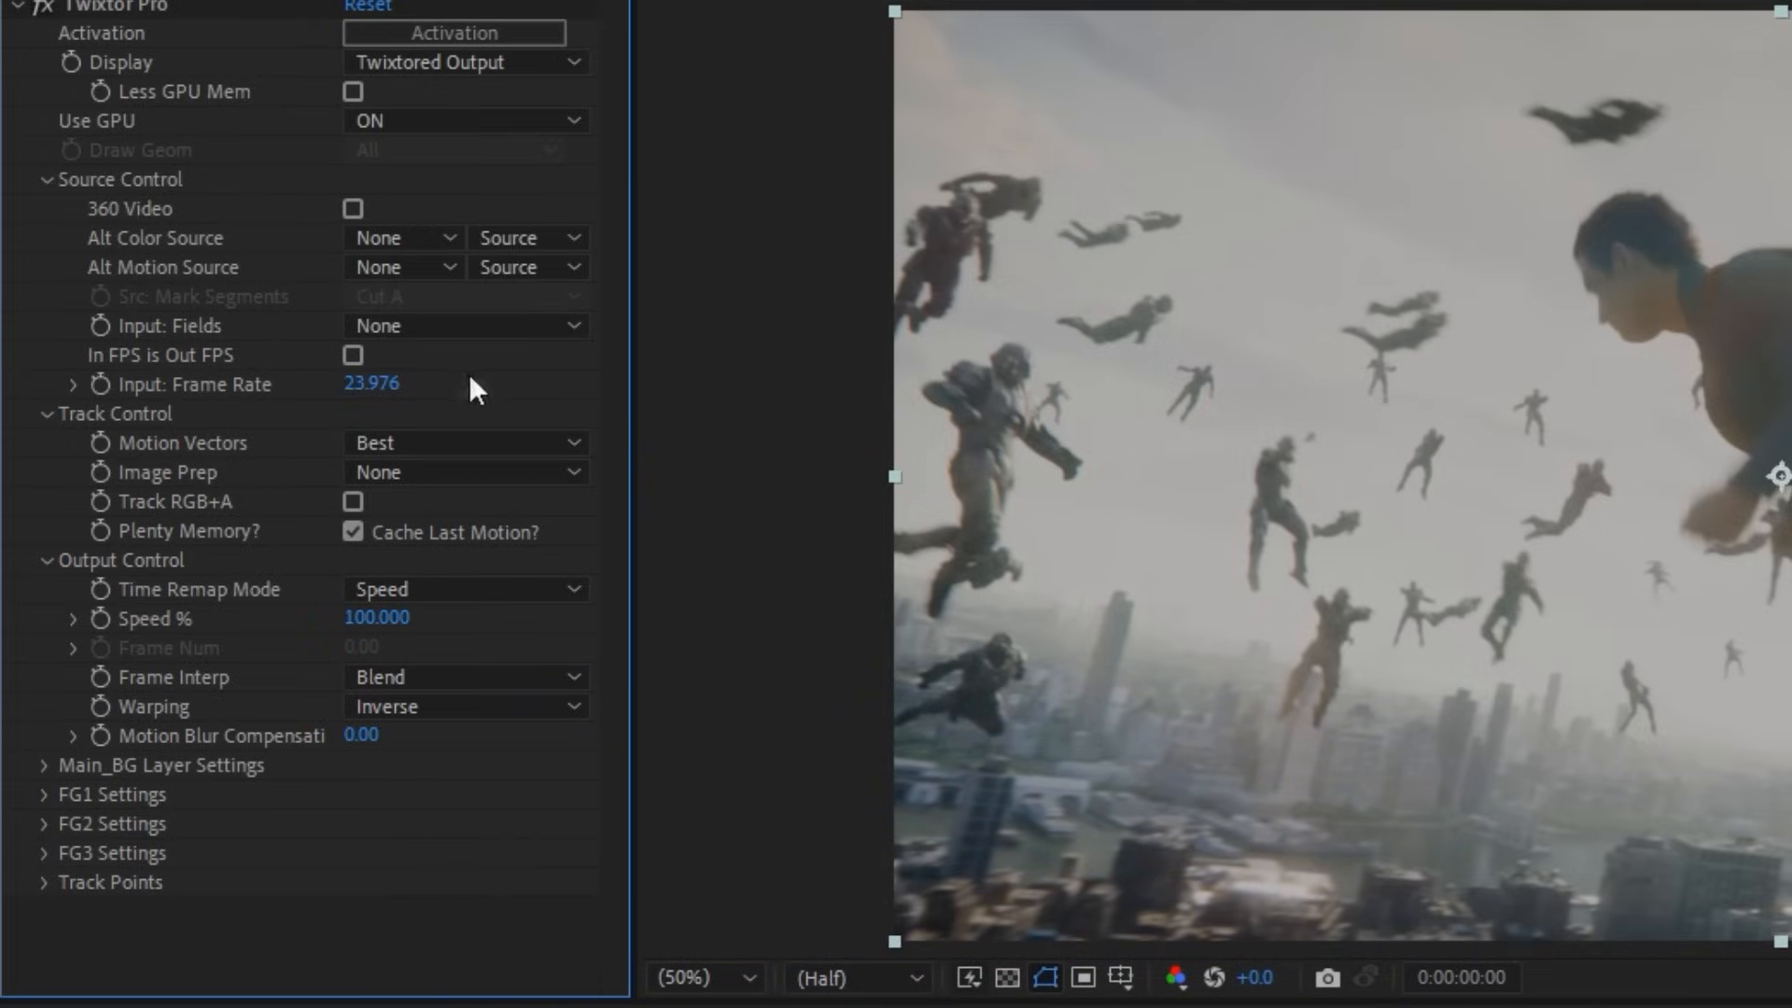
- Set Contrast/Edge Enhance image prep, Motion Weighted Blend interpolation and Inverse w/ Smart Blend warping
click(463, 473)
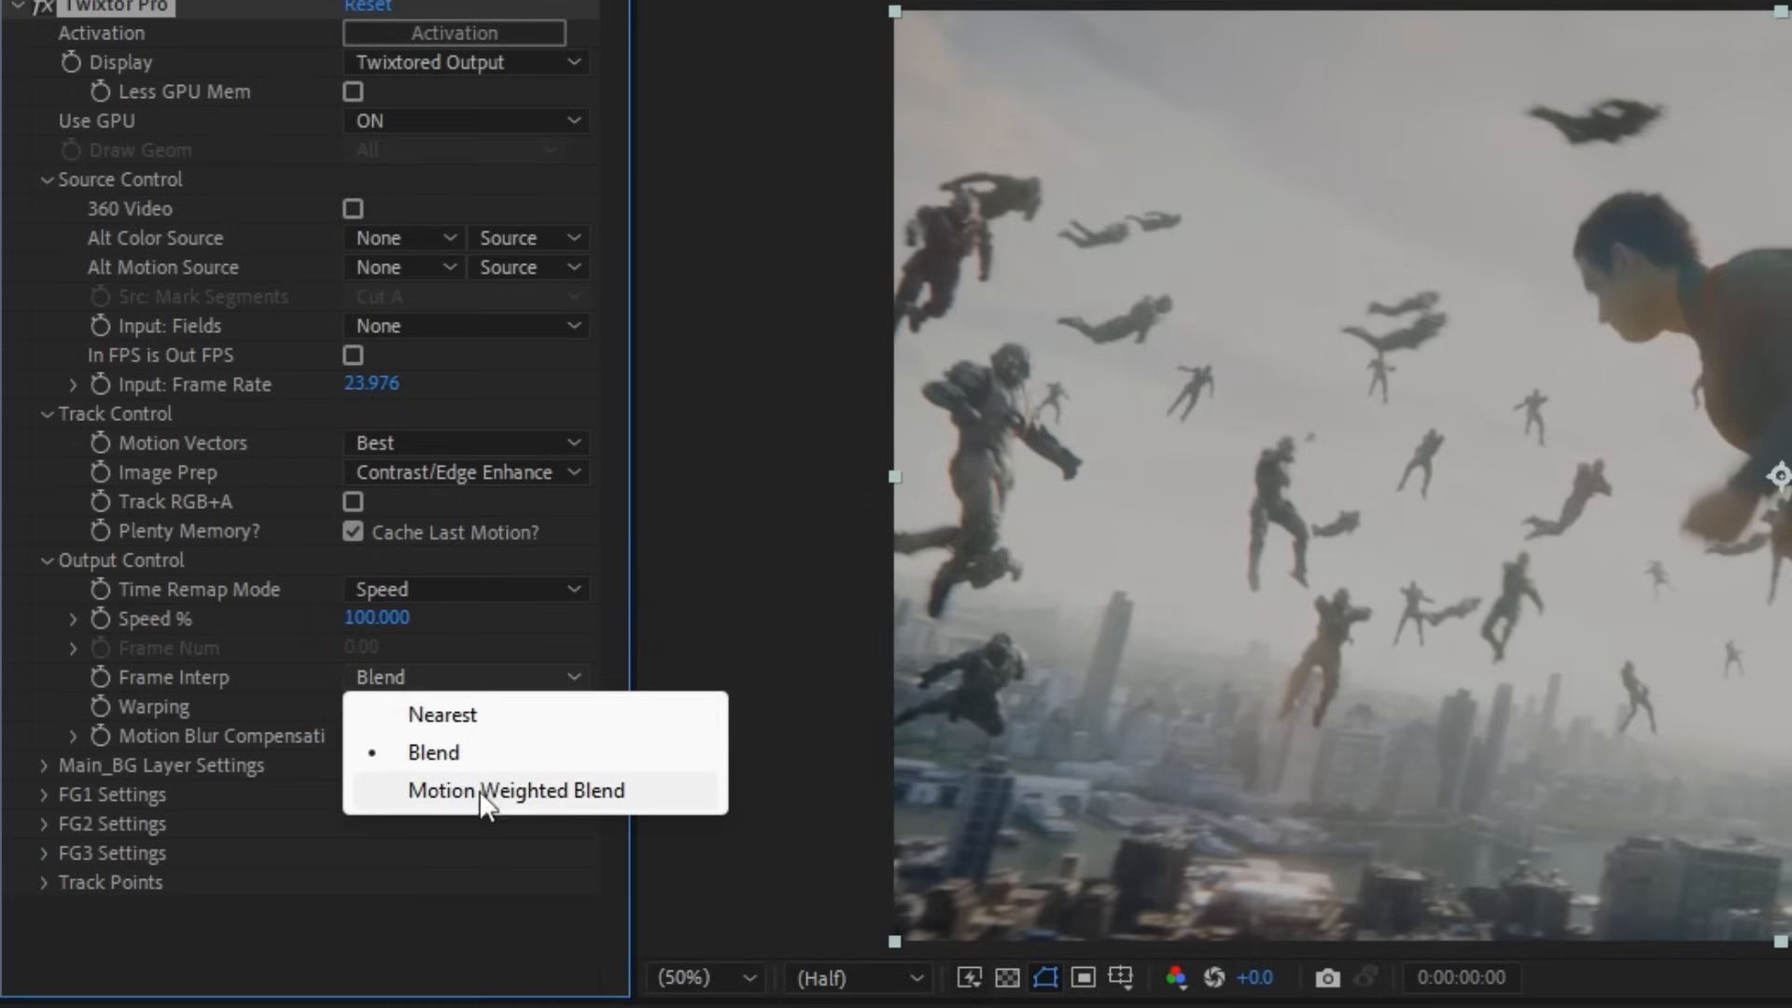
click(515, 789)
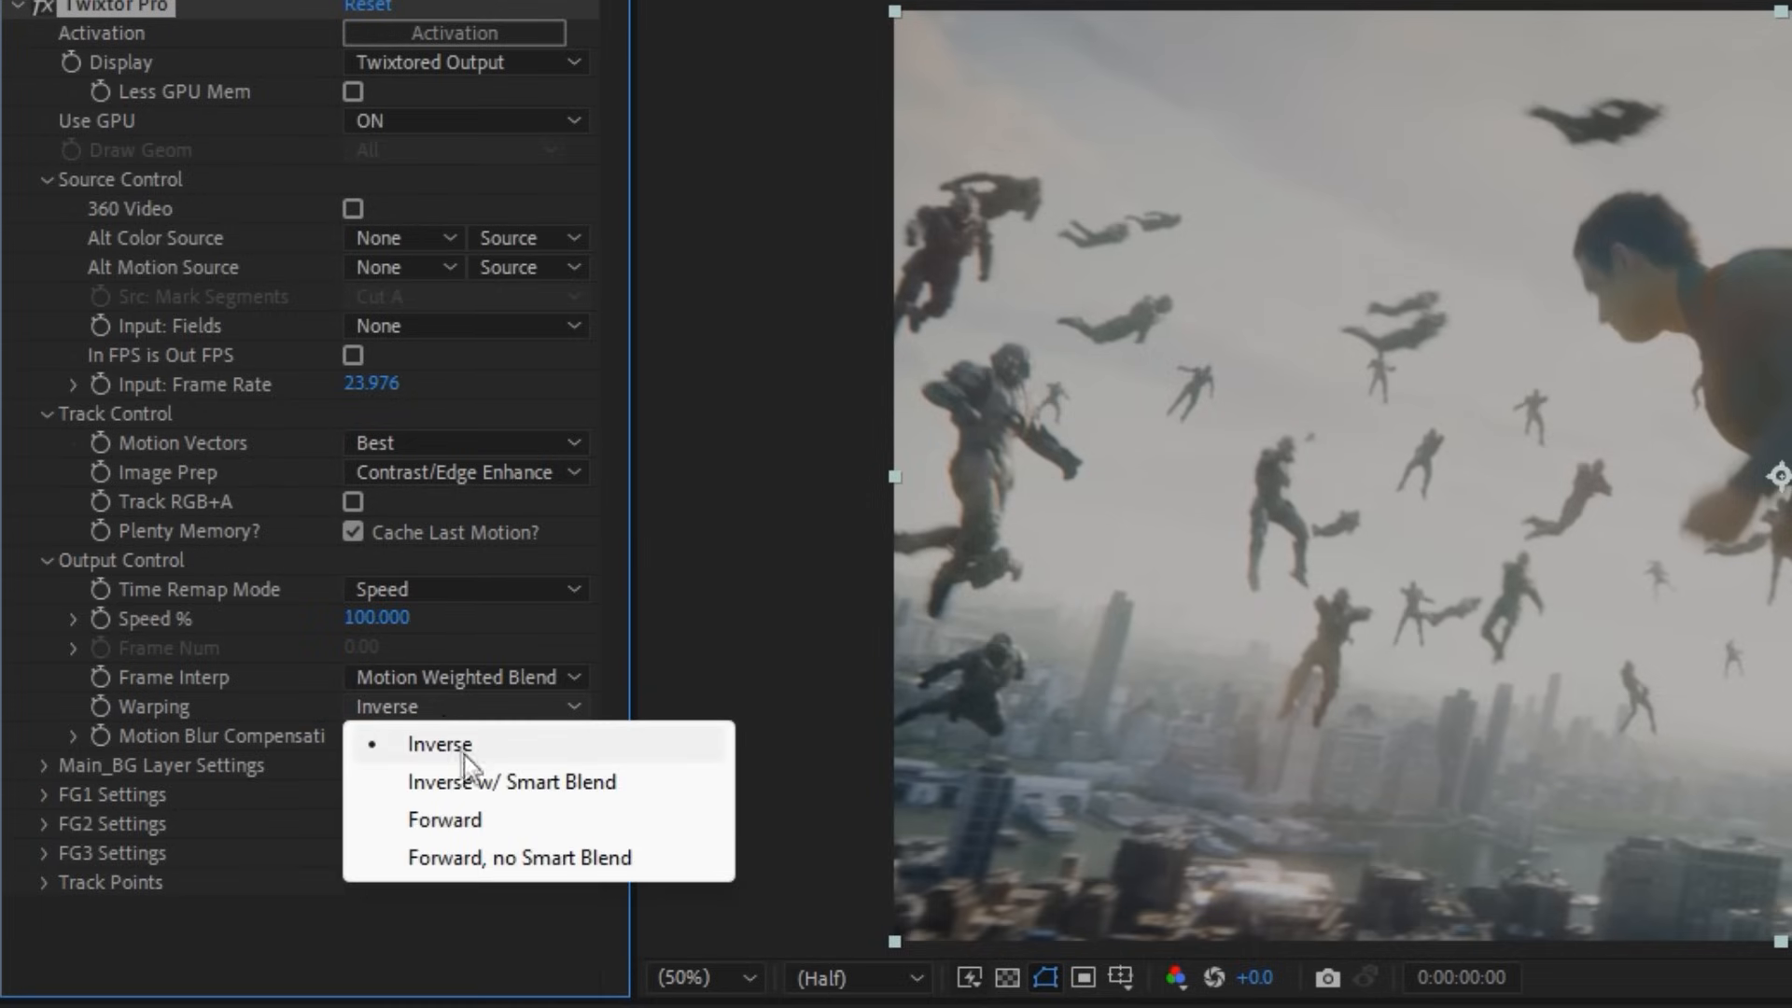
mouse_move(515, 782)
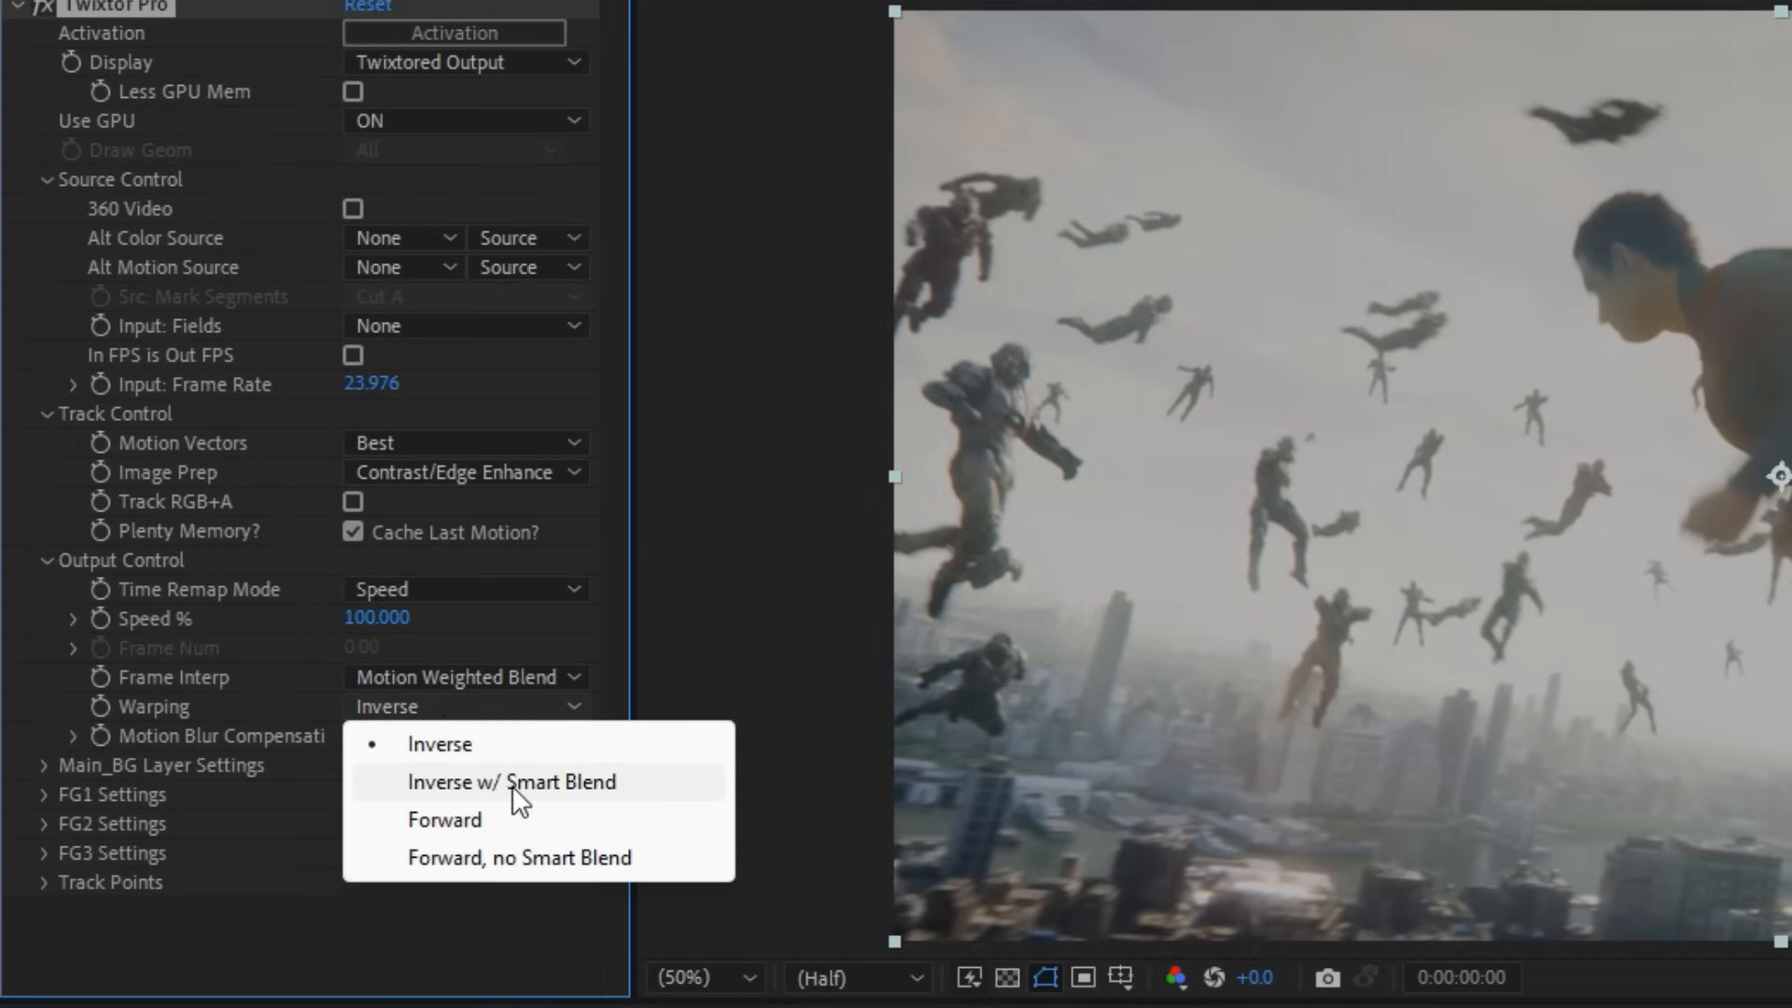
click(515, 782)
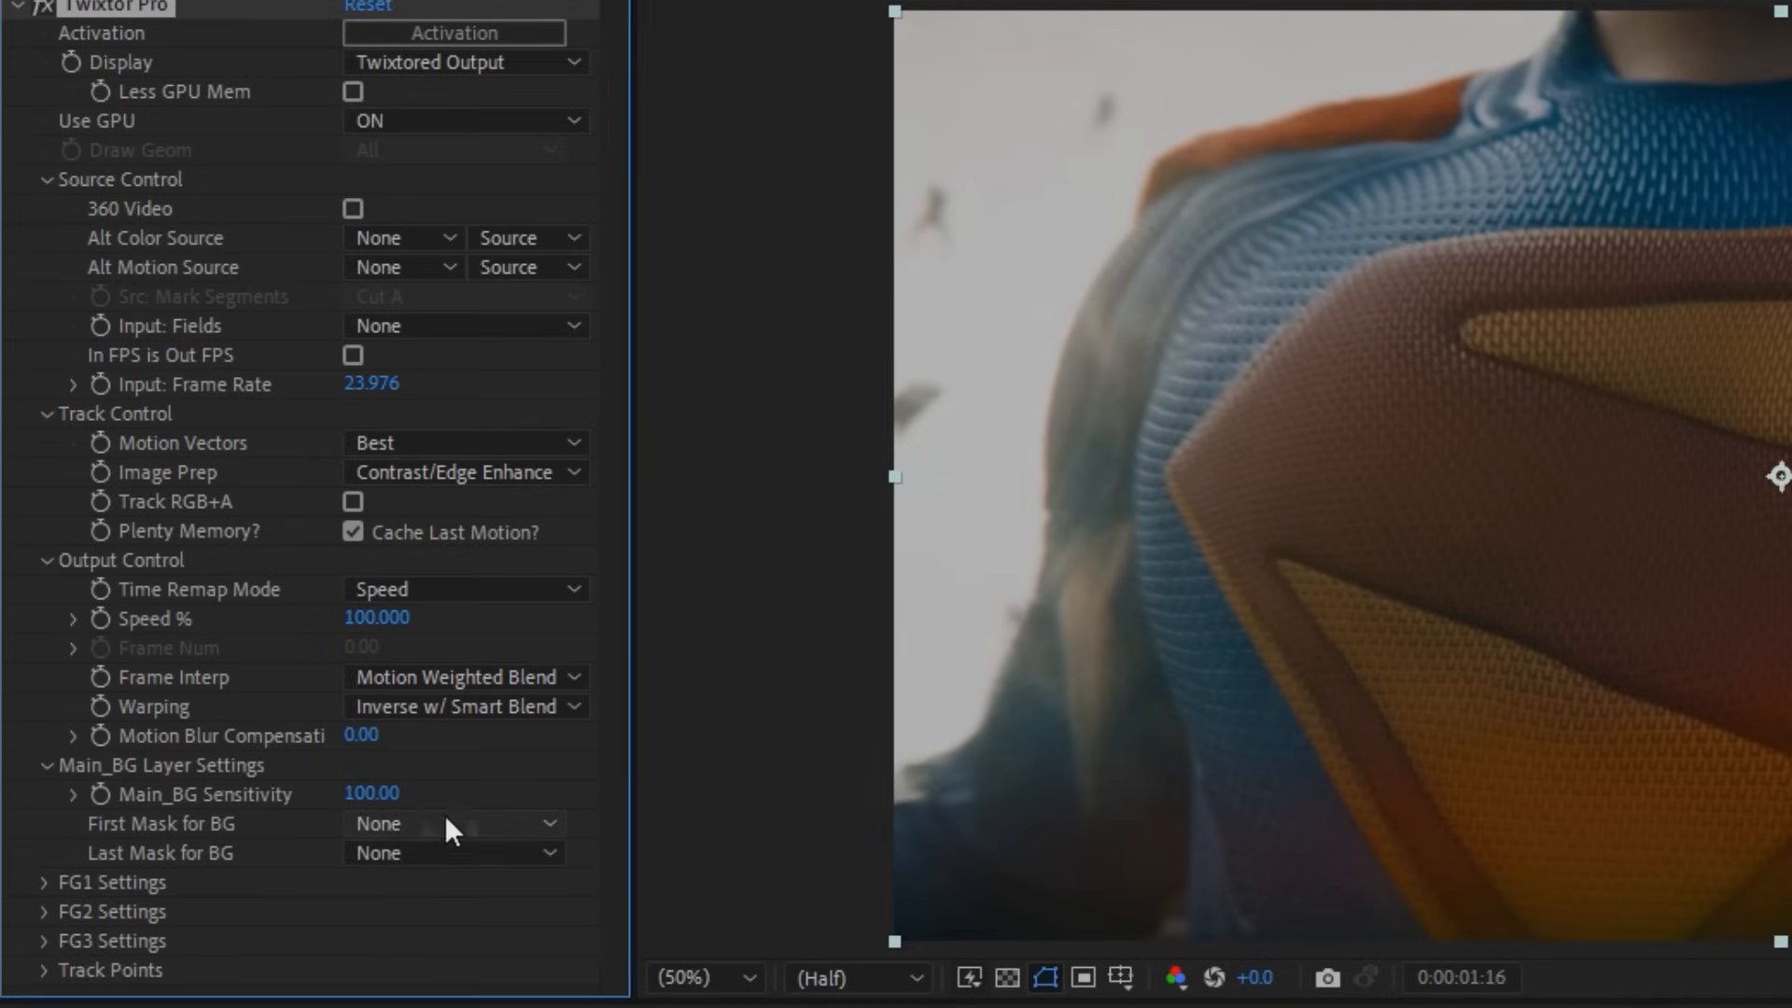
click(45, 767)
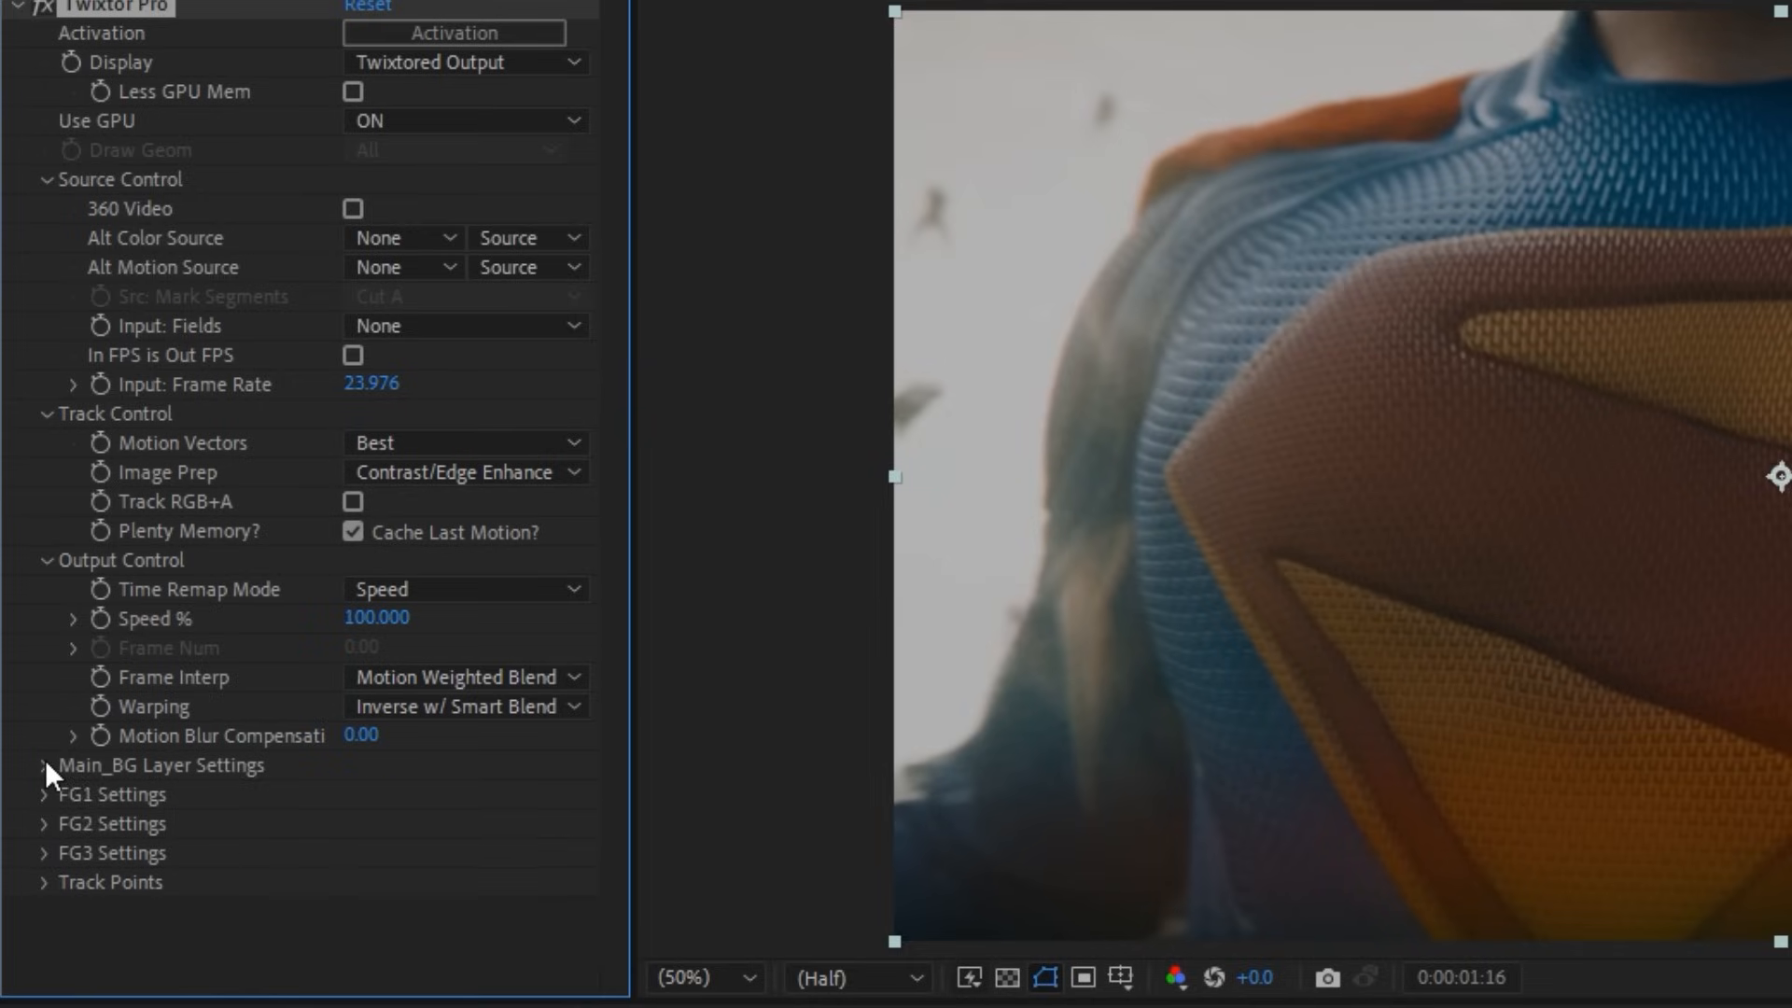
mouse_move(544, 290)
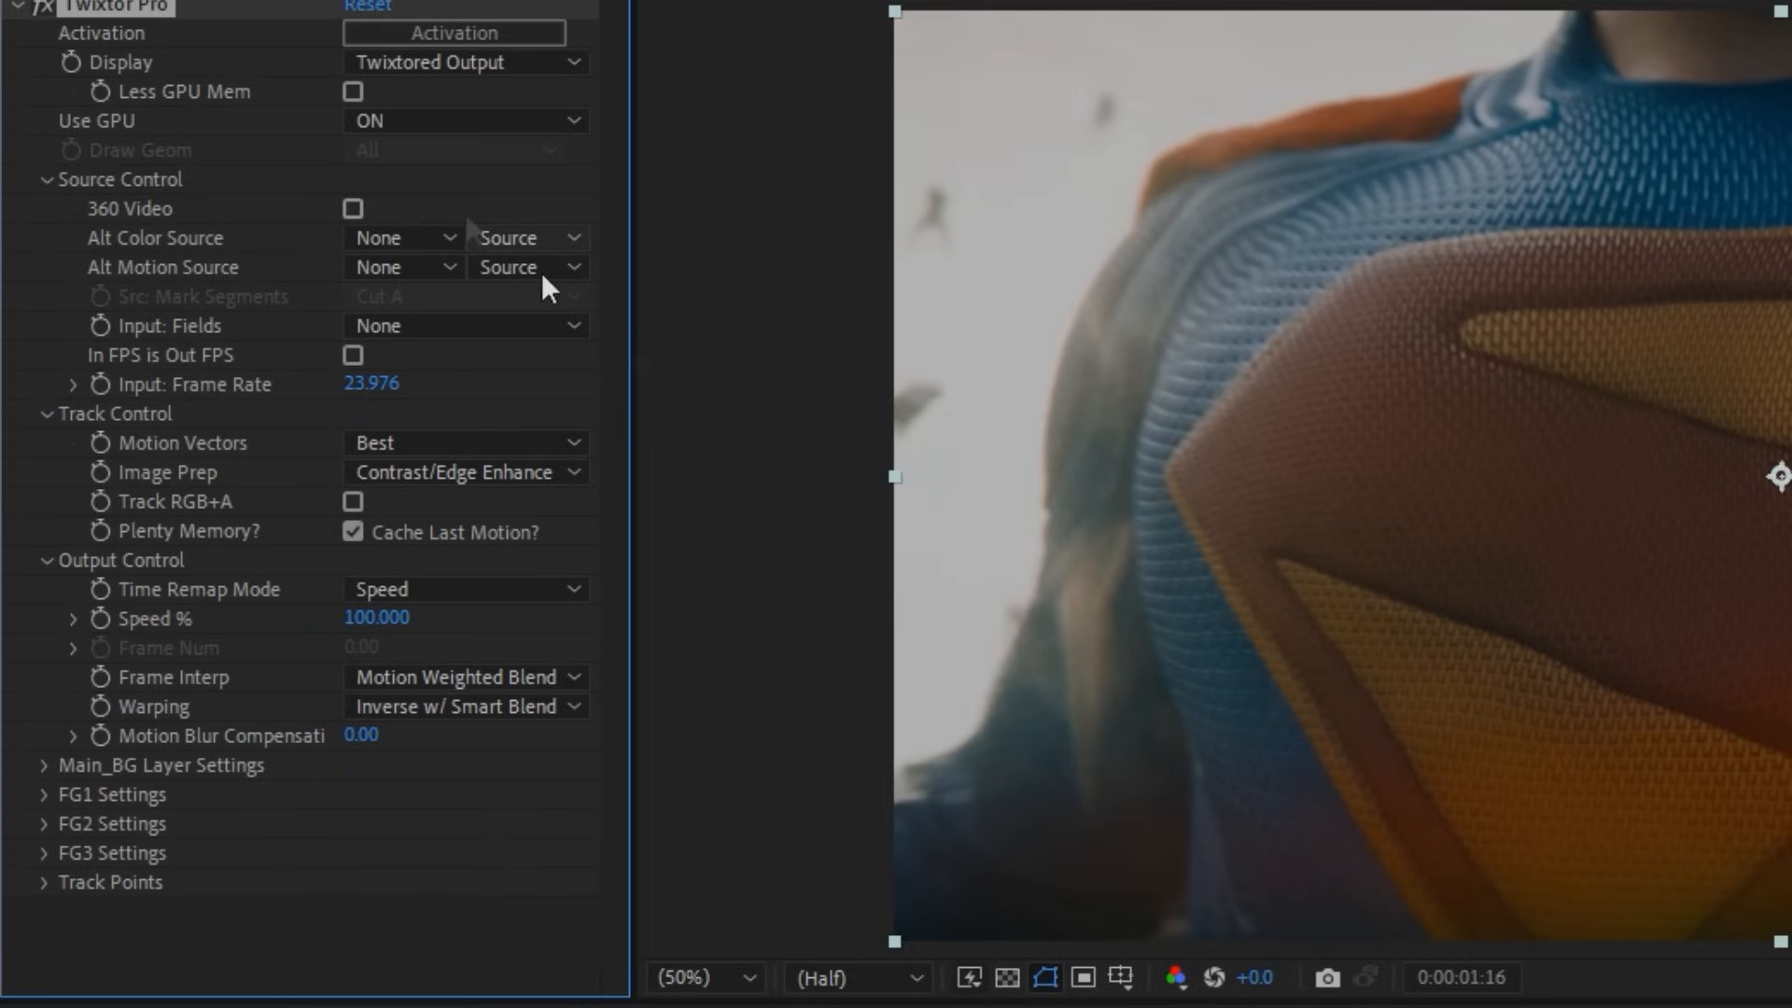
click(251, 498)
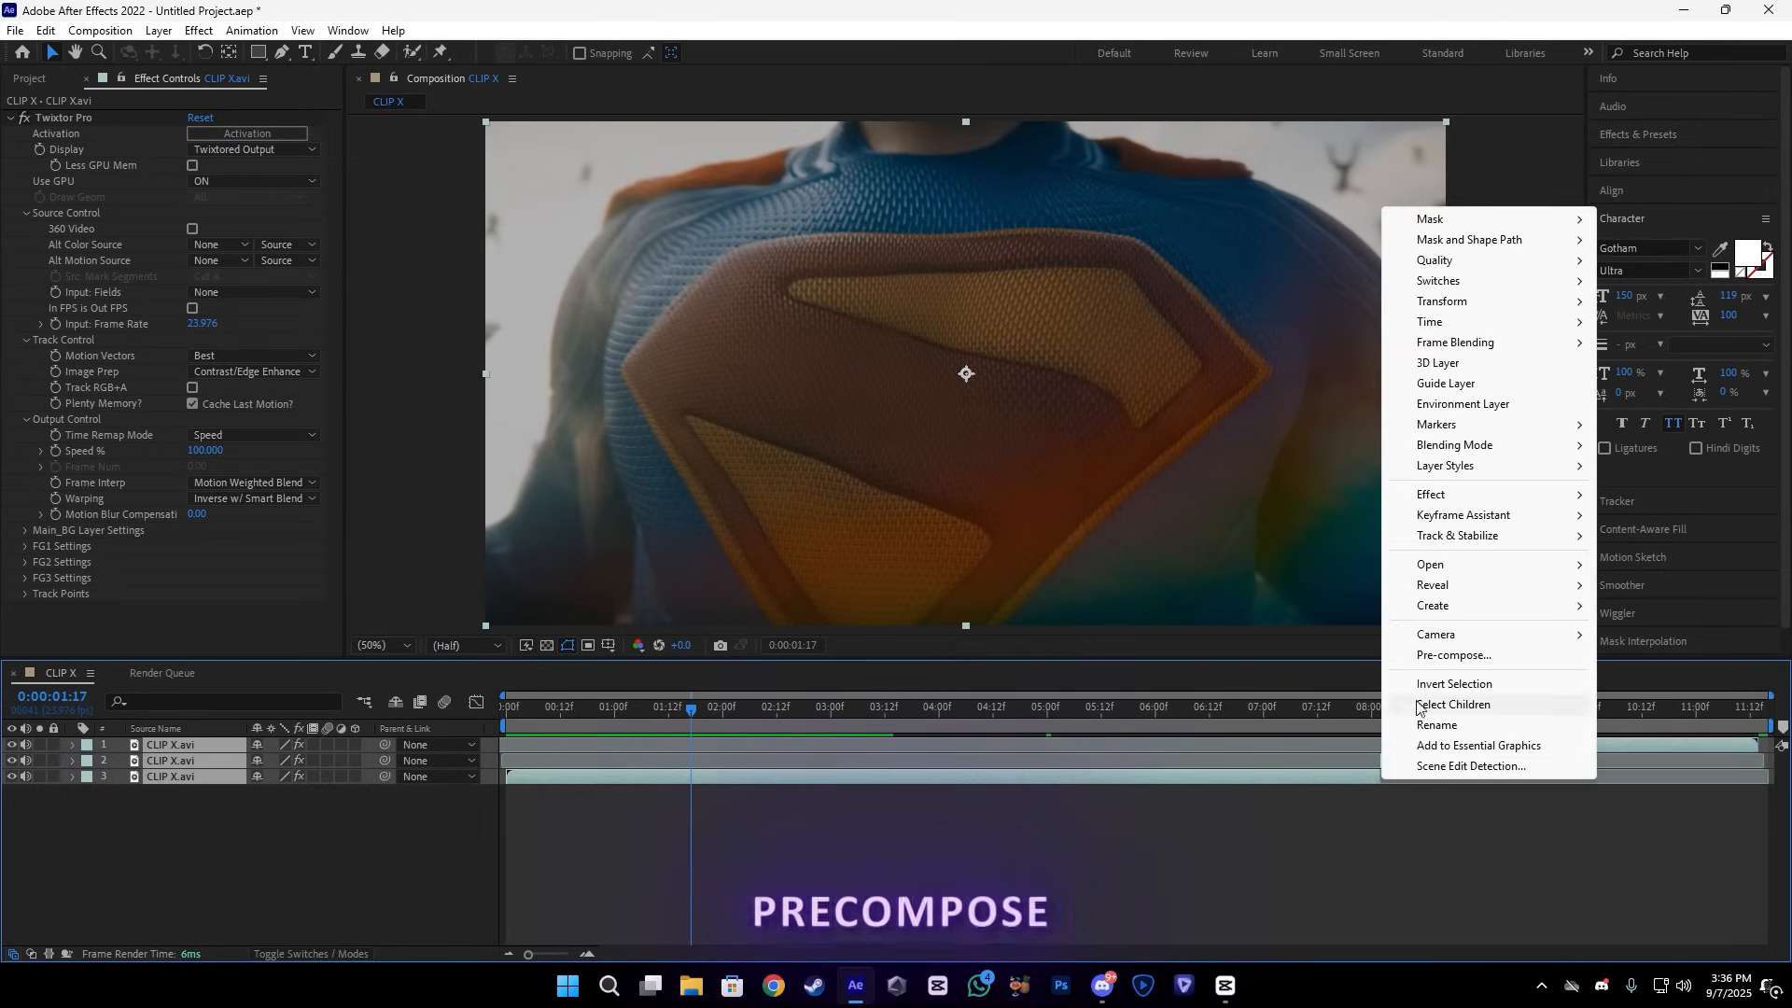
- Precompose the three Twixtor layers into Pre-comp 1 and set CLIP X to 60 fps
click(1454, 655)
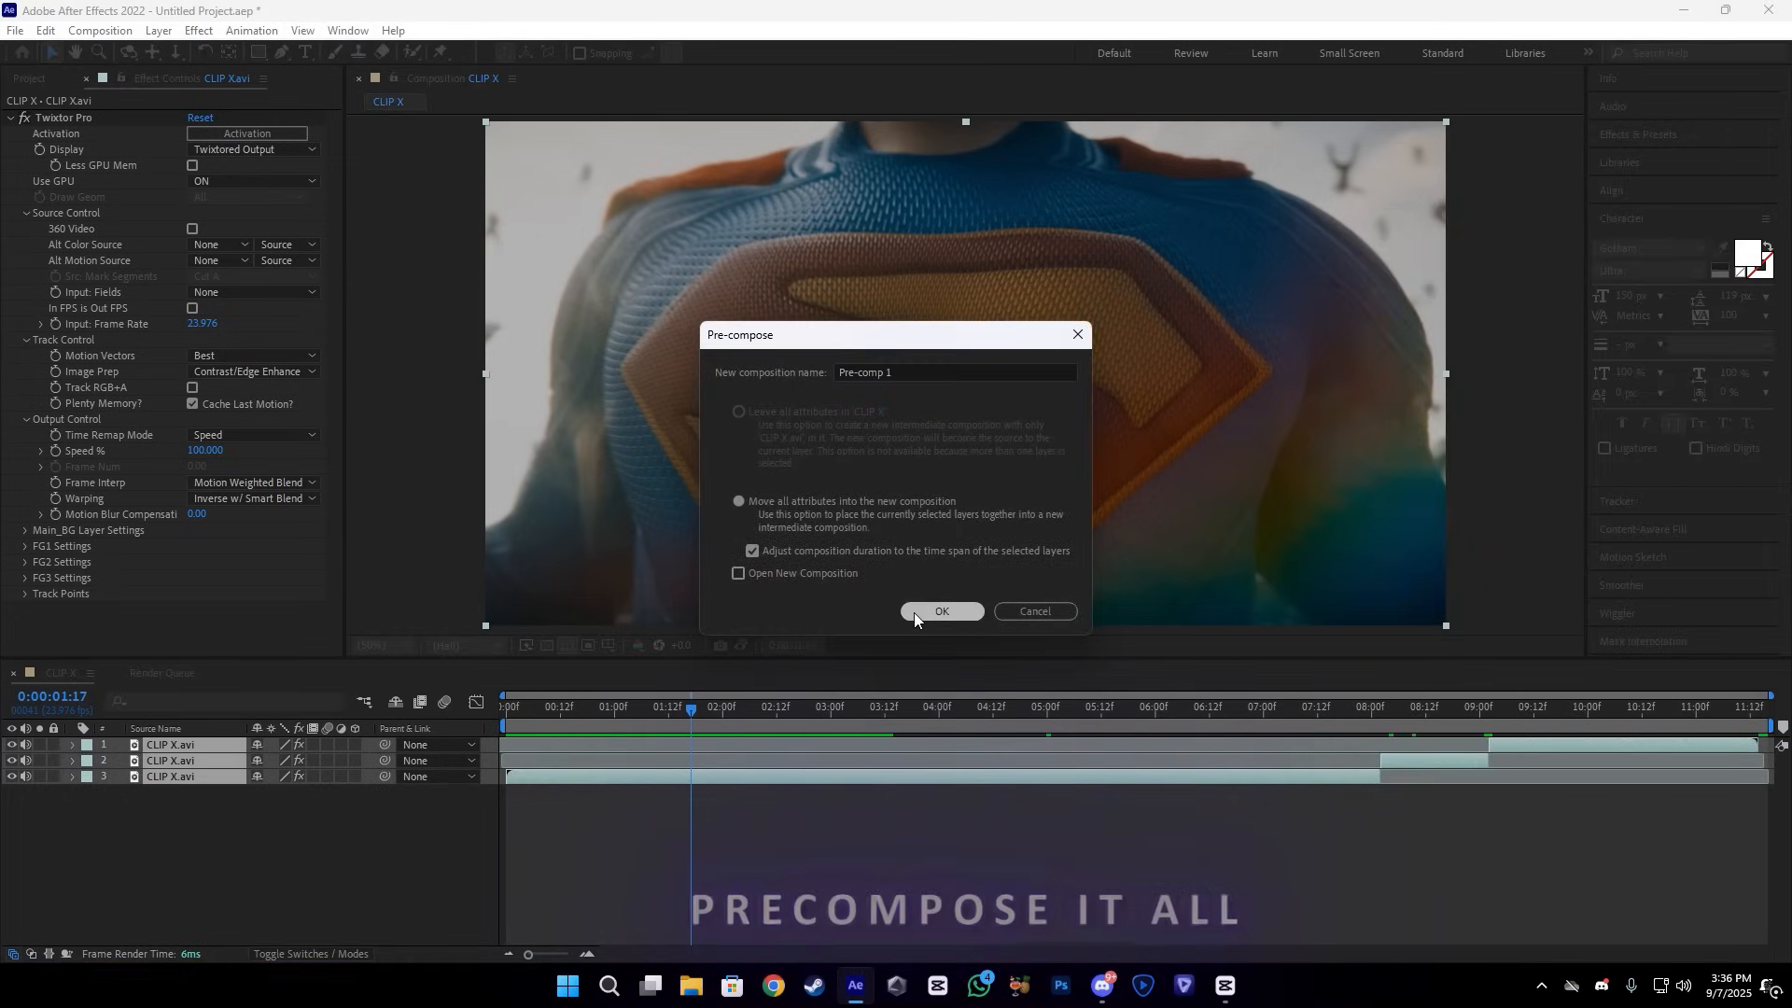
click(941, 610)
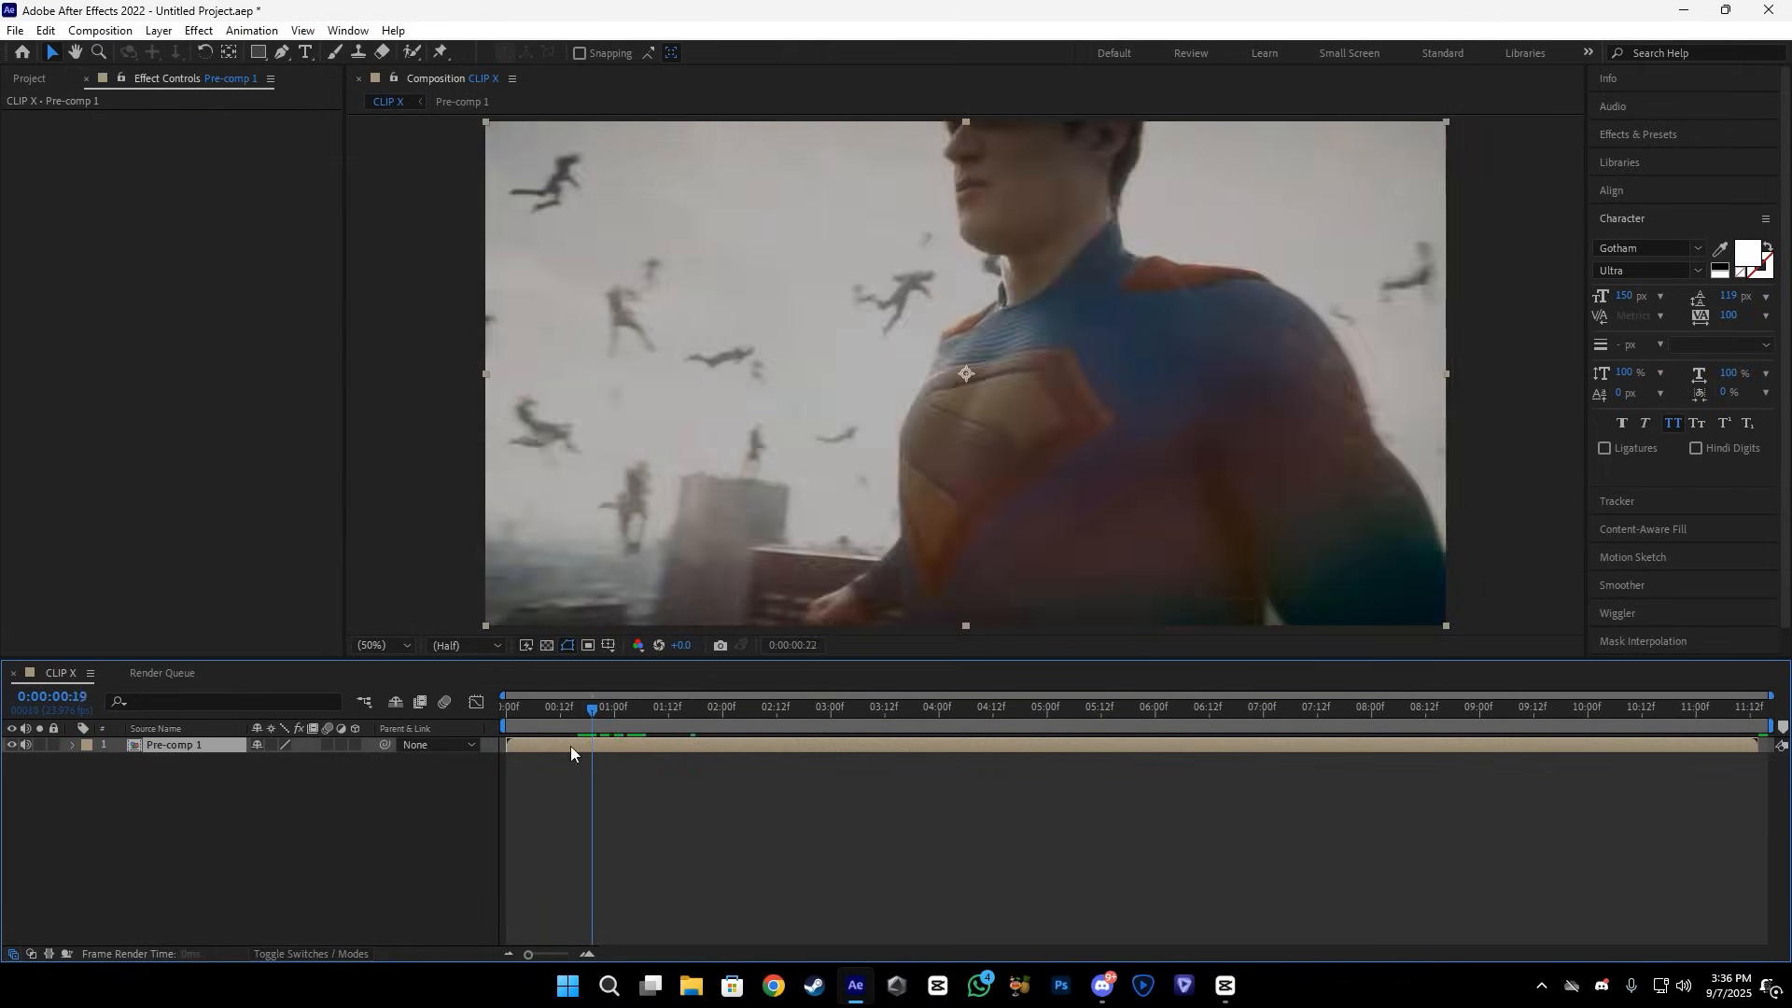
click(98, 31)
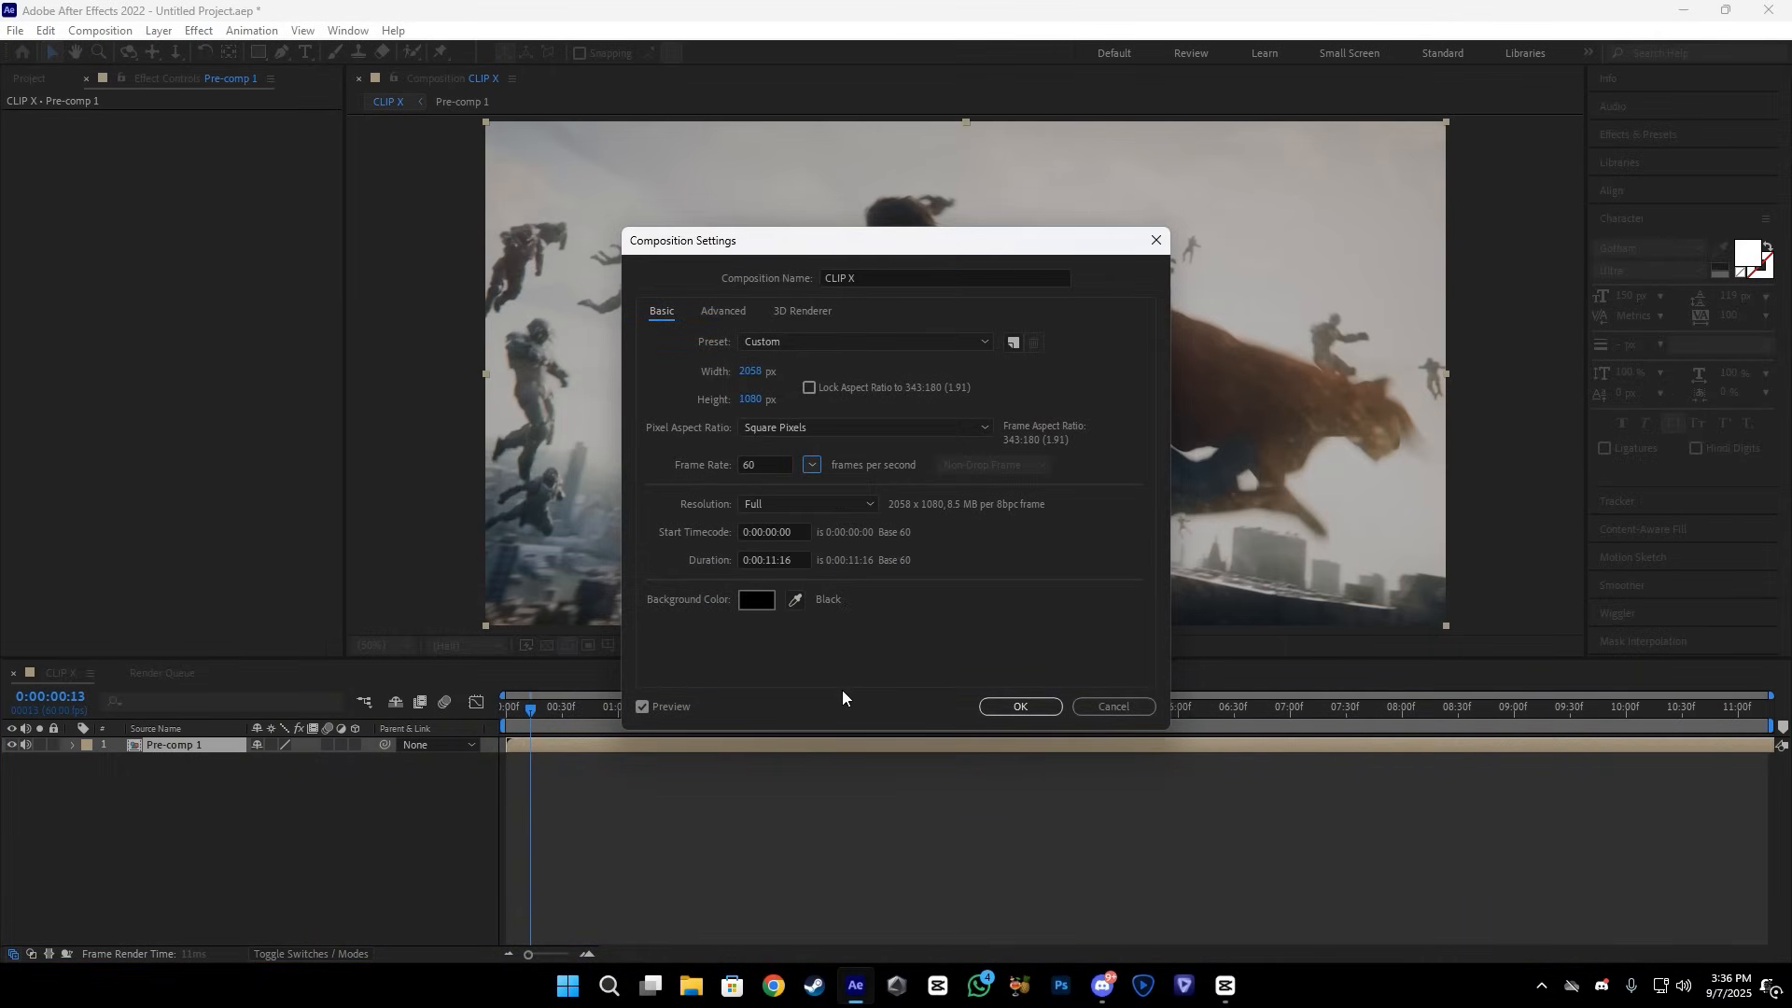
click(1018, 705)
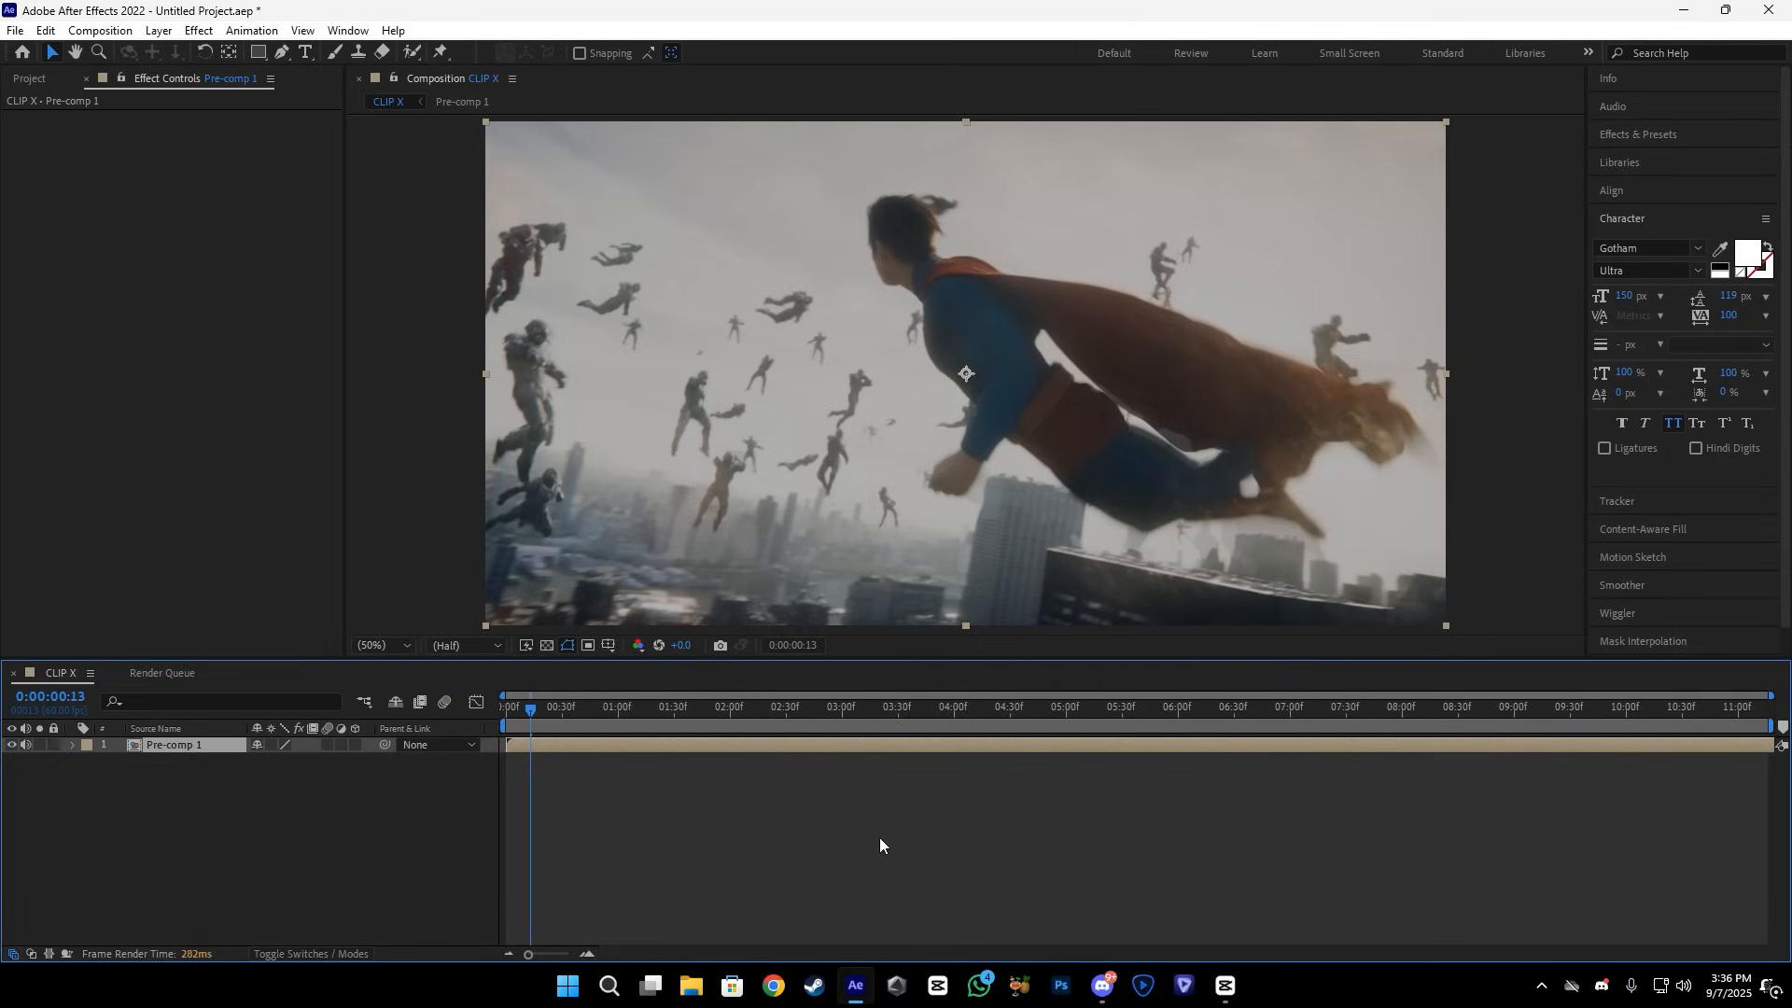